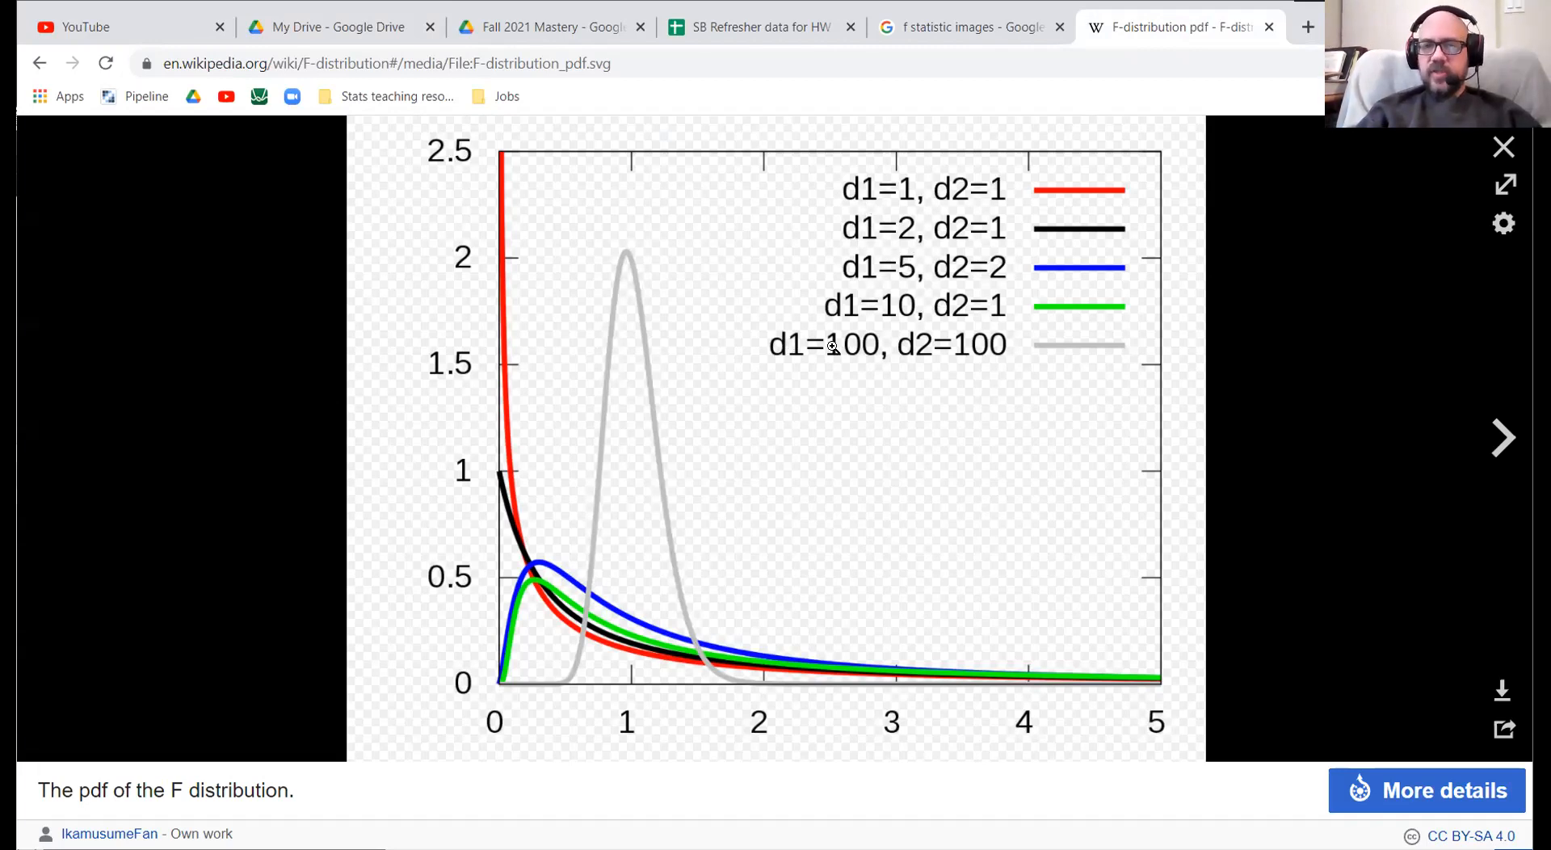
{"action": "mouse_move", "coordinate": [894, 471]}
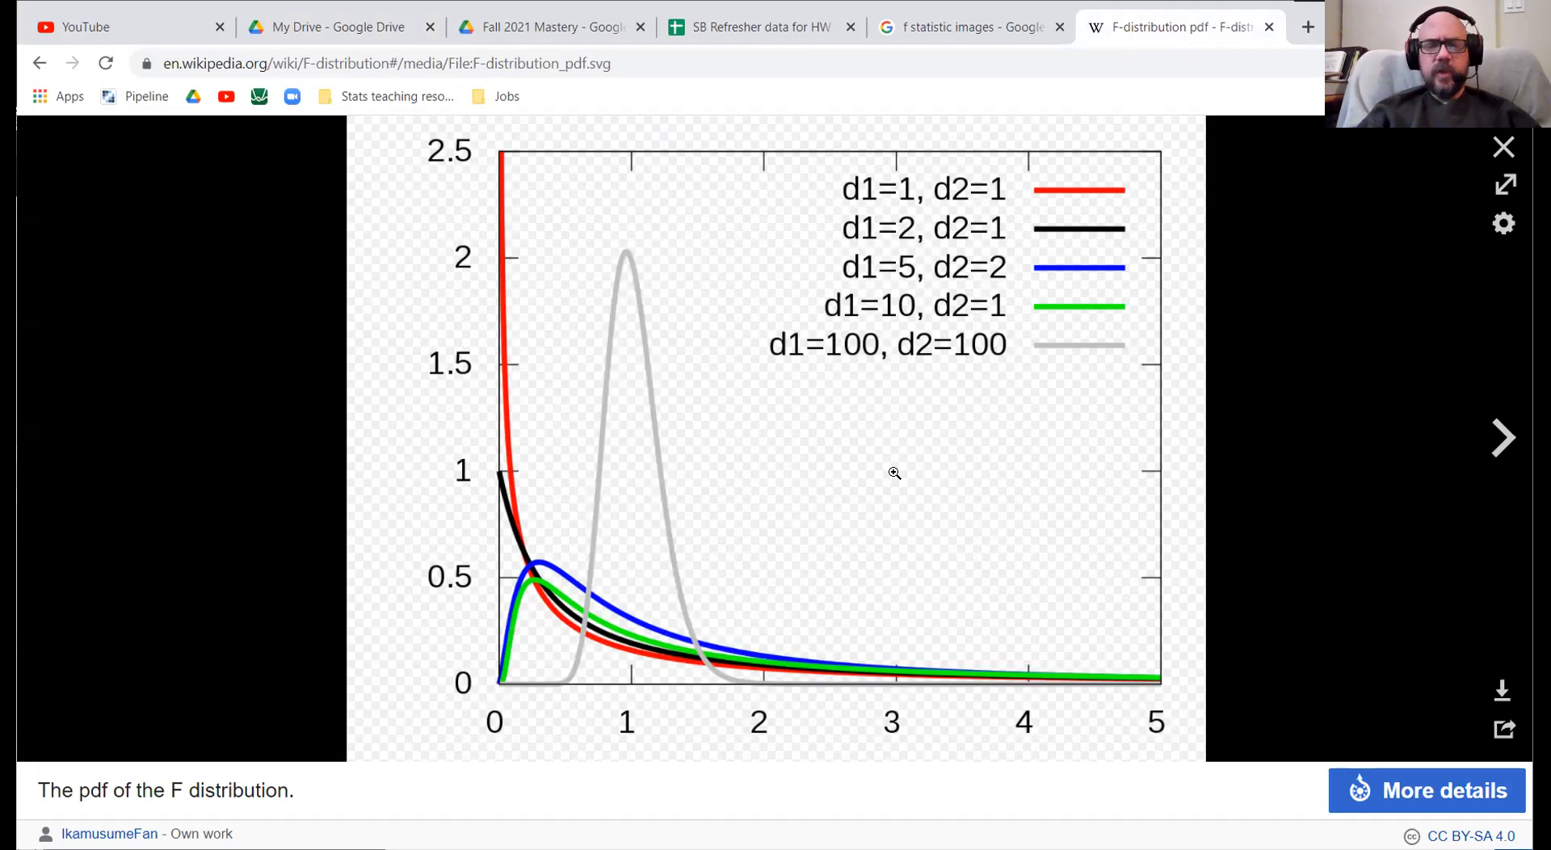
{"action": "mouse_move", "coordinate": [871, 327]}
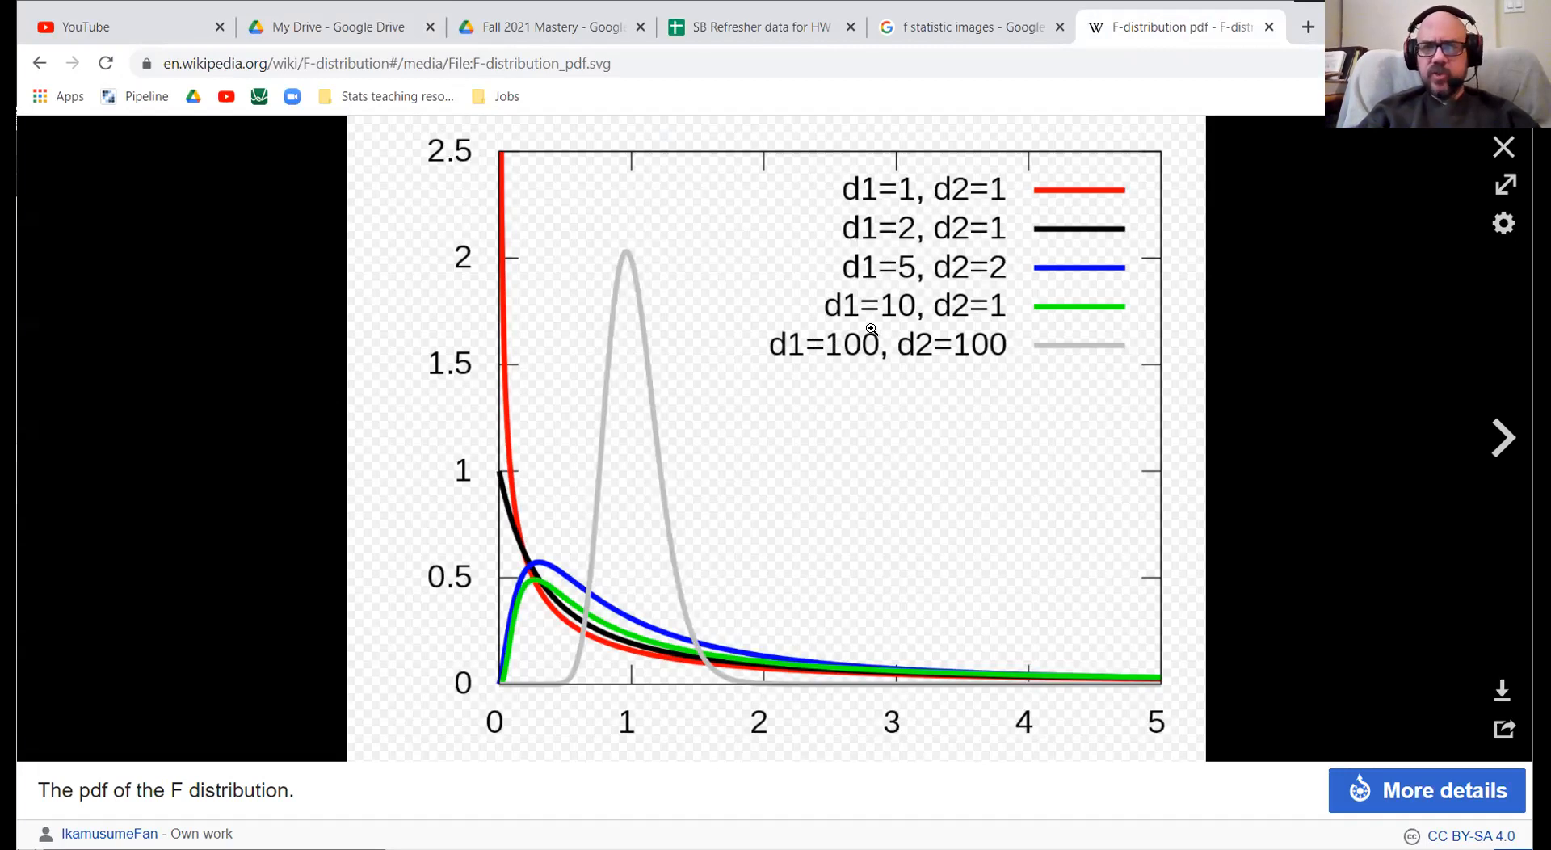
{"action": "mouse_move", "coordinate": [898, 208]}
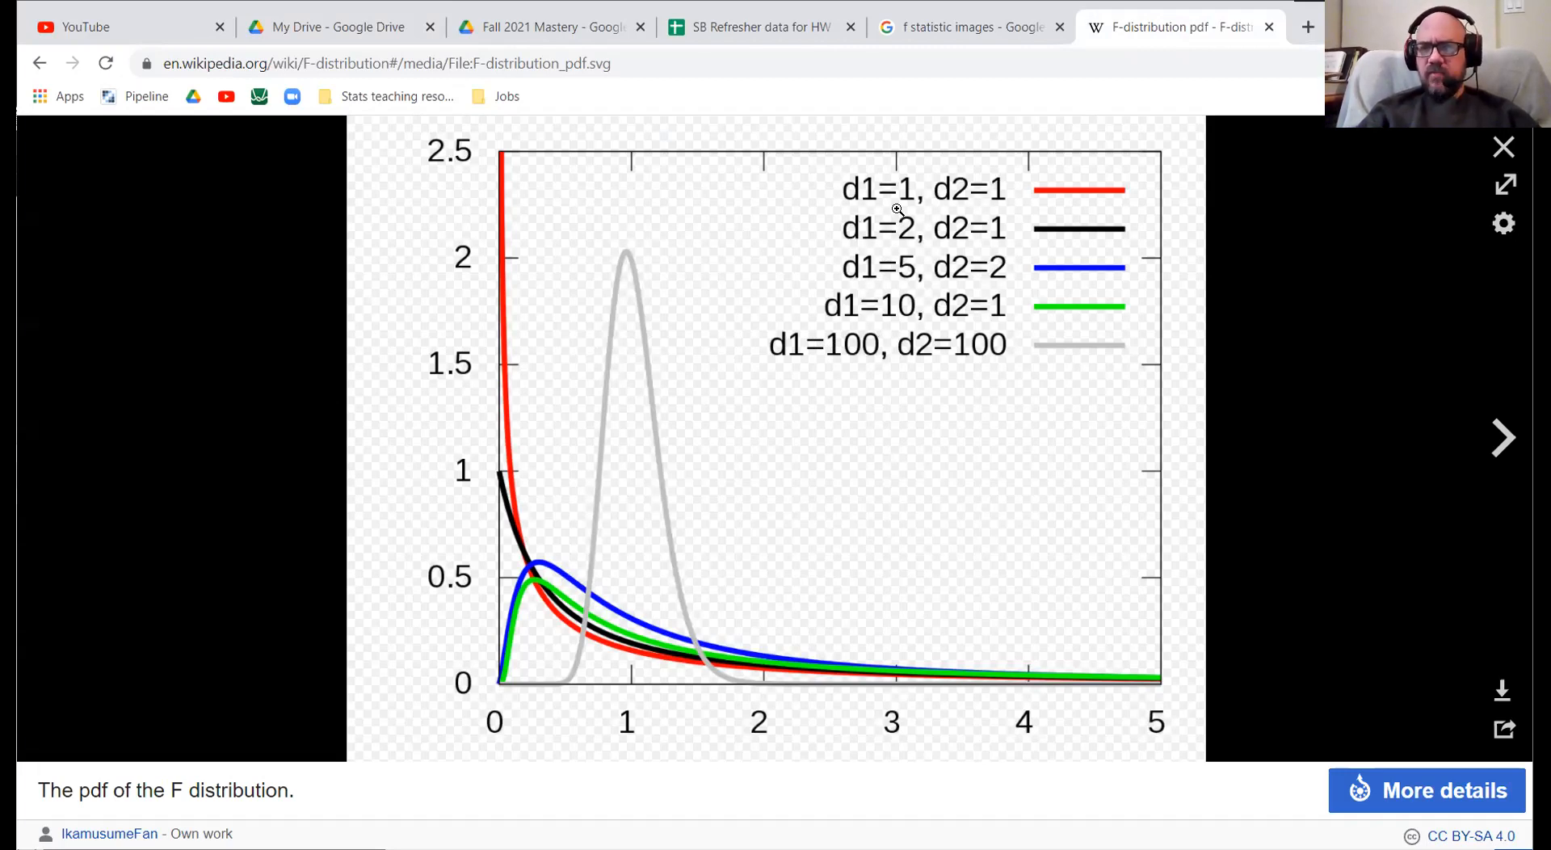
{"action": "mouse_move", "coordinate": [503, 155]}
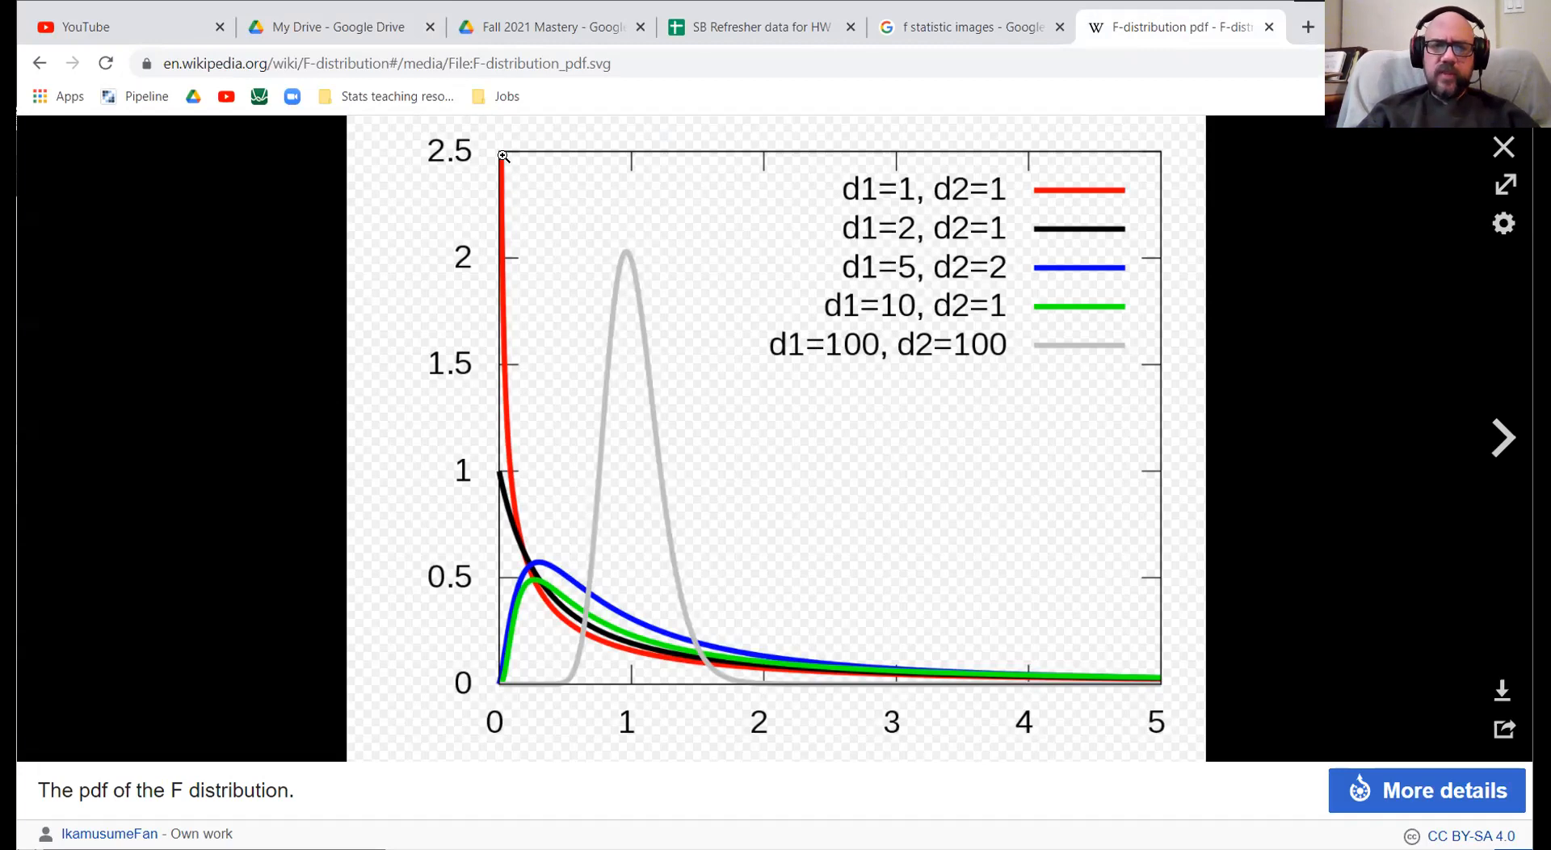
{"action": "mouse_move", "coordinate": [457, 194]}
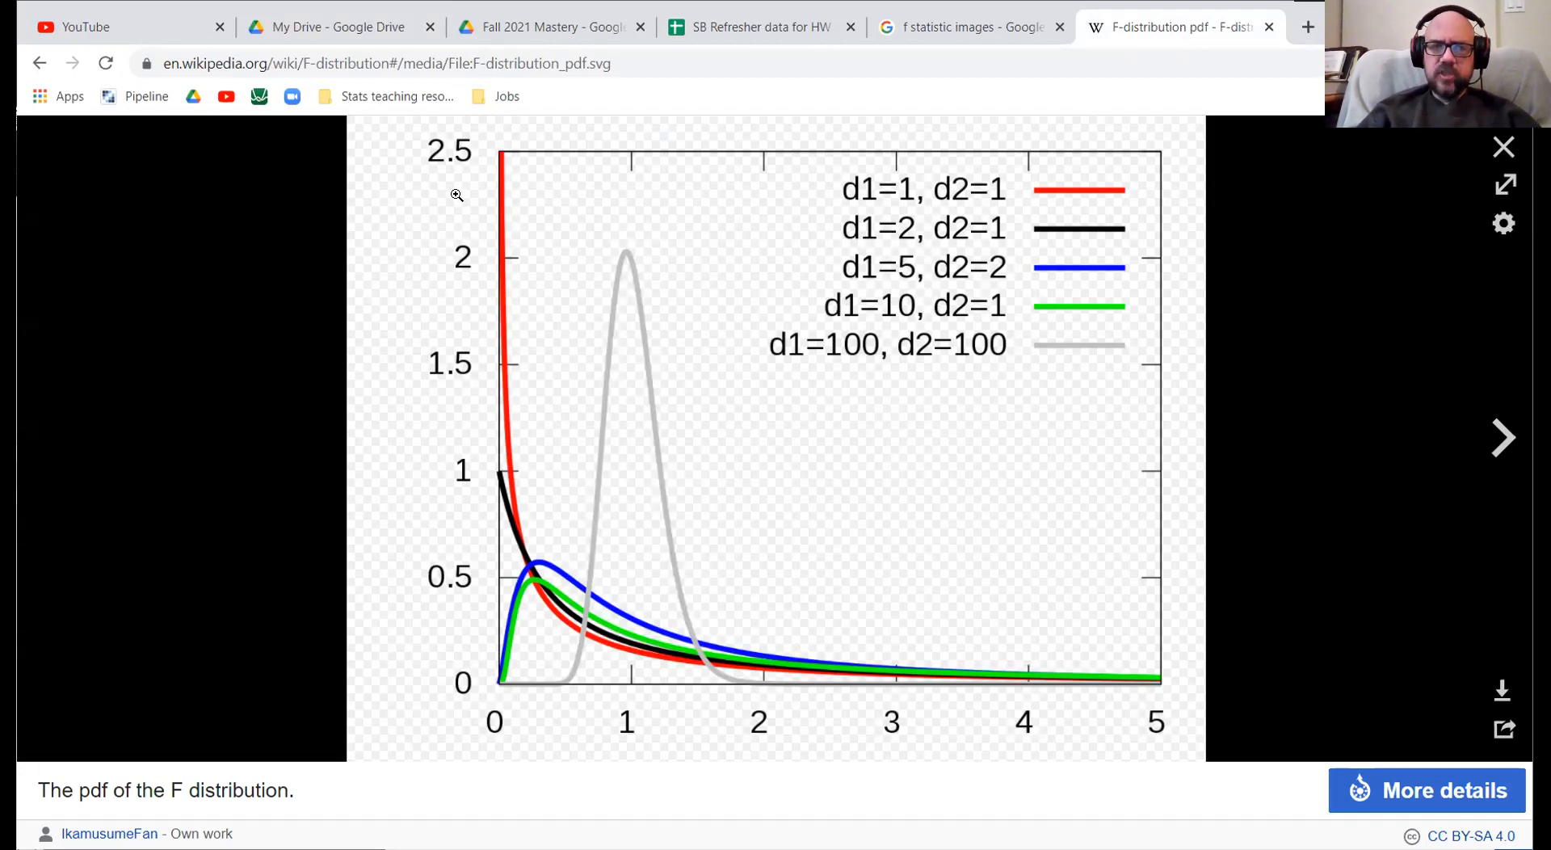
{"action": "mouse_move", "coordinate": [890, 189]}
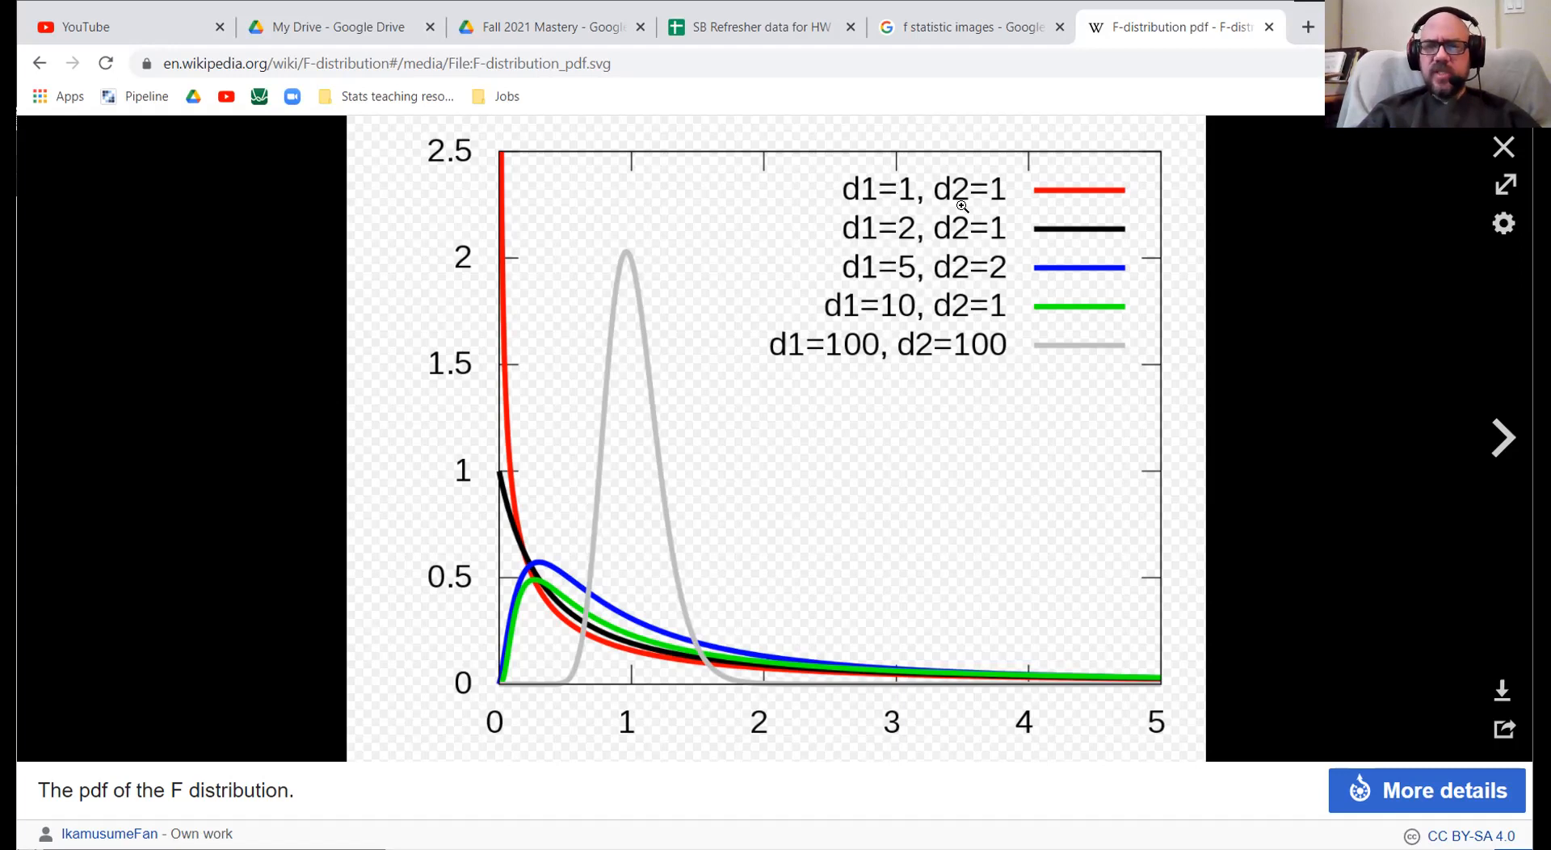
{"action": "mouse_move", "coordinate": [915, 534]}
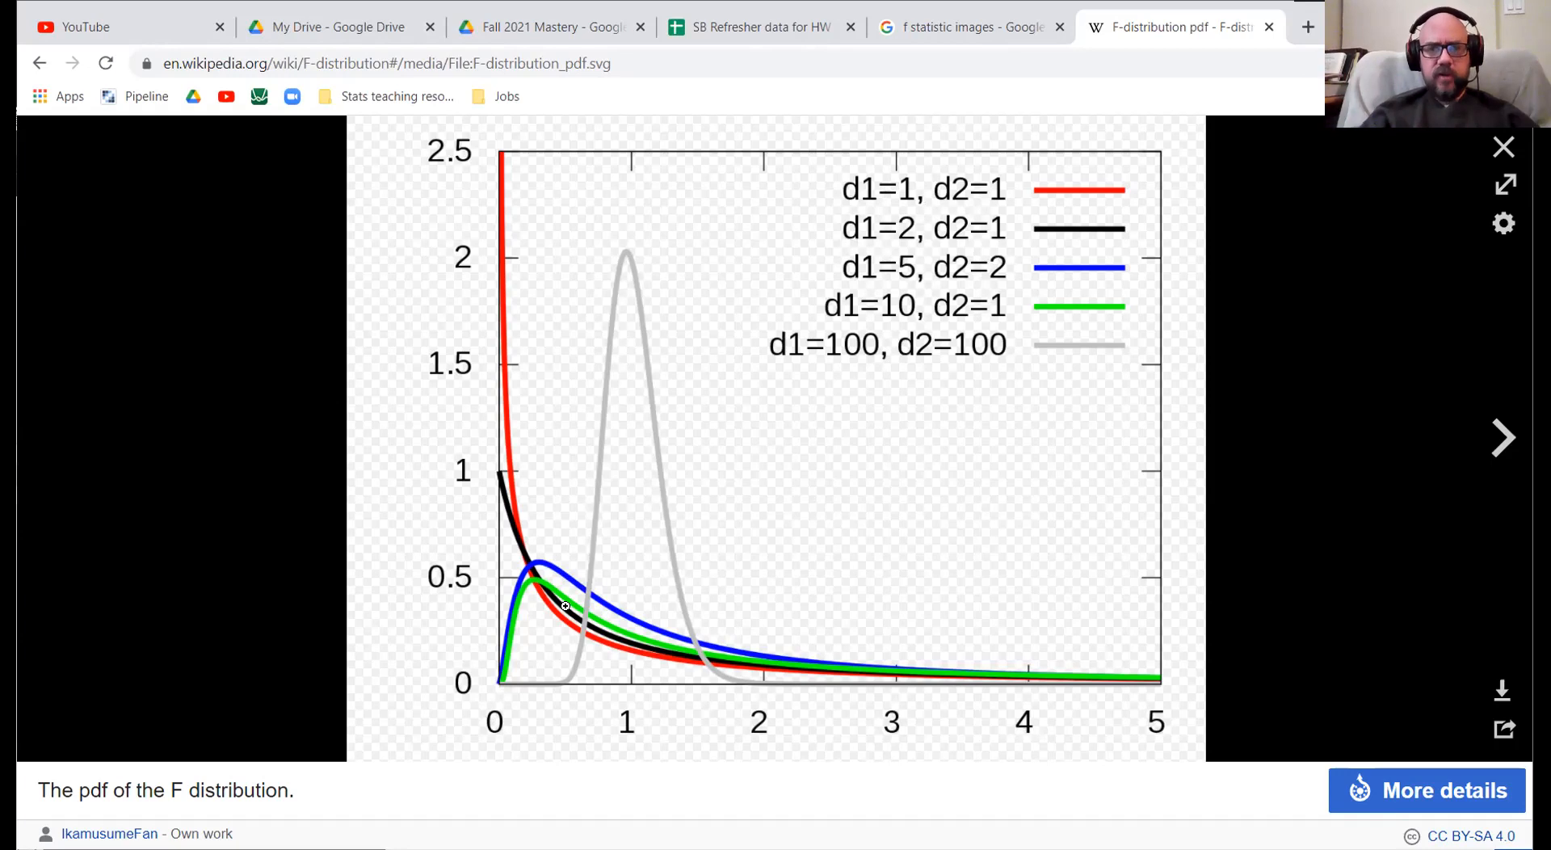
{"action": "mouse_move", "coordinate": [696, 501]}
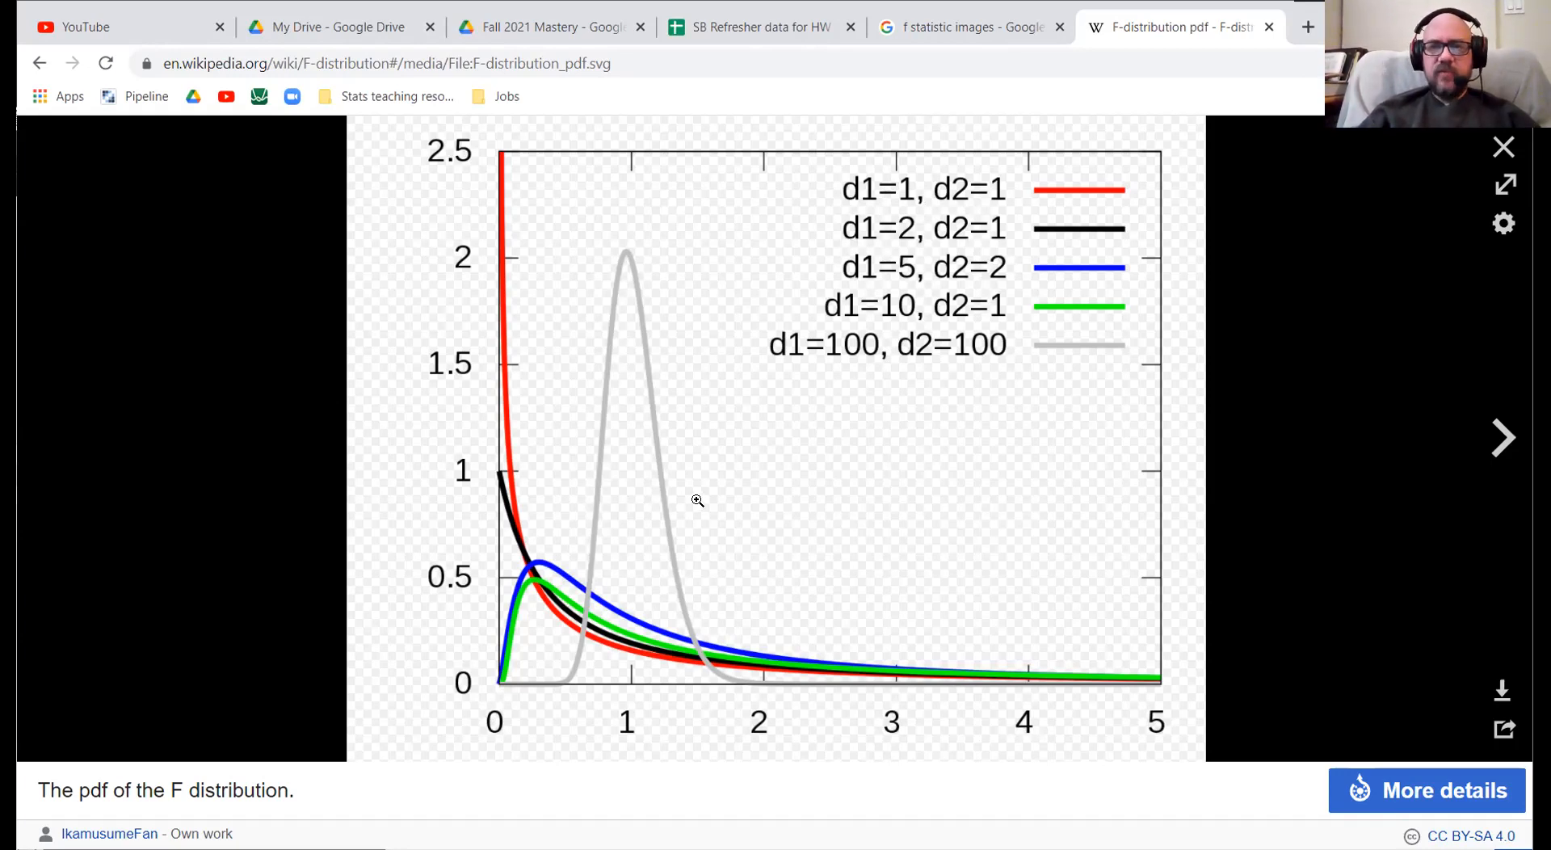
{"action": "mouse_move", "coordinate": [604, 686]}
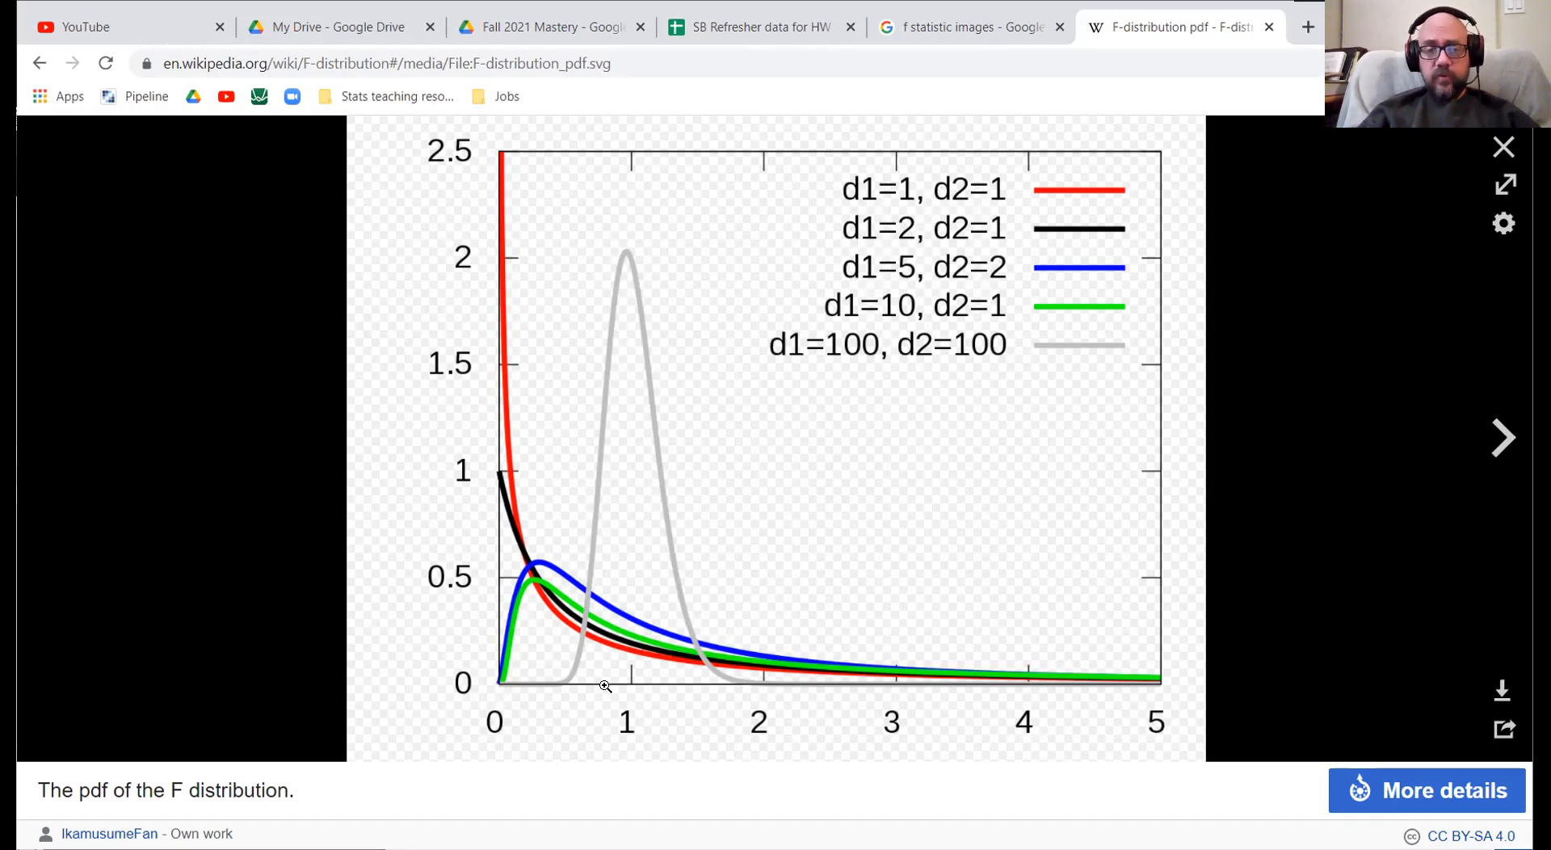
{"action": "mouse_move", "coordinate": [600, 616]}
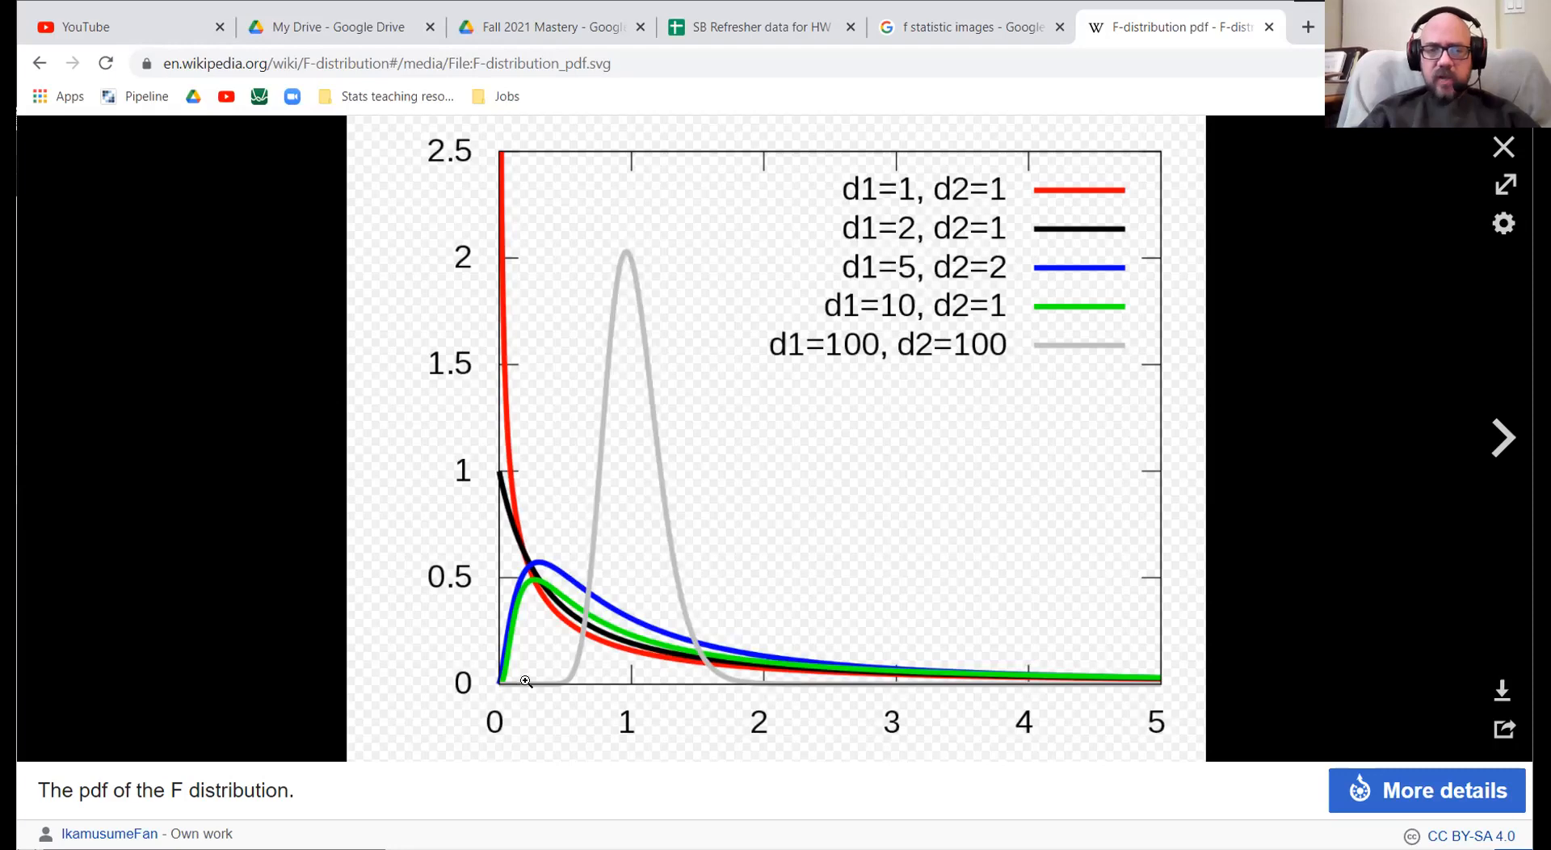
{"action": "mouse_move", "coordinate": [730, 700]}
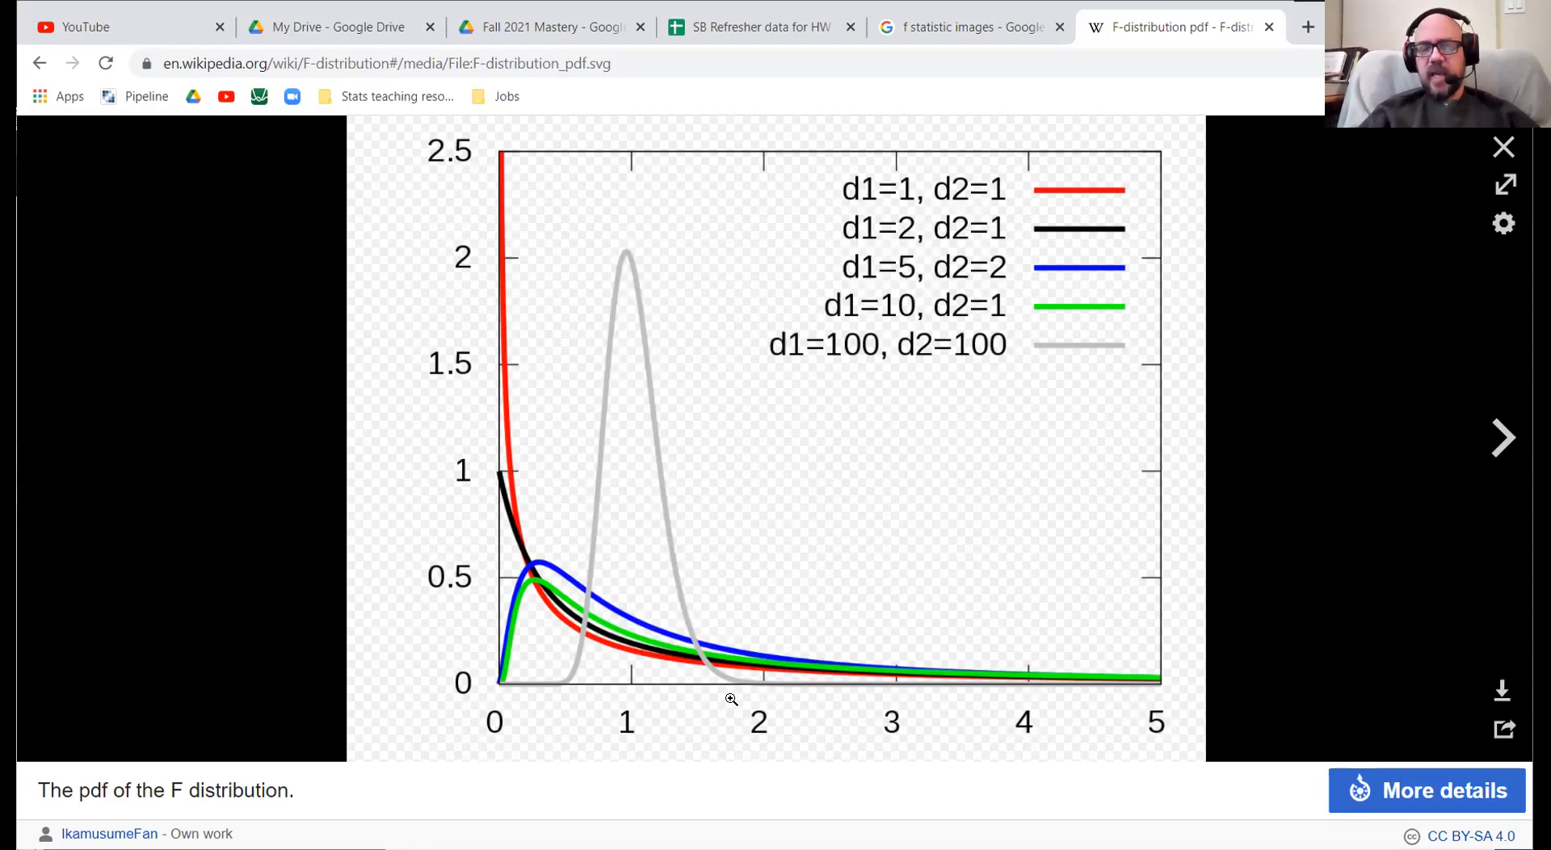
{"action": "mouse_move", "coordinate": [494, 633]}
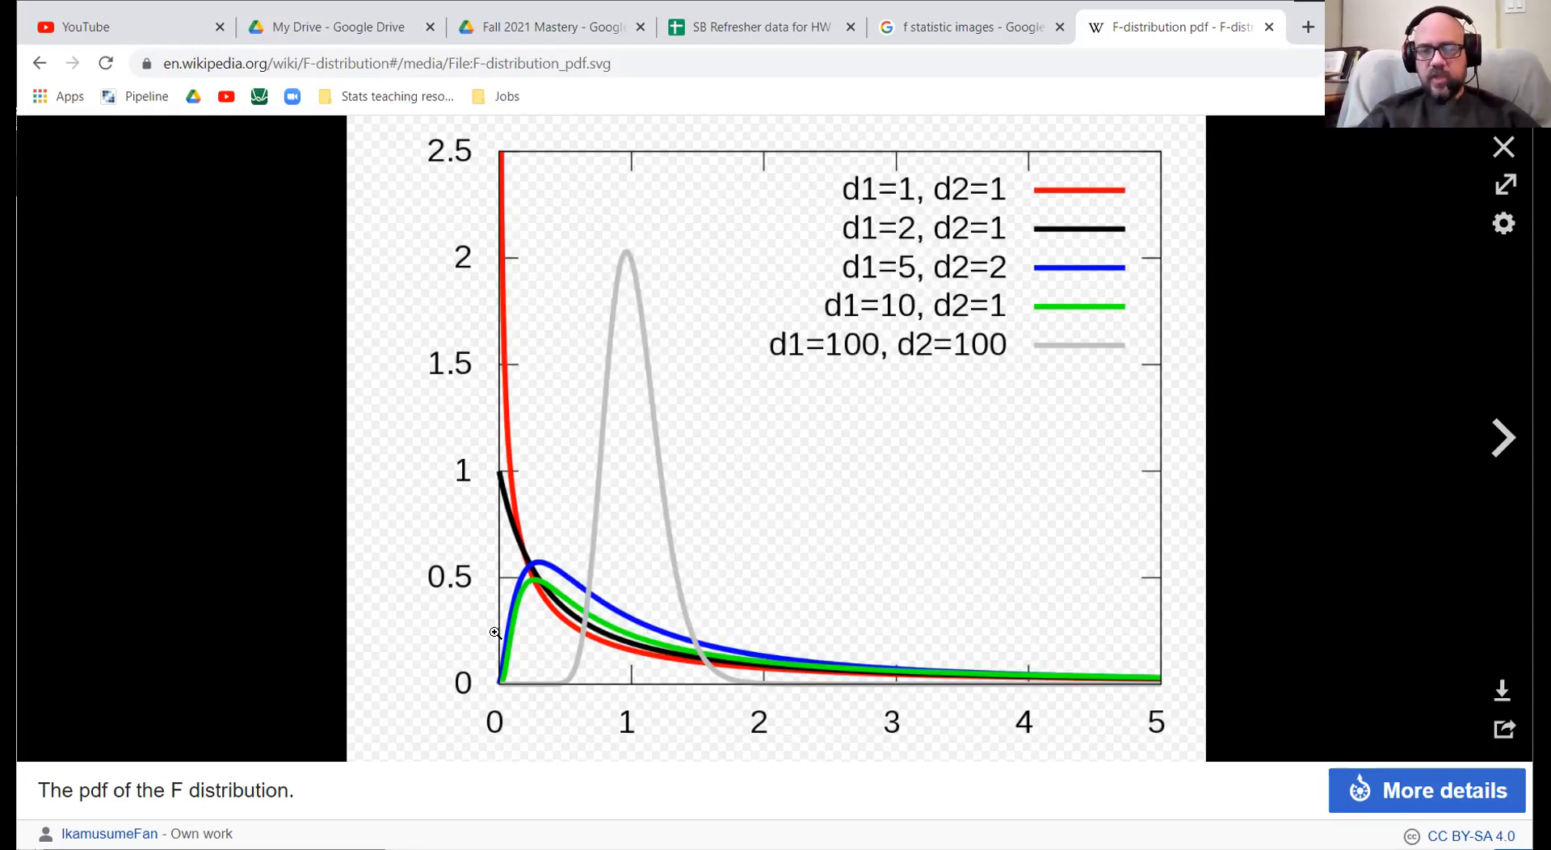
{"action": "mouse_move", "coordinate": [534, 555]}
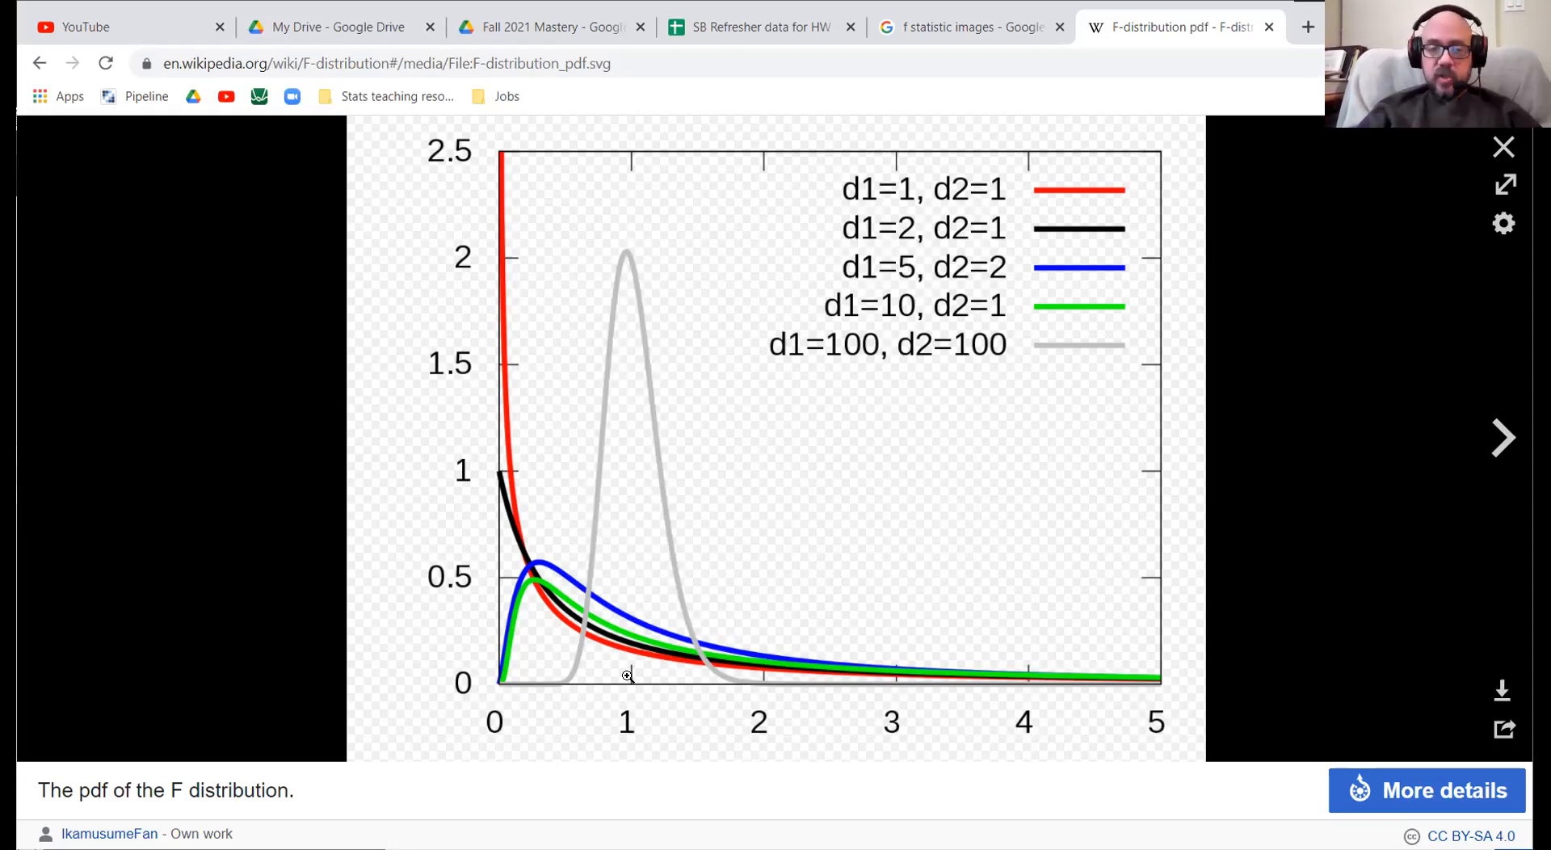
{"action": "mouse_move", "coordinate": [632, 672]}
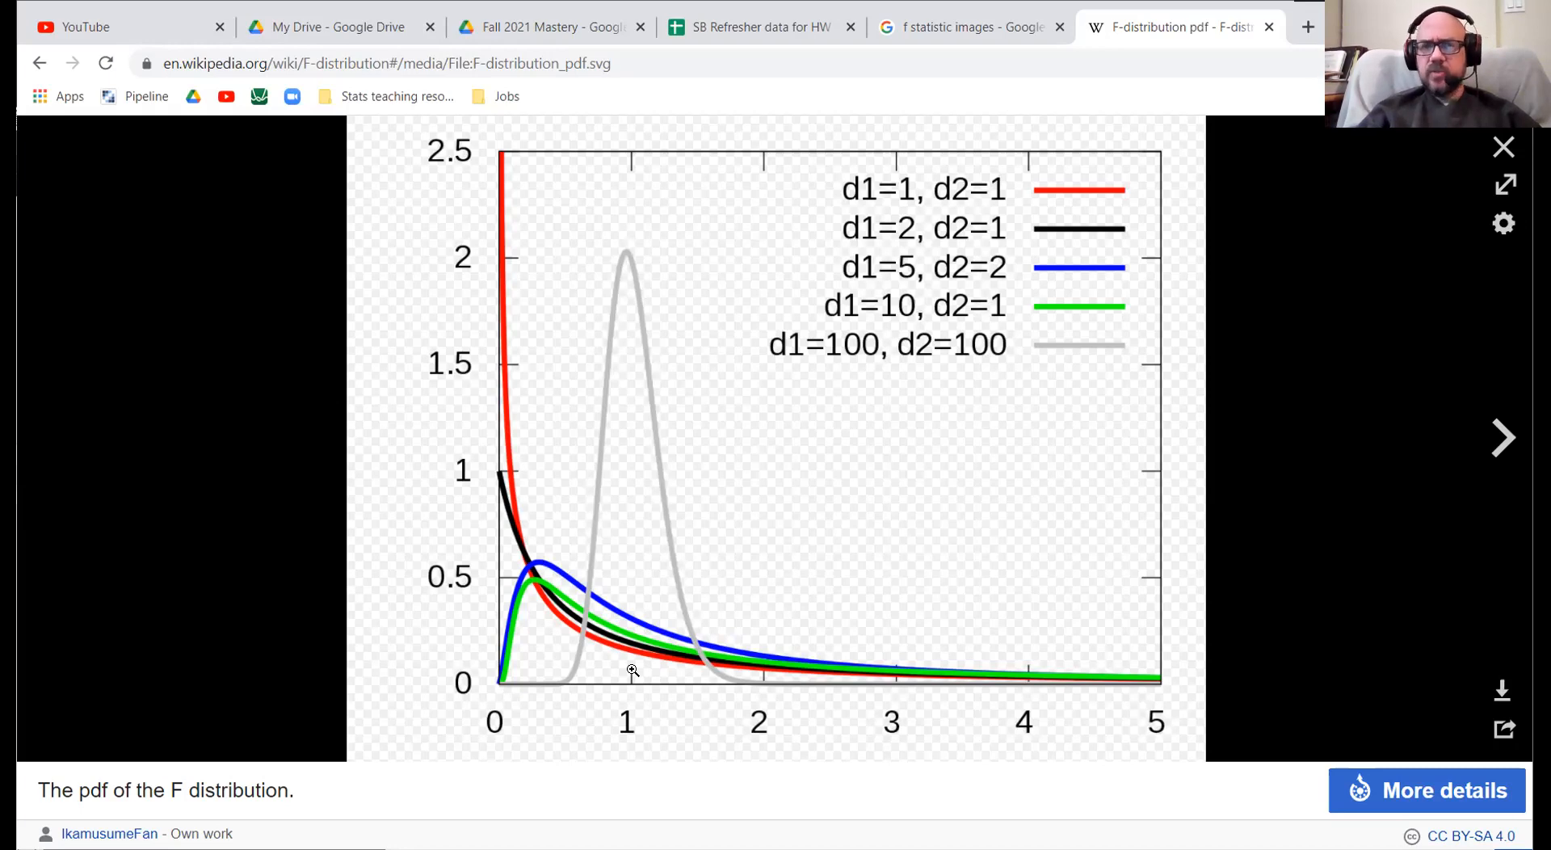
{"action": "mouse_move", "coordinate": [658, 473]}
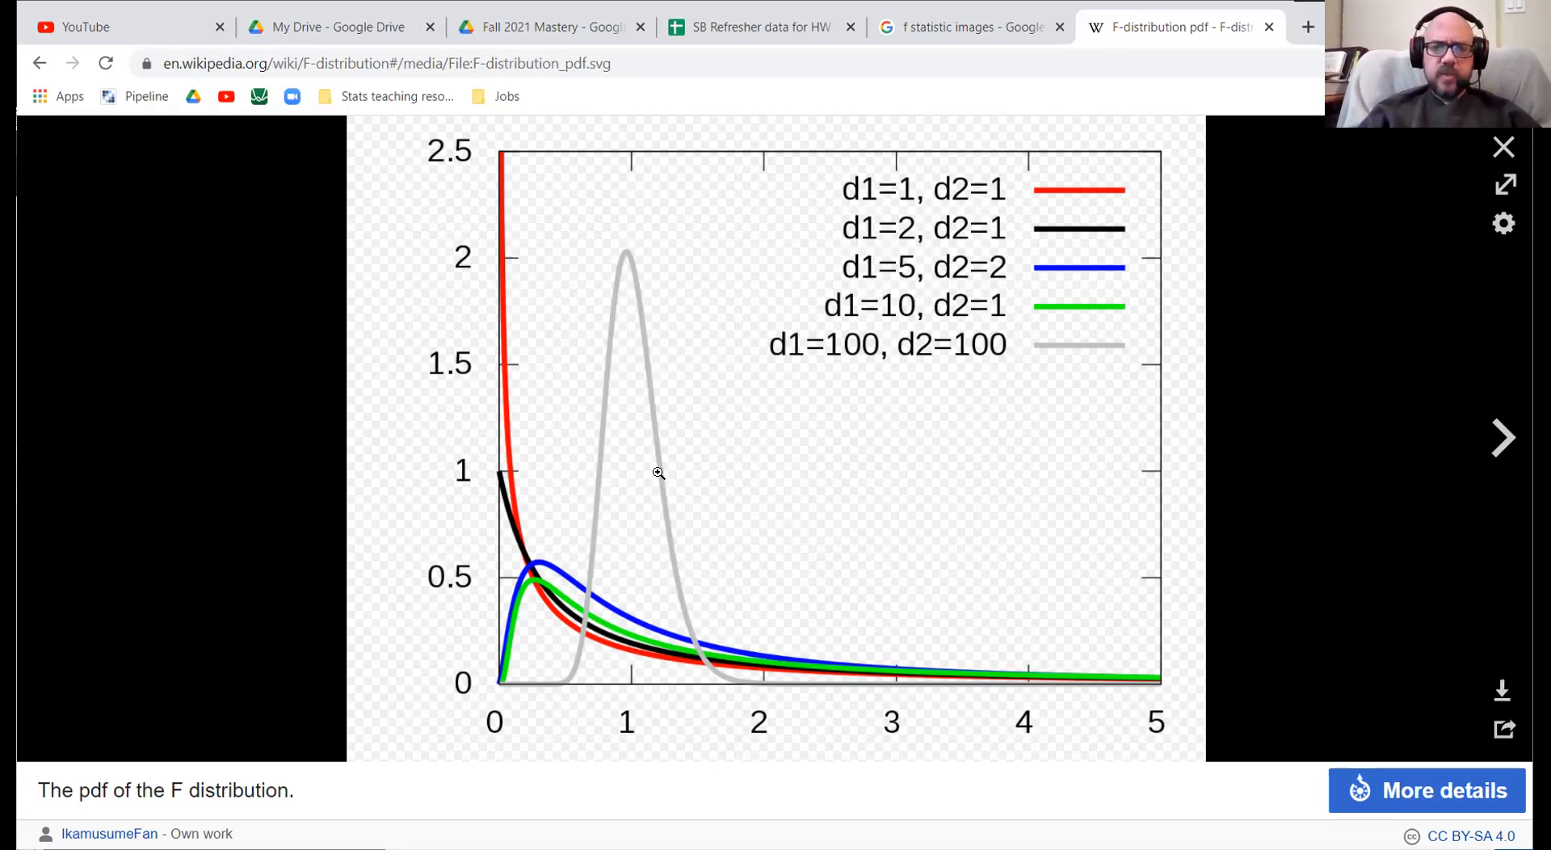
{"action": "mouse_move", "coordinate": [863, 521]}
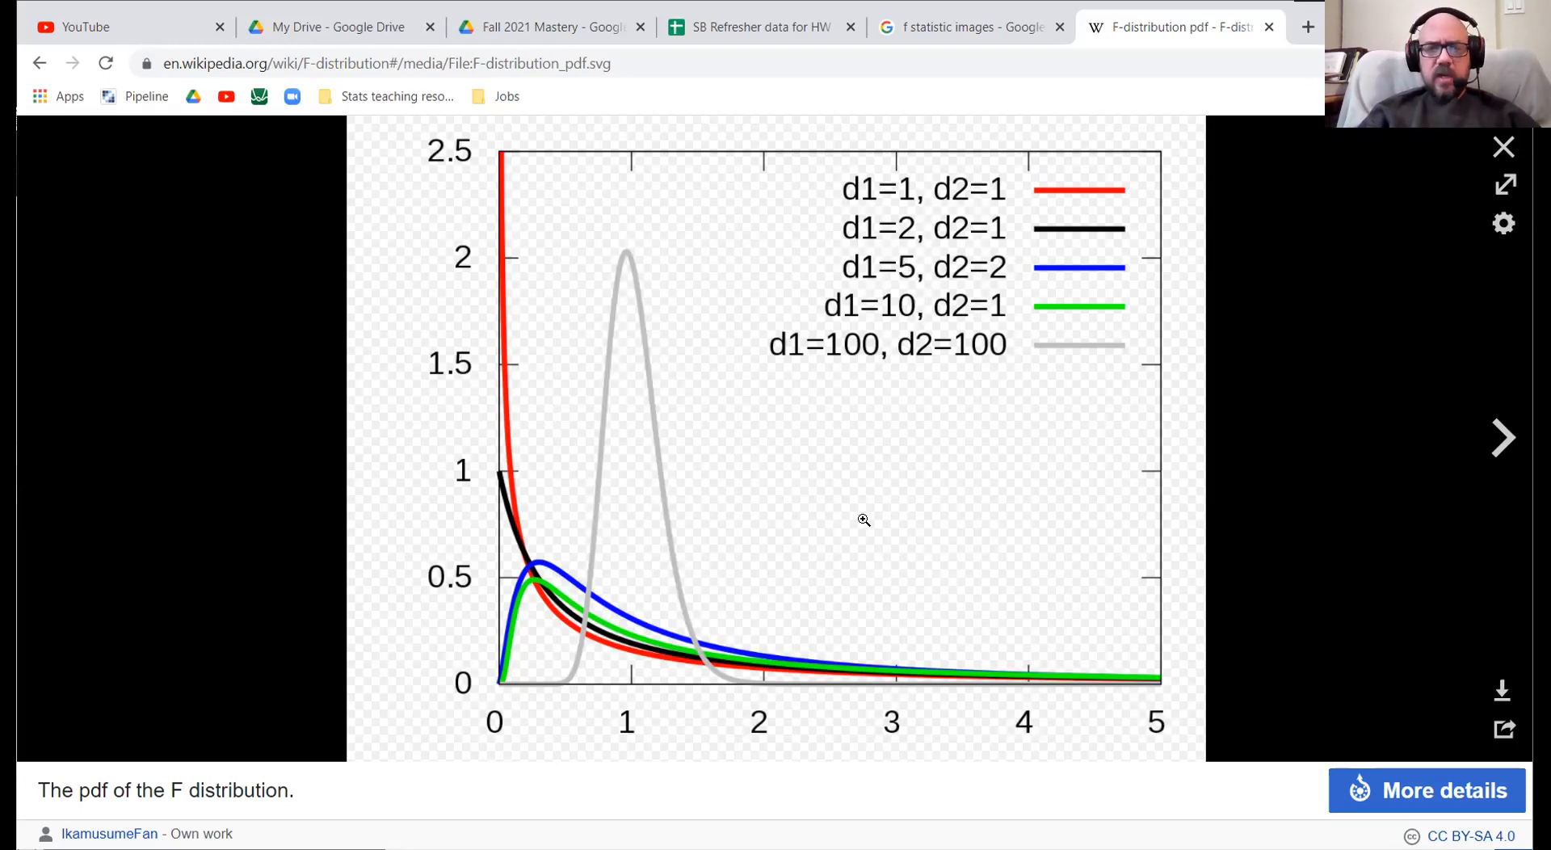
{"action": "mouse_move", "coordinate": [1084, 344]}
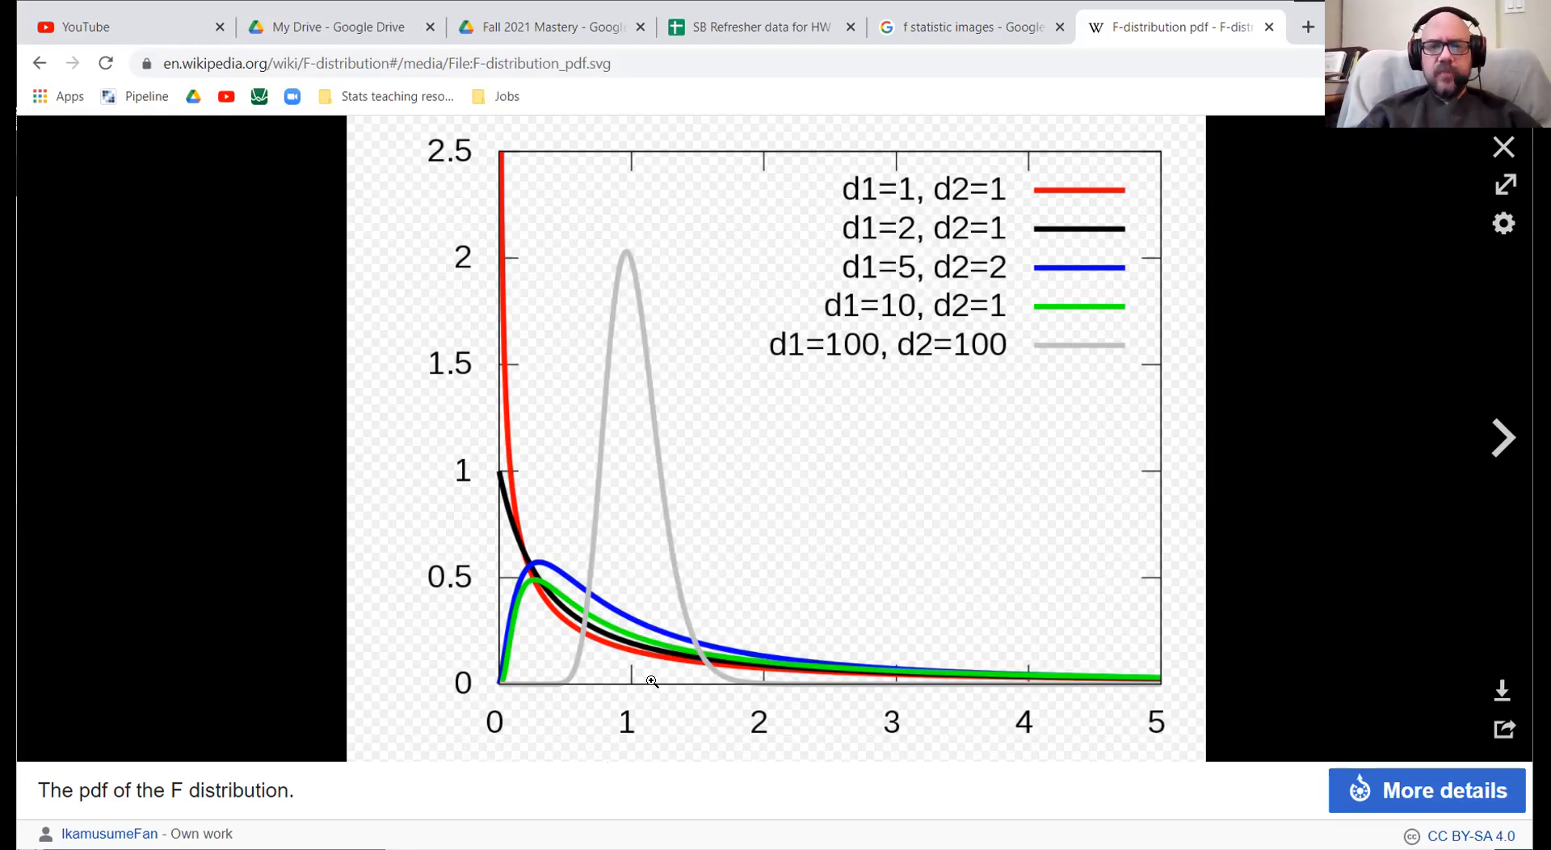
{"action": "mouse_move", "coordinate": [613, 600]}
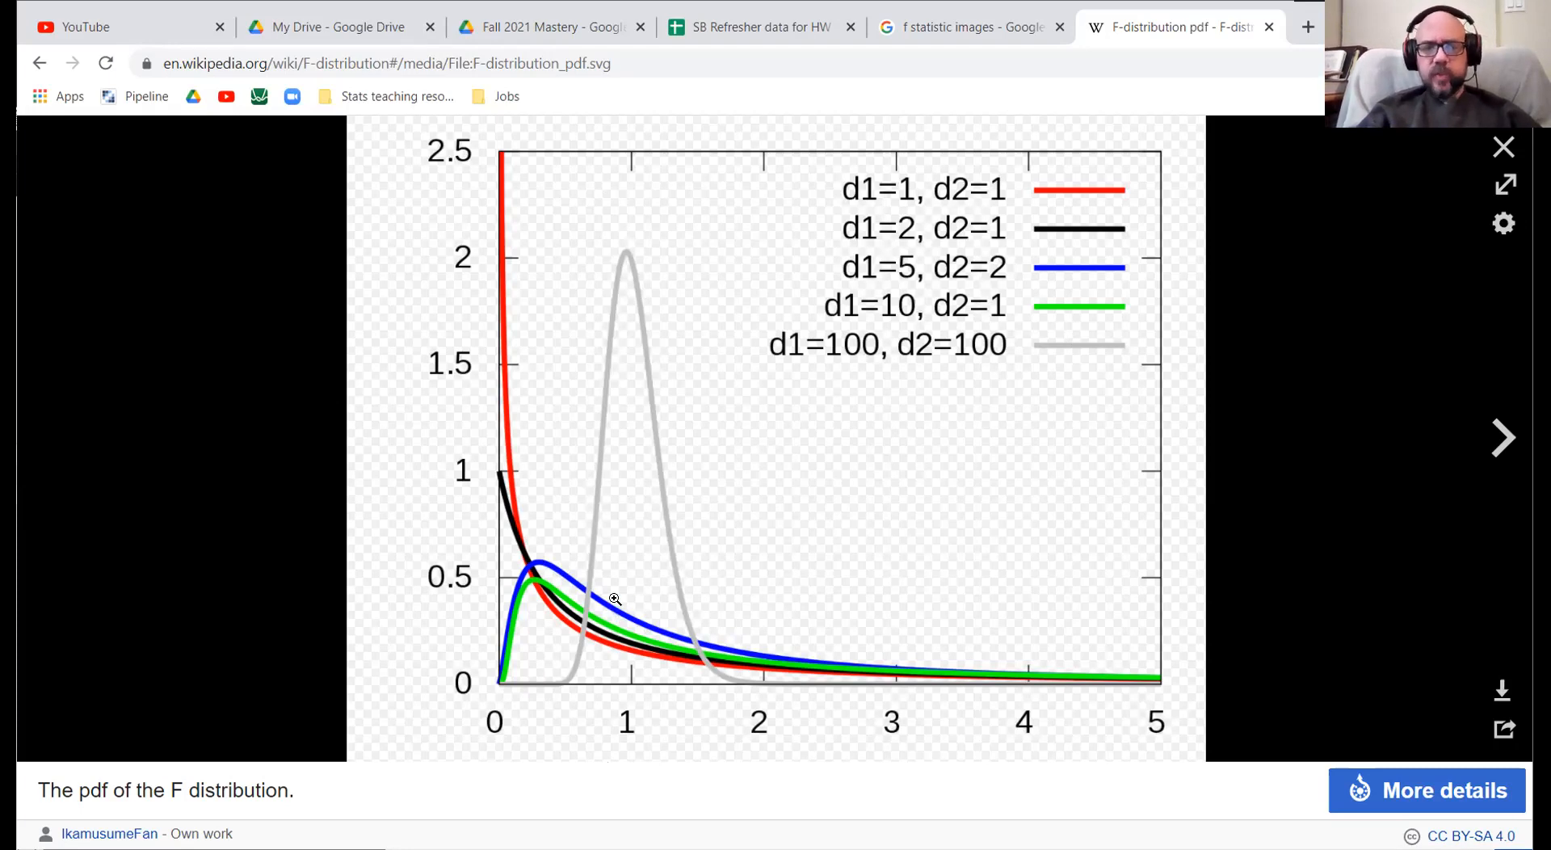
{"action": "mouse_move", "coordinate": [618, 576]}
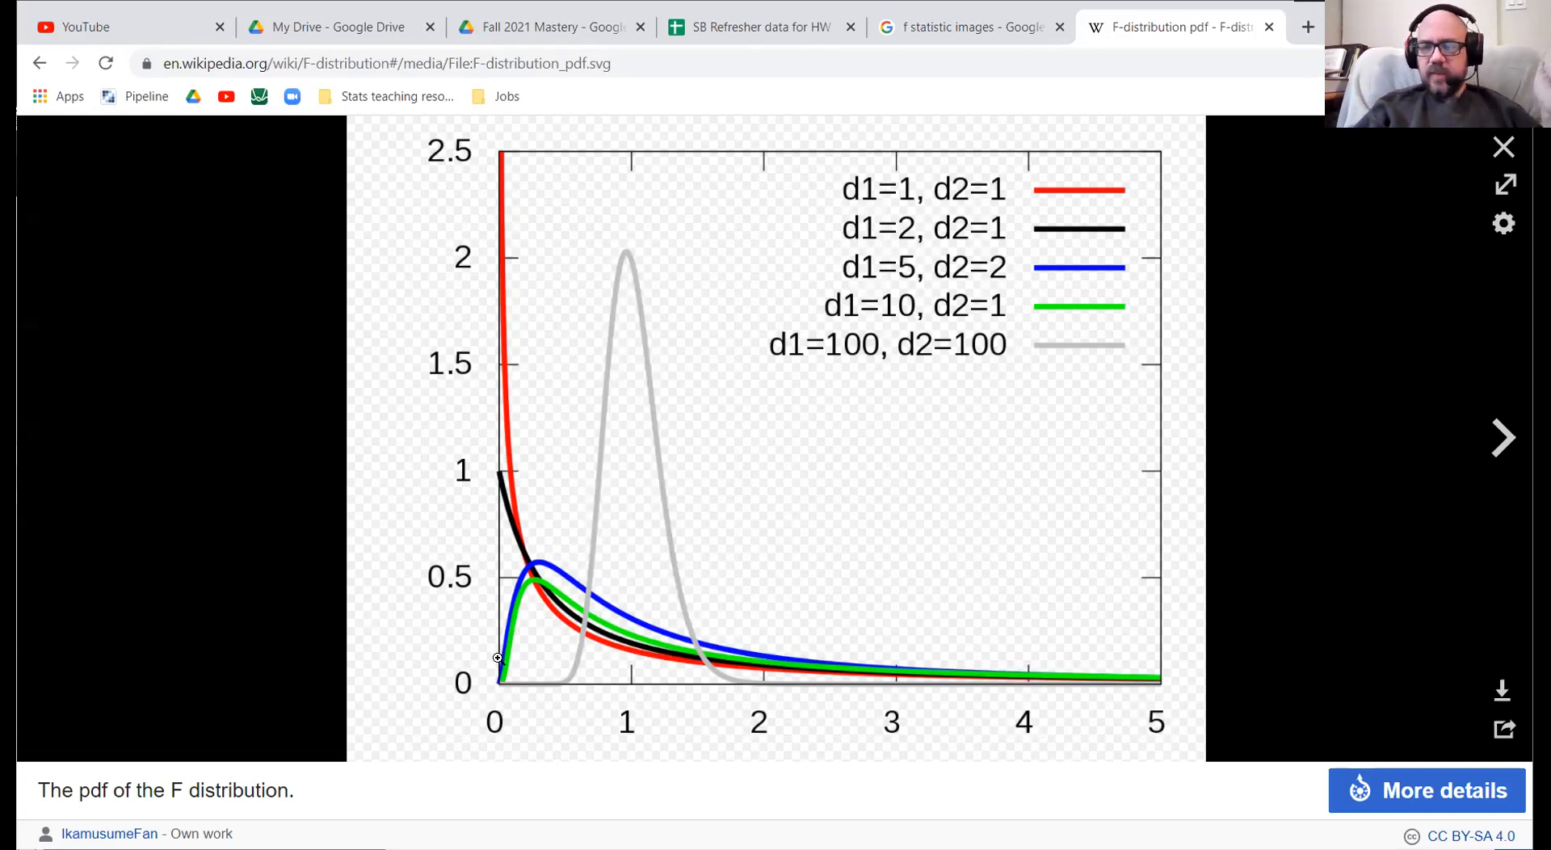
{"action": "mouse_move", "coordinate": [896, 672]}
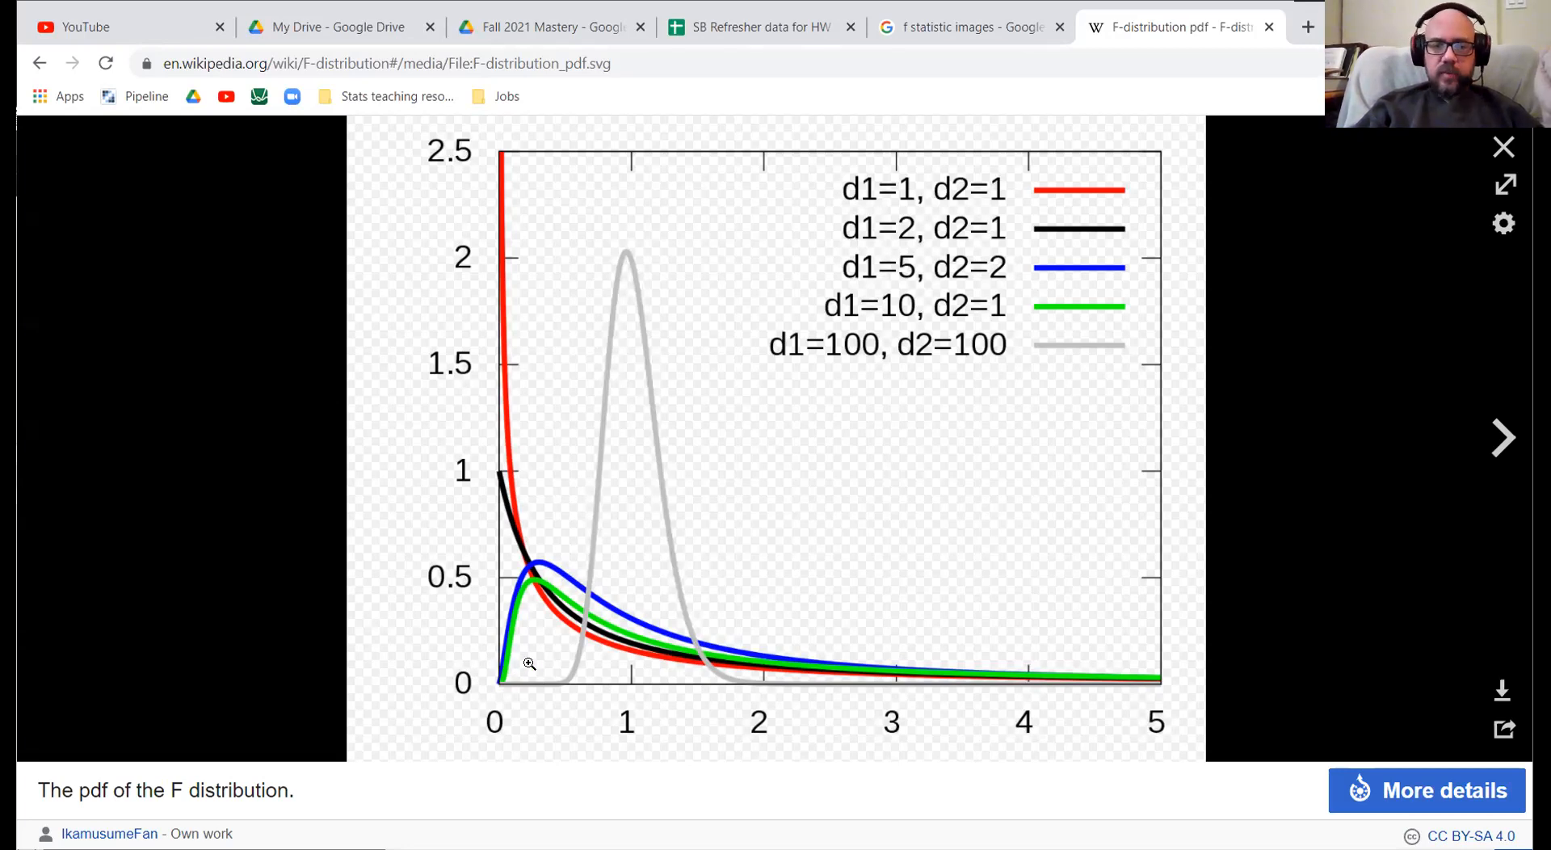
{"action": "mouse_move", "coordinate": [525, 596]}
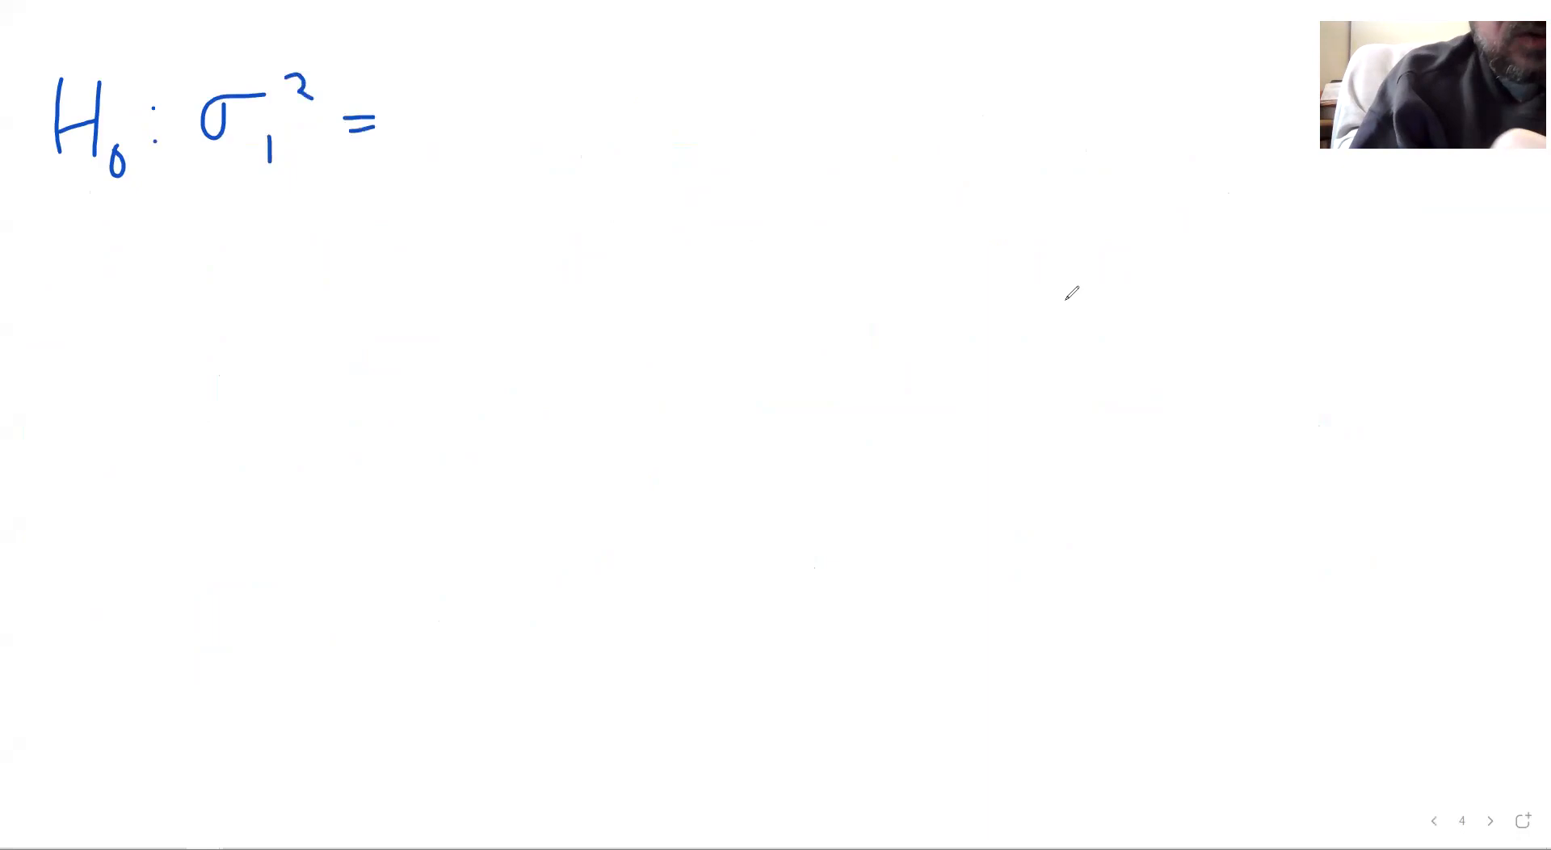
Continue handwriting the null hypothesis H0: σ1² = at the top left
{"action": "left_click_drag", "start_coordinate": [406, 109], "coordinate": [465, 158]}
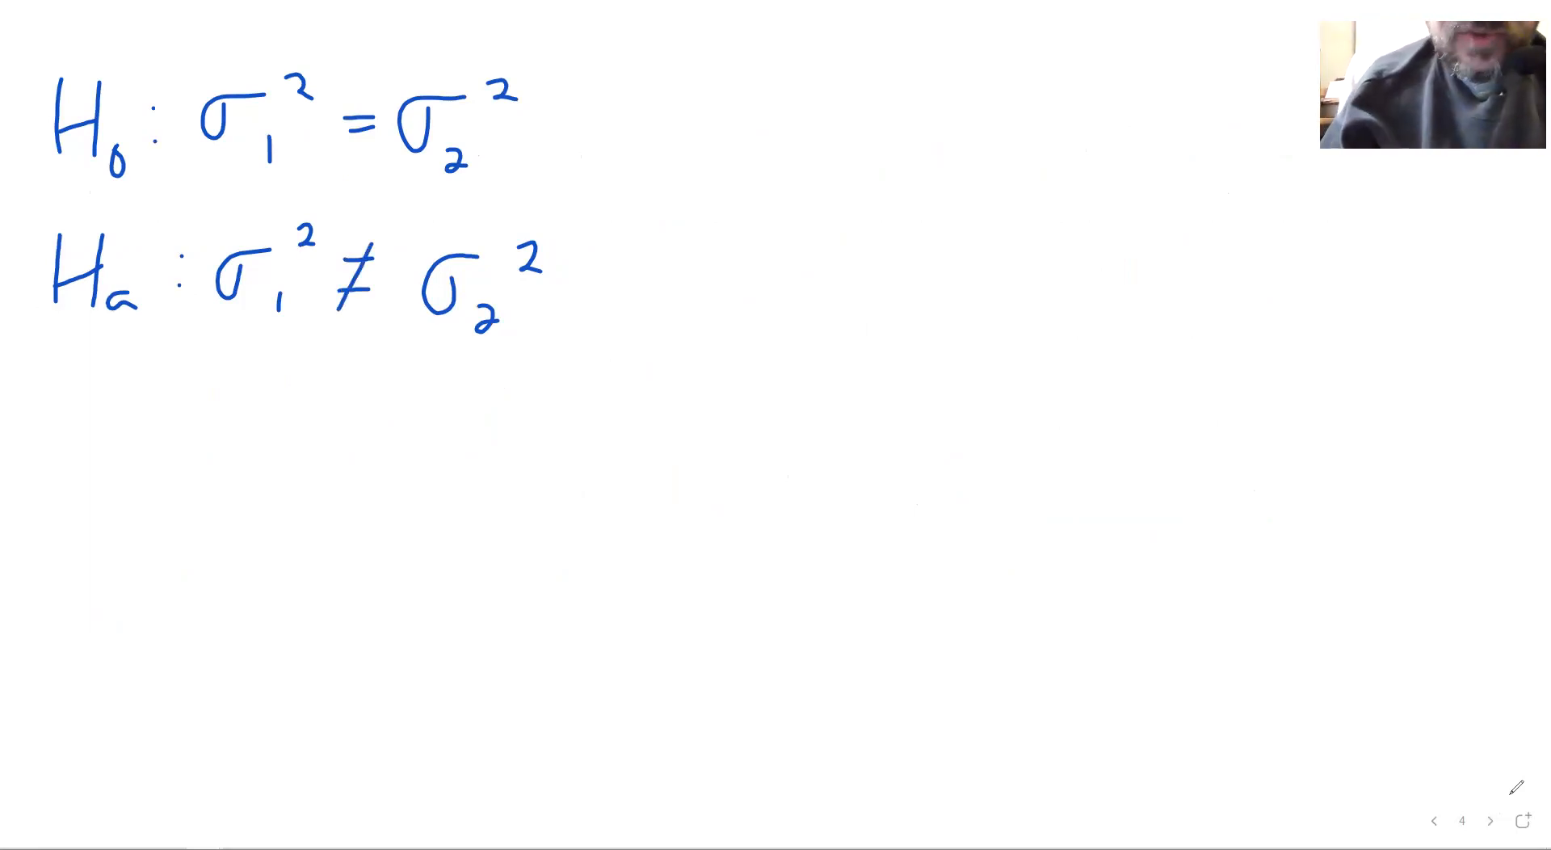
Sketch axes and a right-skewed F curve, tick 1, and start the F(19, label
{"action": "left_click_drag", "start_coordinate": [714, 65], "coordinate": [720, 391]}
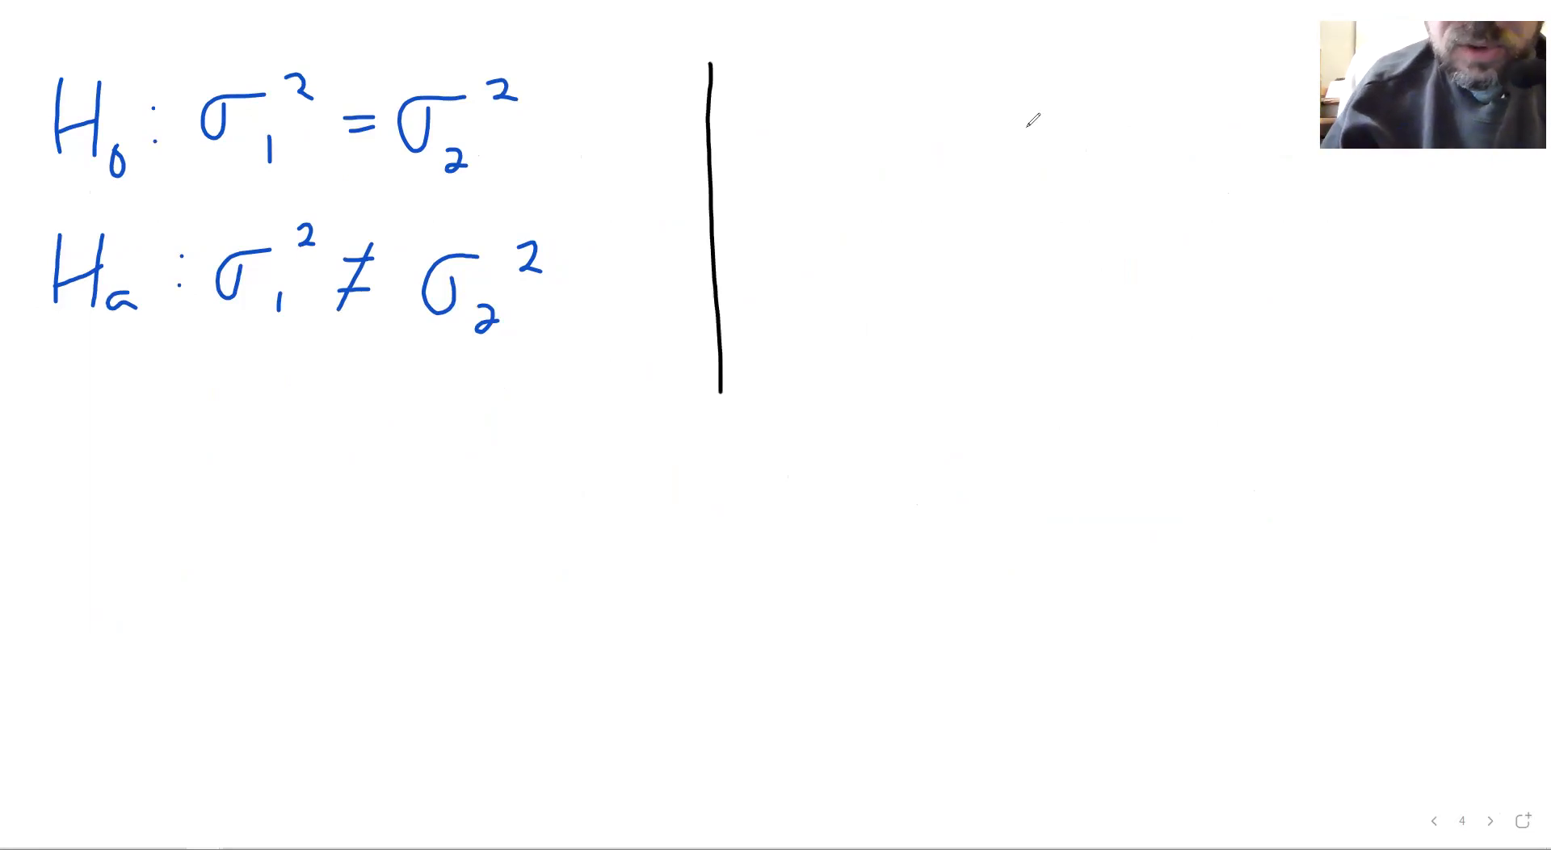
{"action": "left_click_drag", "start_coordinate": [702, 341], "coordinate": [1360, 336]}
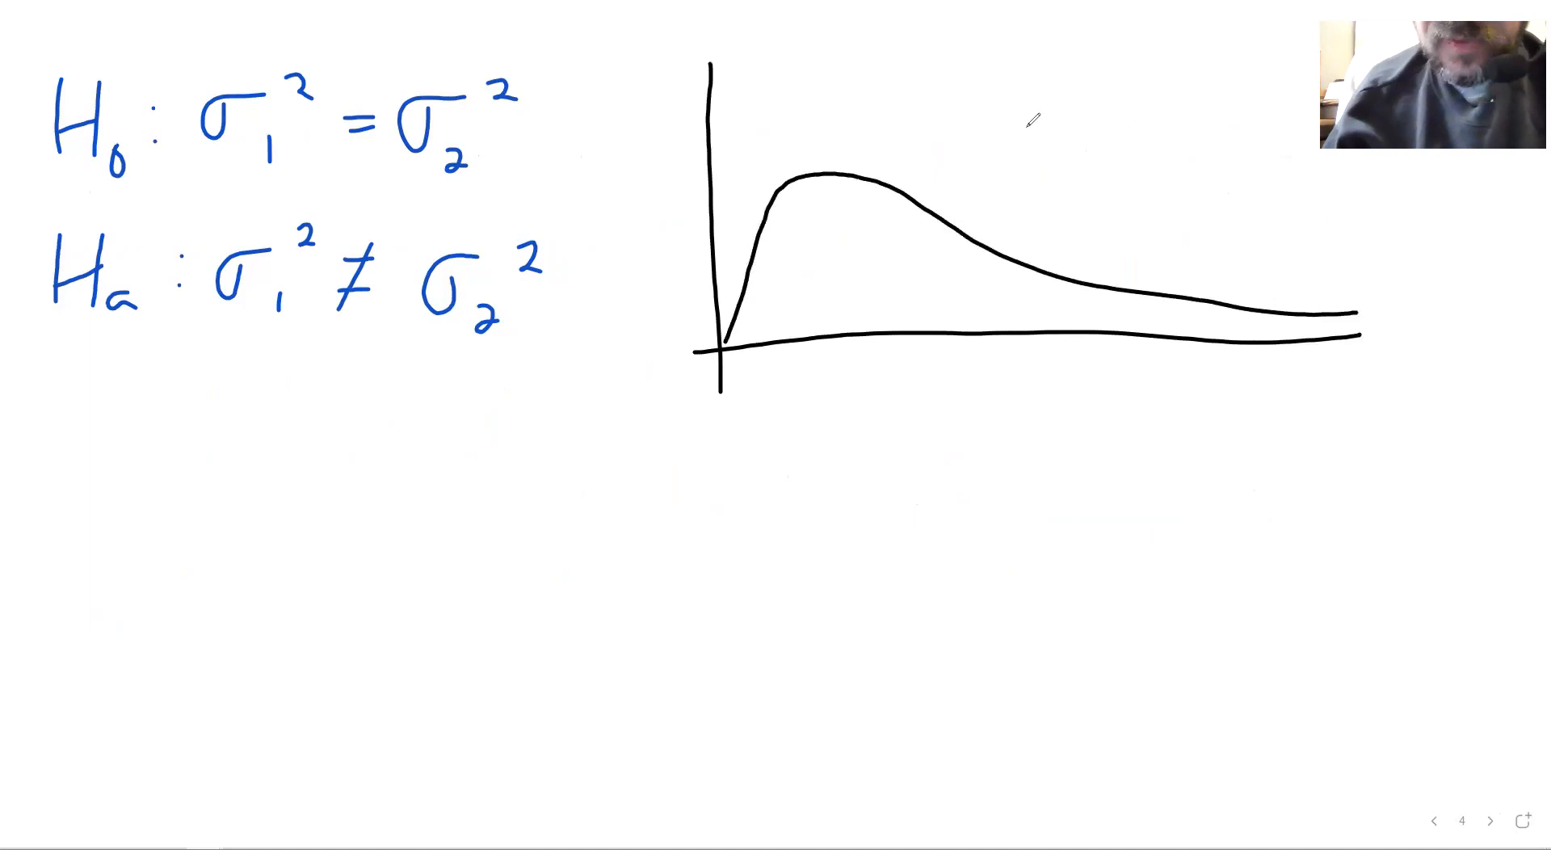
{"action": "left_click_drag", "start_coordinate": [895, 326], "coordinate": [895, 400]}
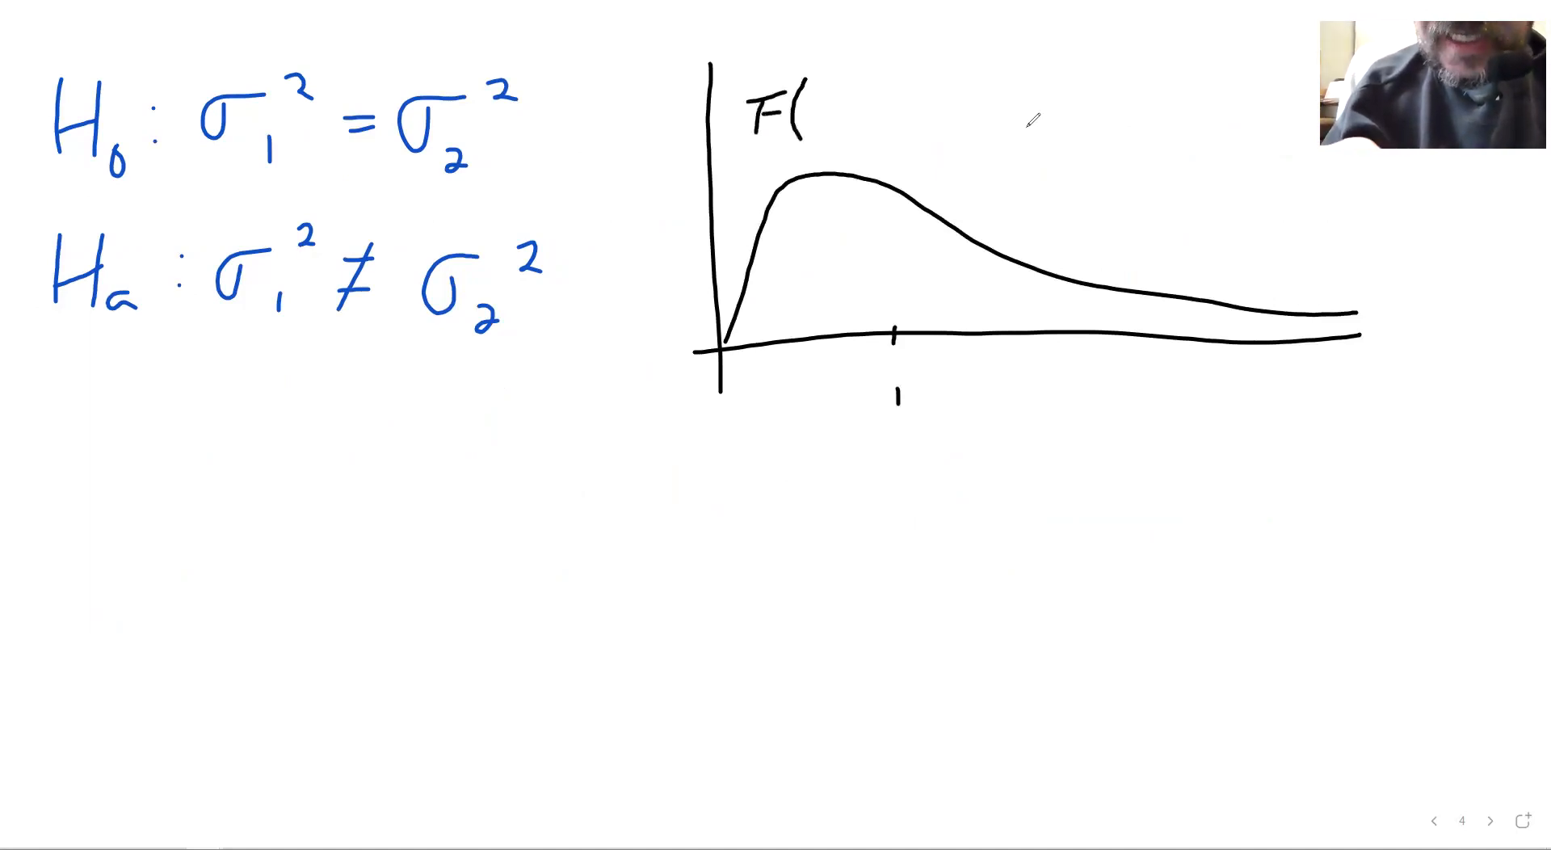
{"action": "type", "text": "19, 19)"}
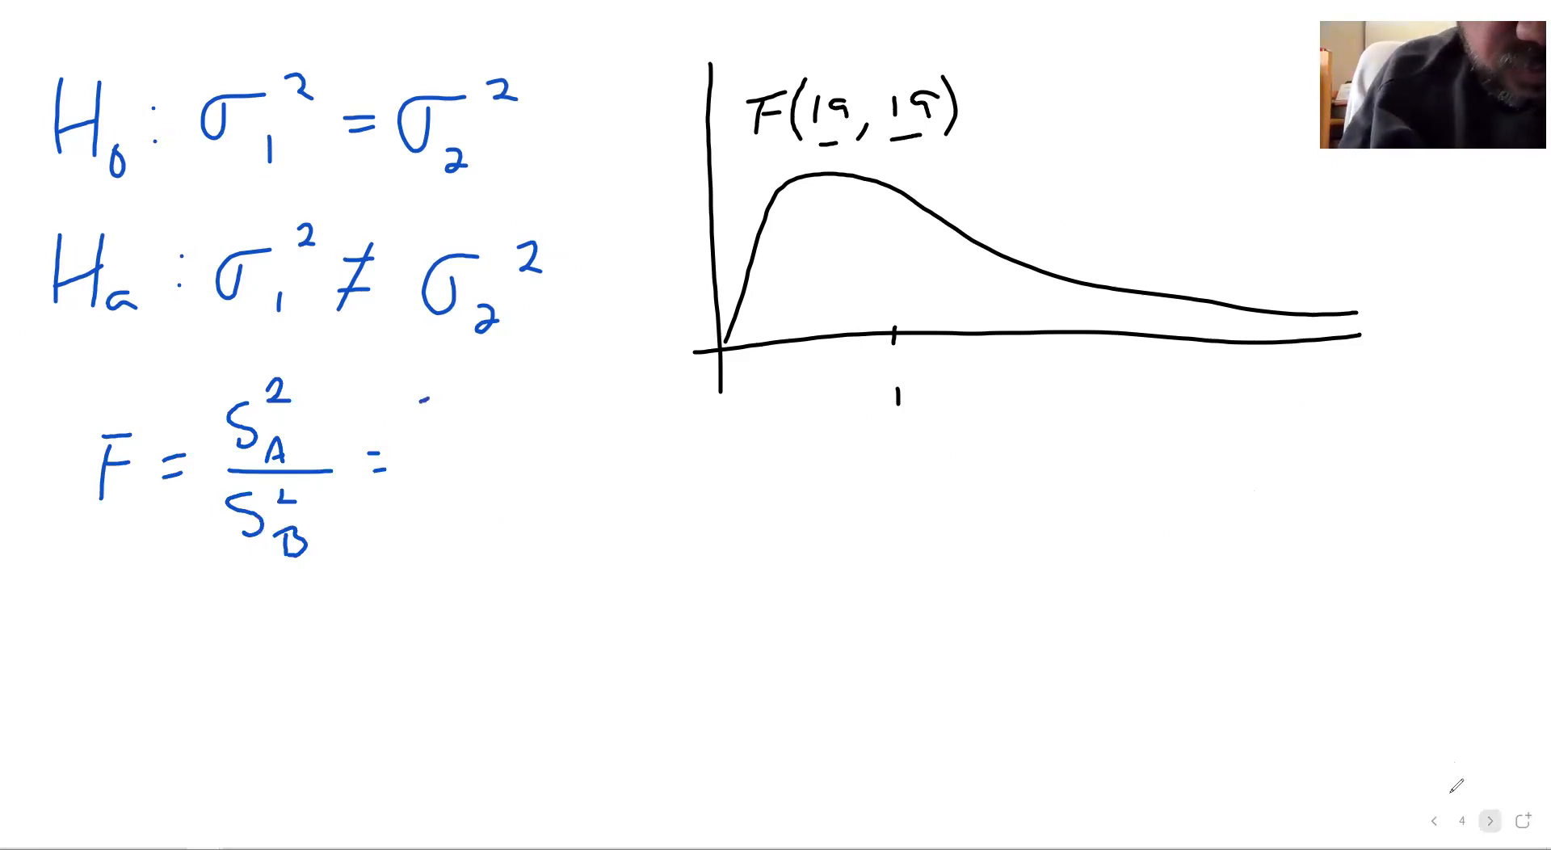
{"action": "type", "text": "3.8"}
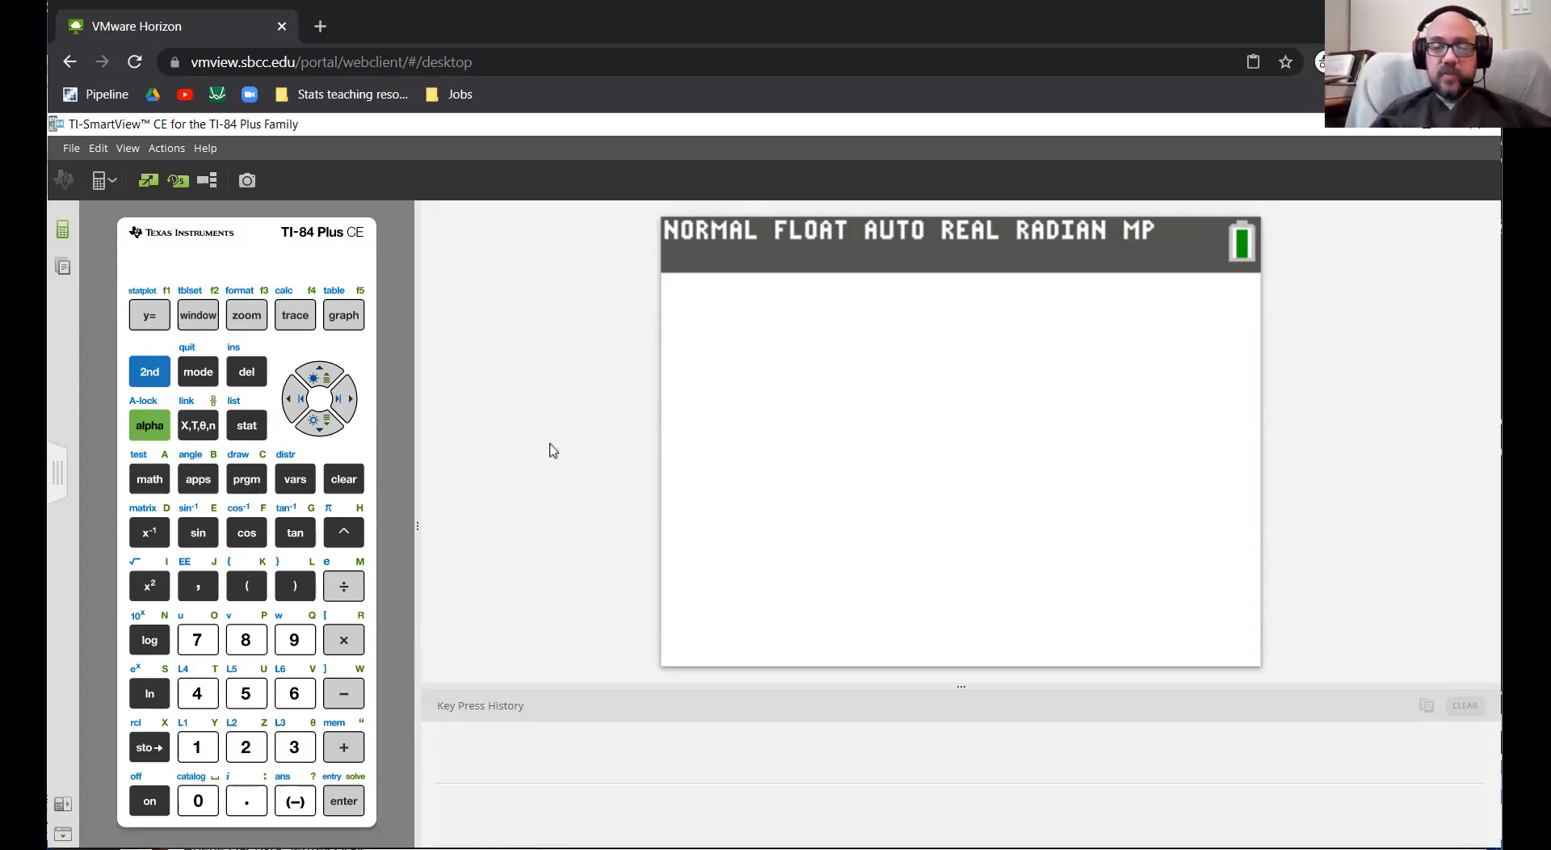
Enter 3.8² ÷ 4.6² on the TI-84 keypad
{"action": "left_click", "coordinate": [246, 638]}
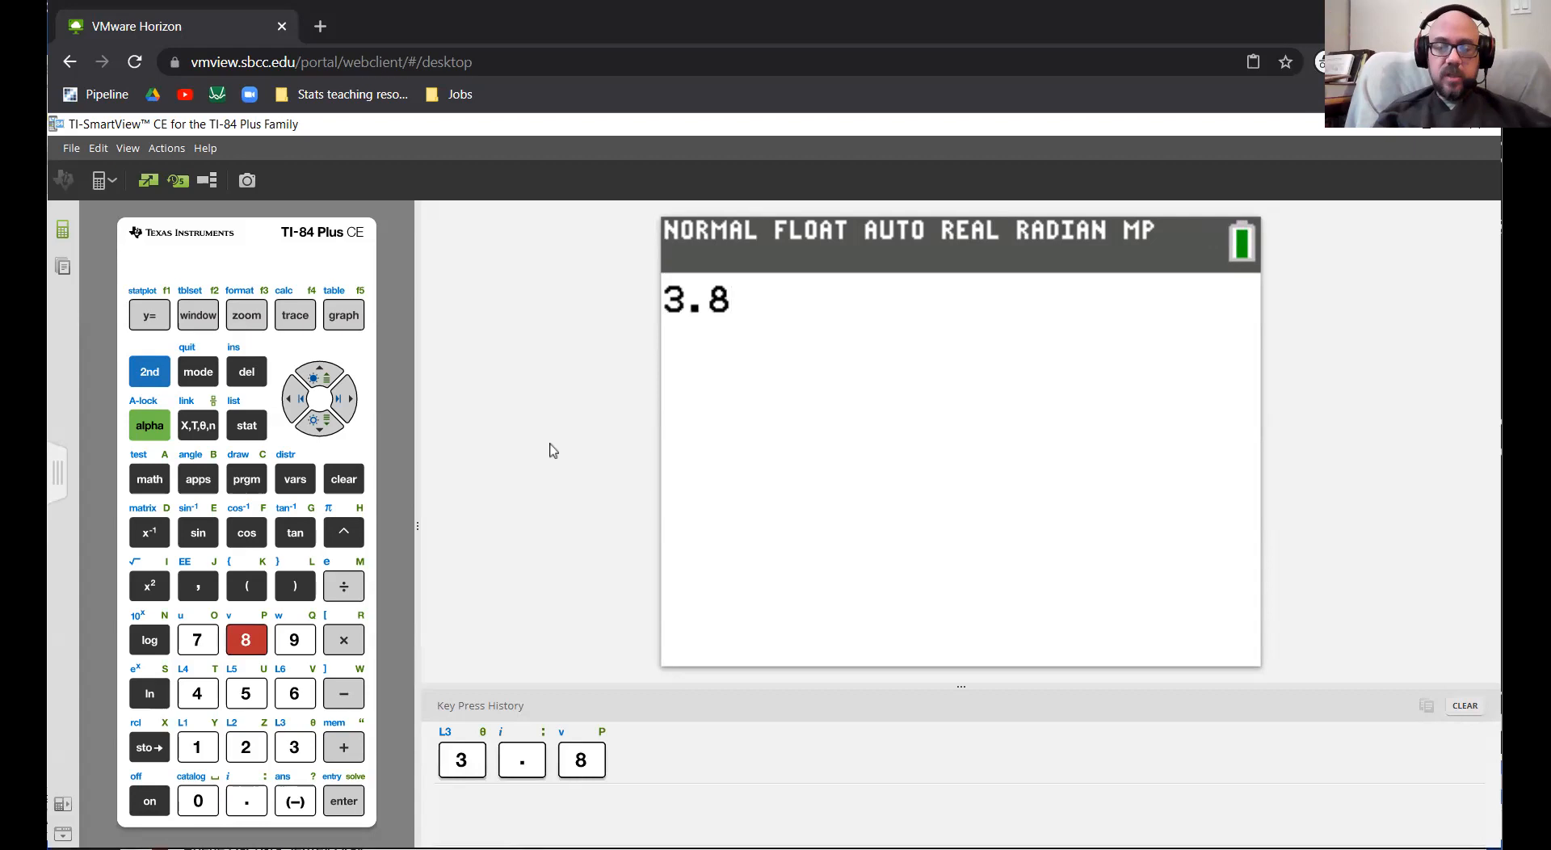
{"action": "left_click", "coordinate": [343, 585]}
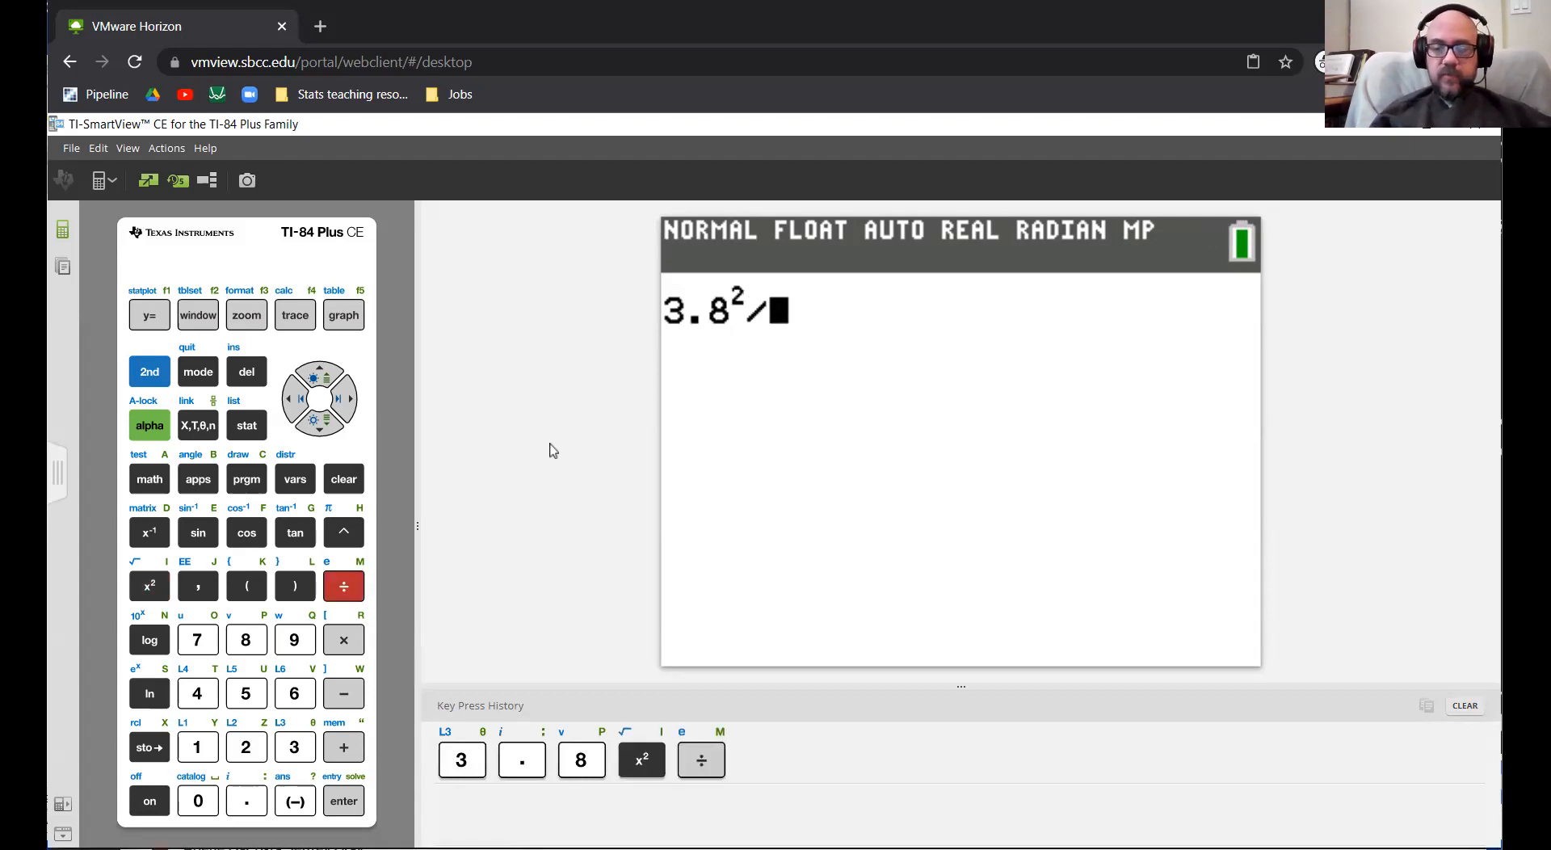
{"action": "left_click", "coordinate": [149, 584]}
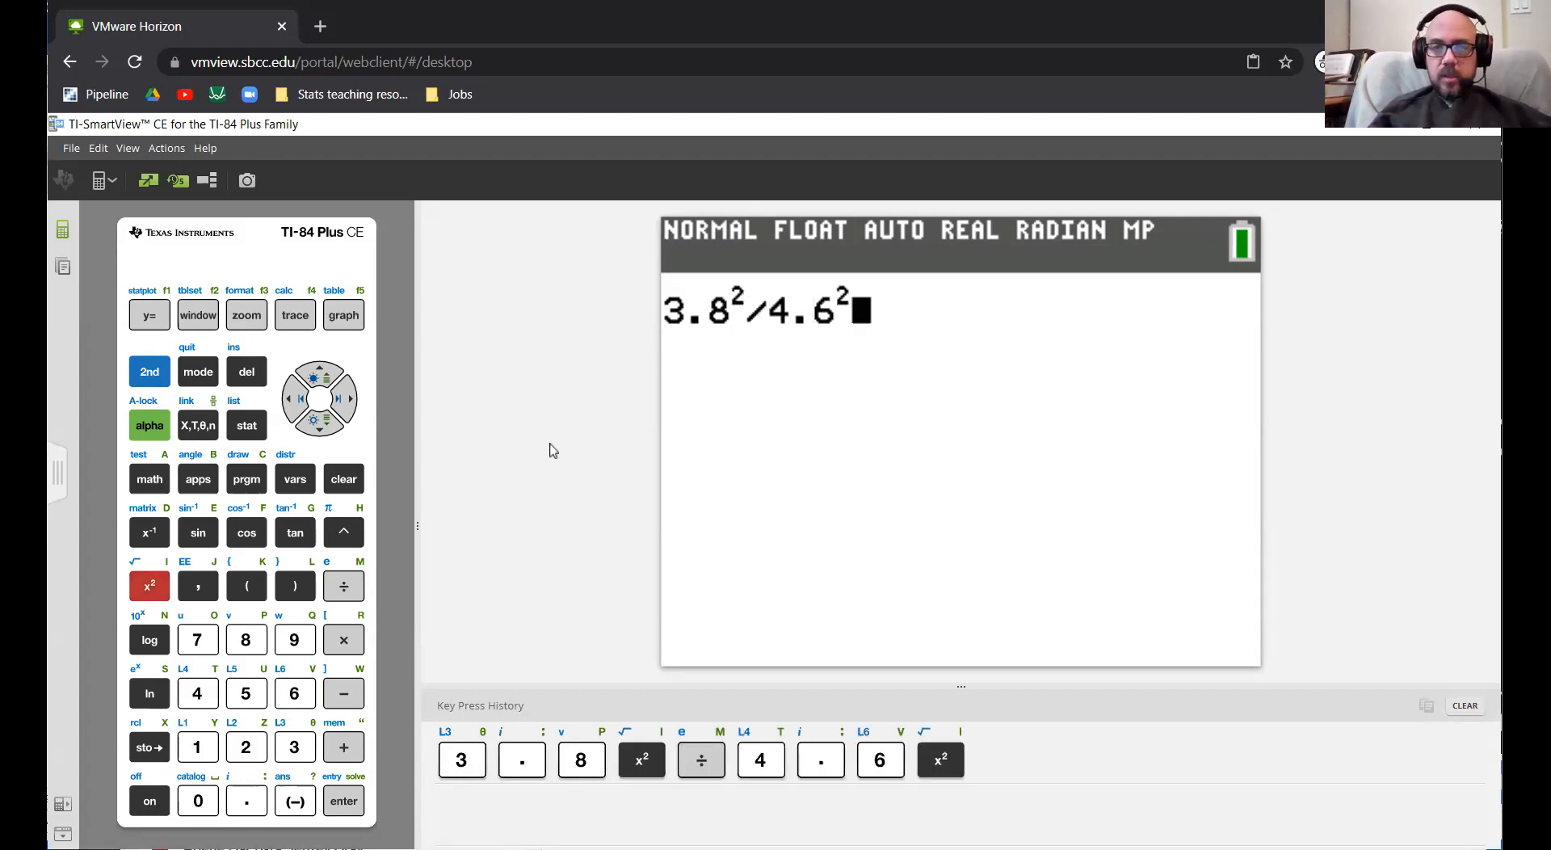
{"action": "left_click", "coordinate": [343, 801]}
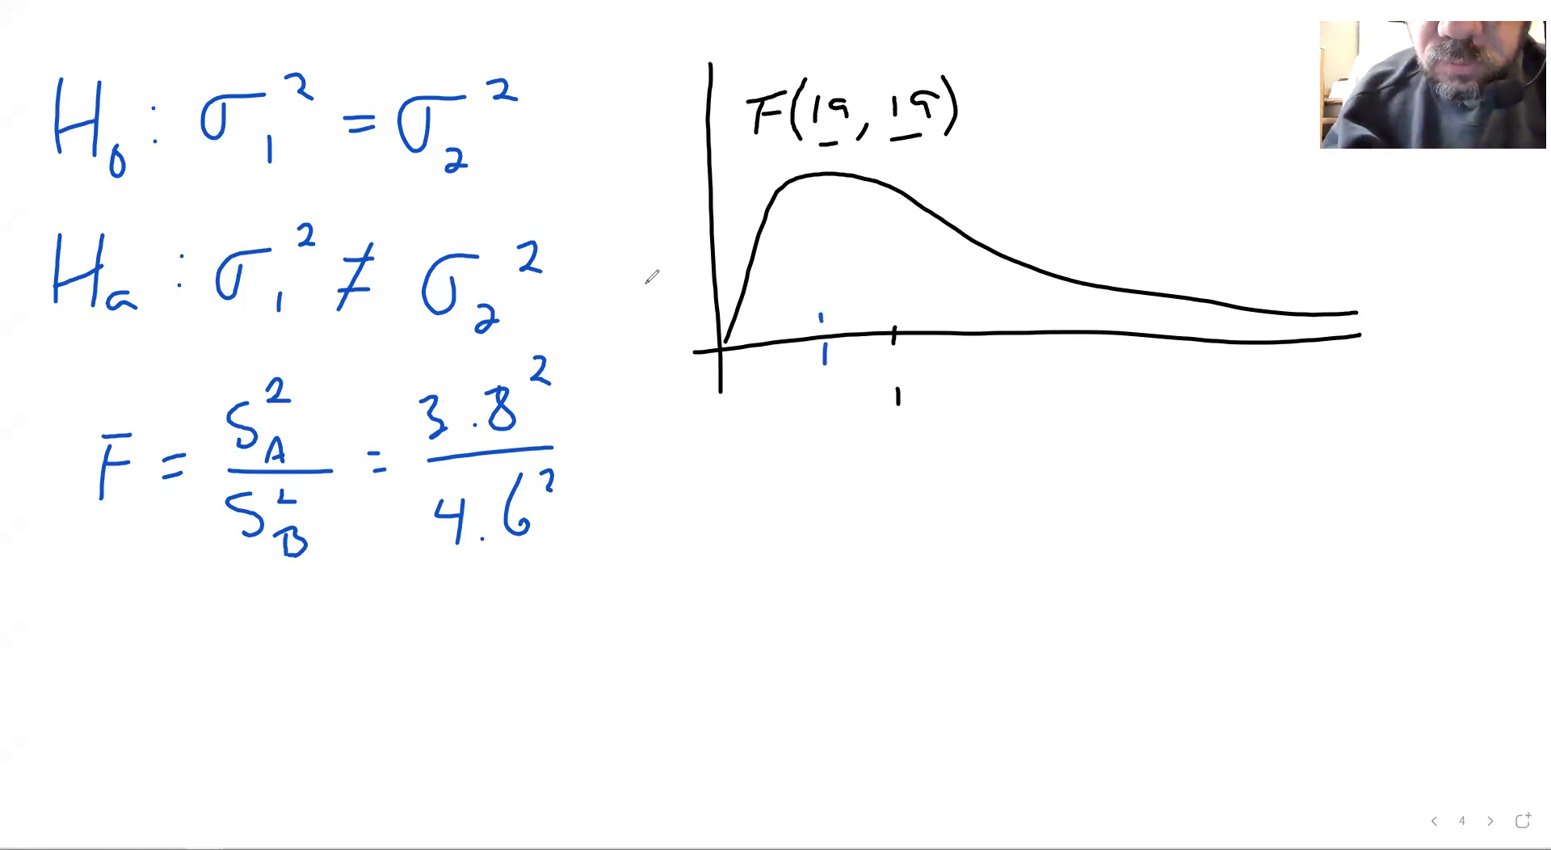
Mark 0.682 on the F curve and hatch the tail area beside it
{"action": "type", "text": "0.682"}
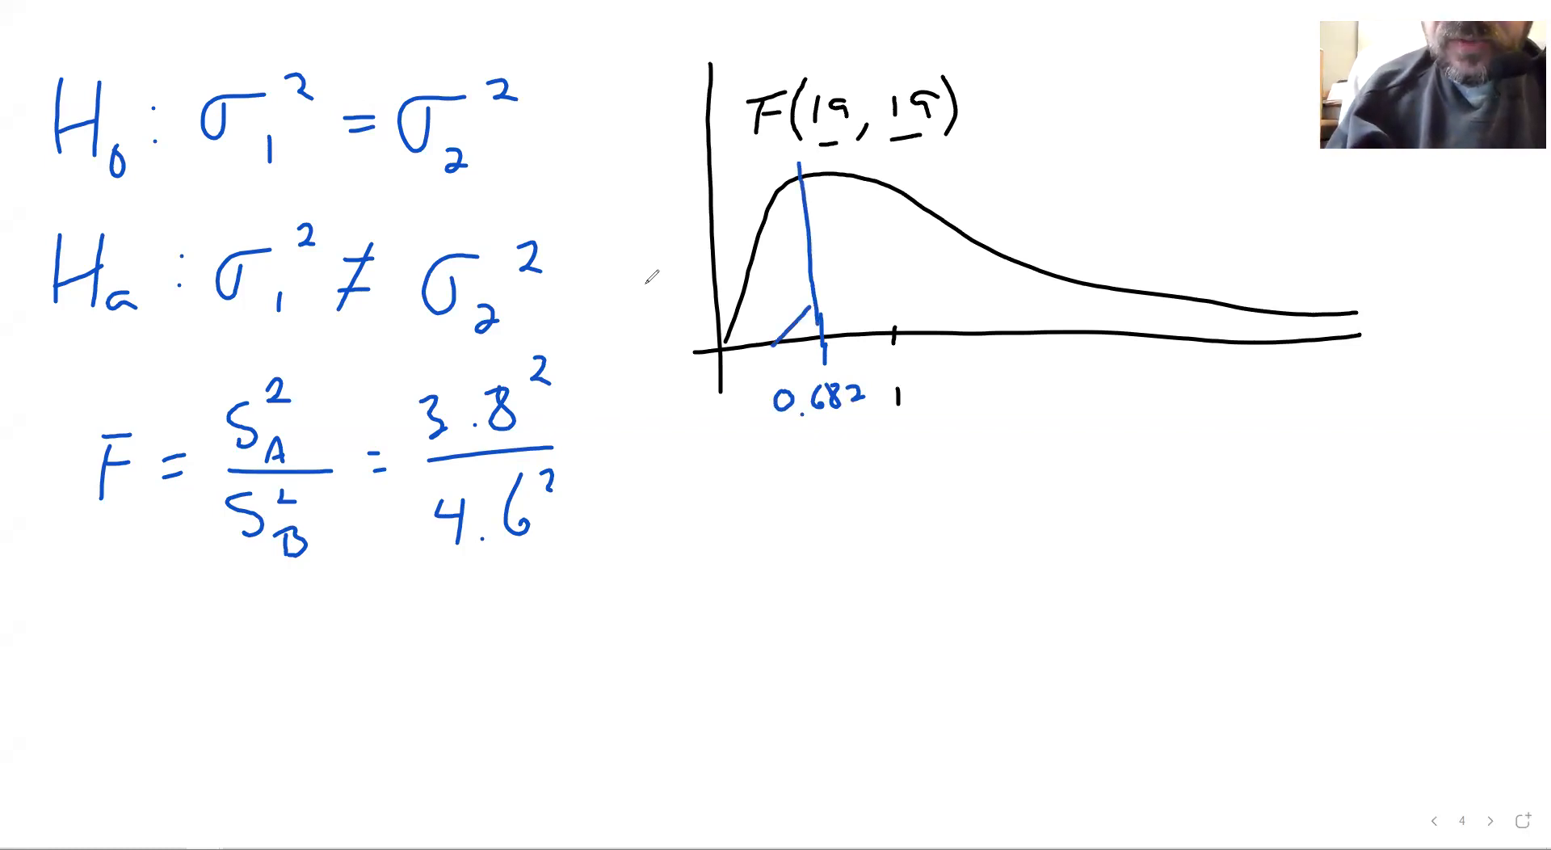
{"action": "left_click_drag", "start_coordinate": [752, 326], "coordinate": [821, 198]}
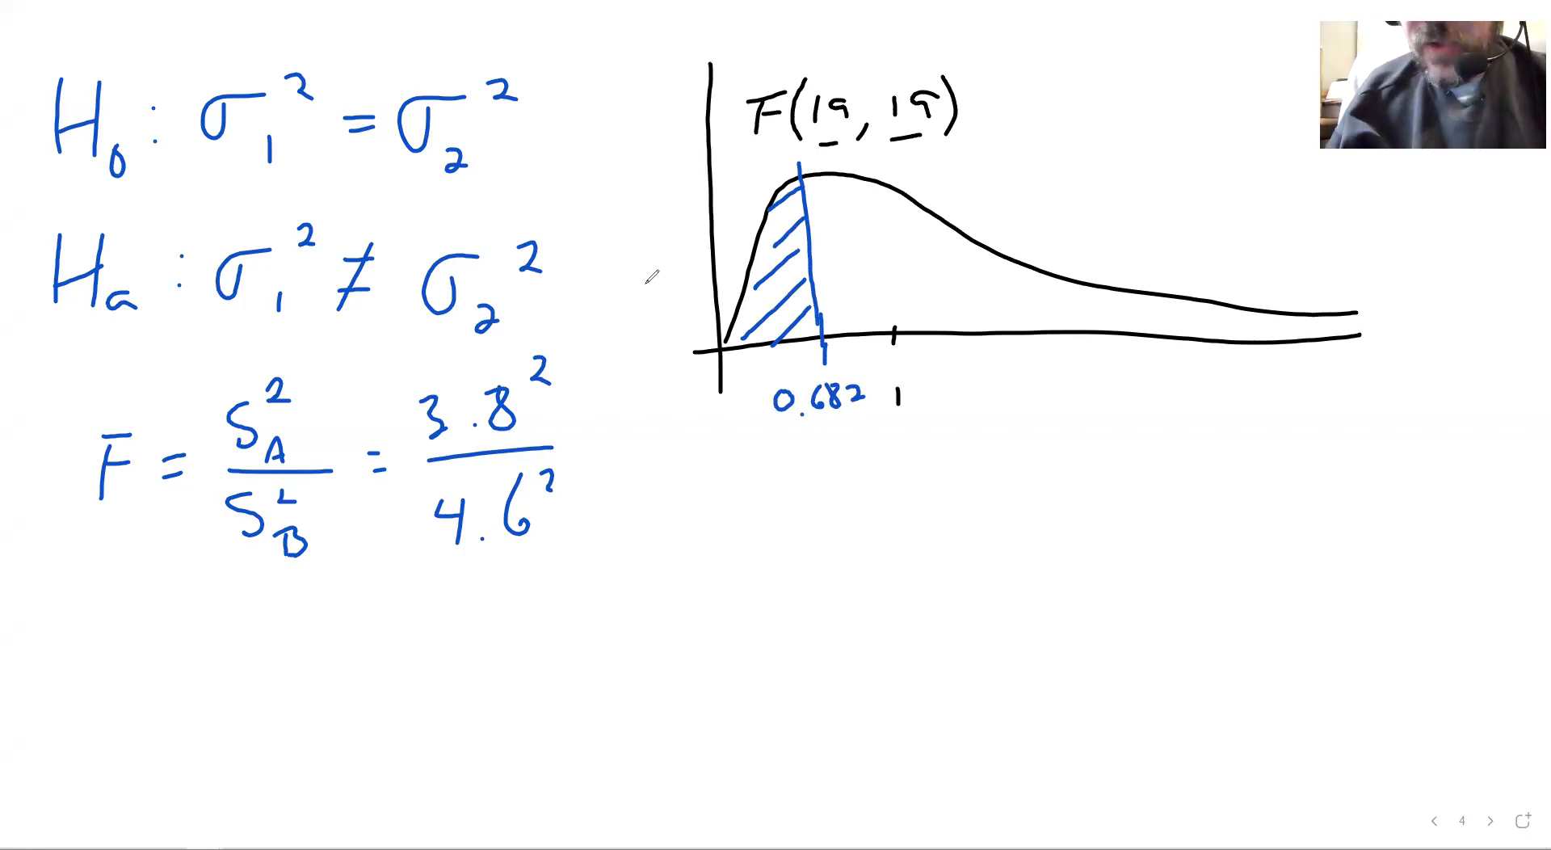
{"action": "left_click_drag", "start_coordinate": [1038, 287], "coordinate": [1038, 336]}
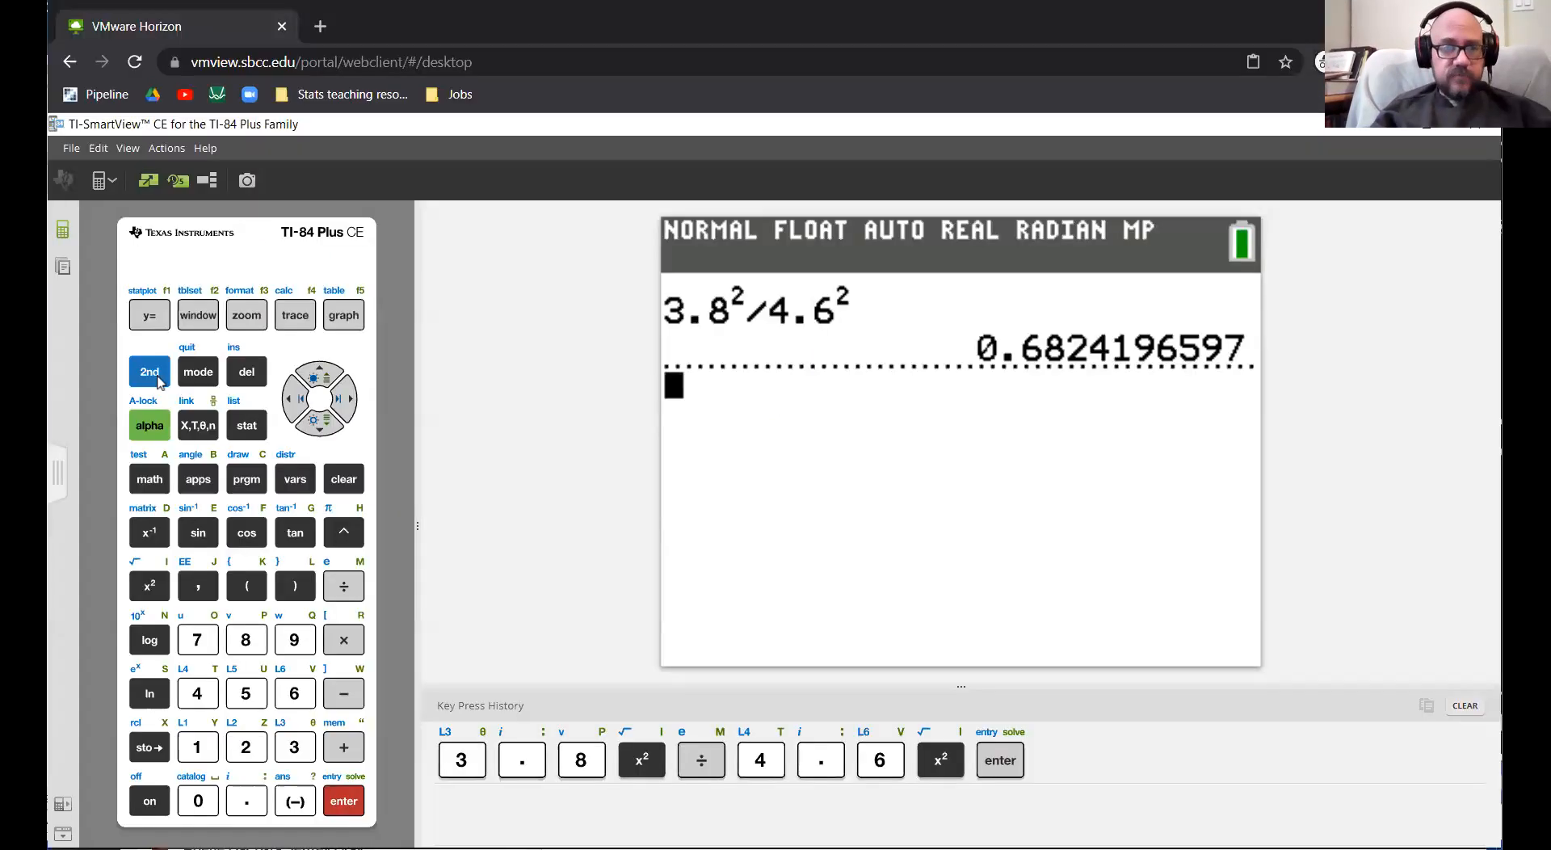
Compute Fcdf(0, 0.682, 19, 19) on the calculator, returning 0.2058873677
{"action": "left_click", "coordinate": [294, 479]}
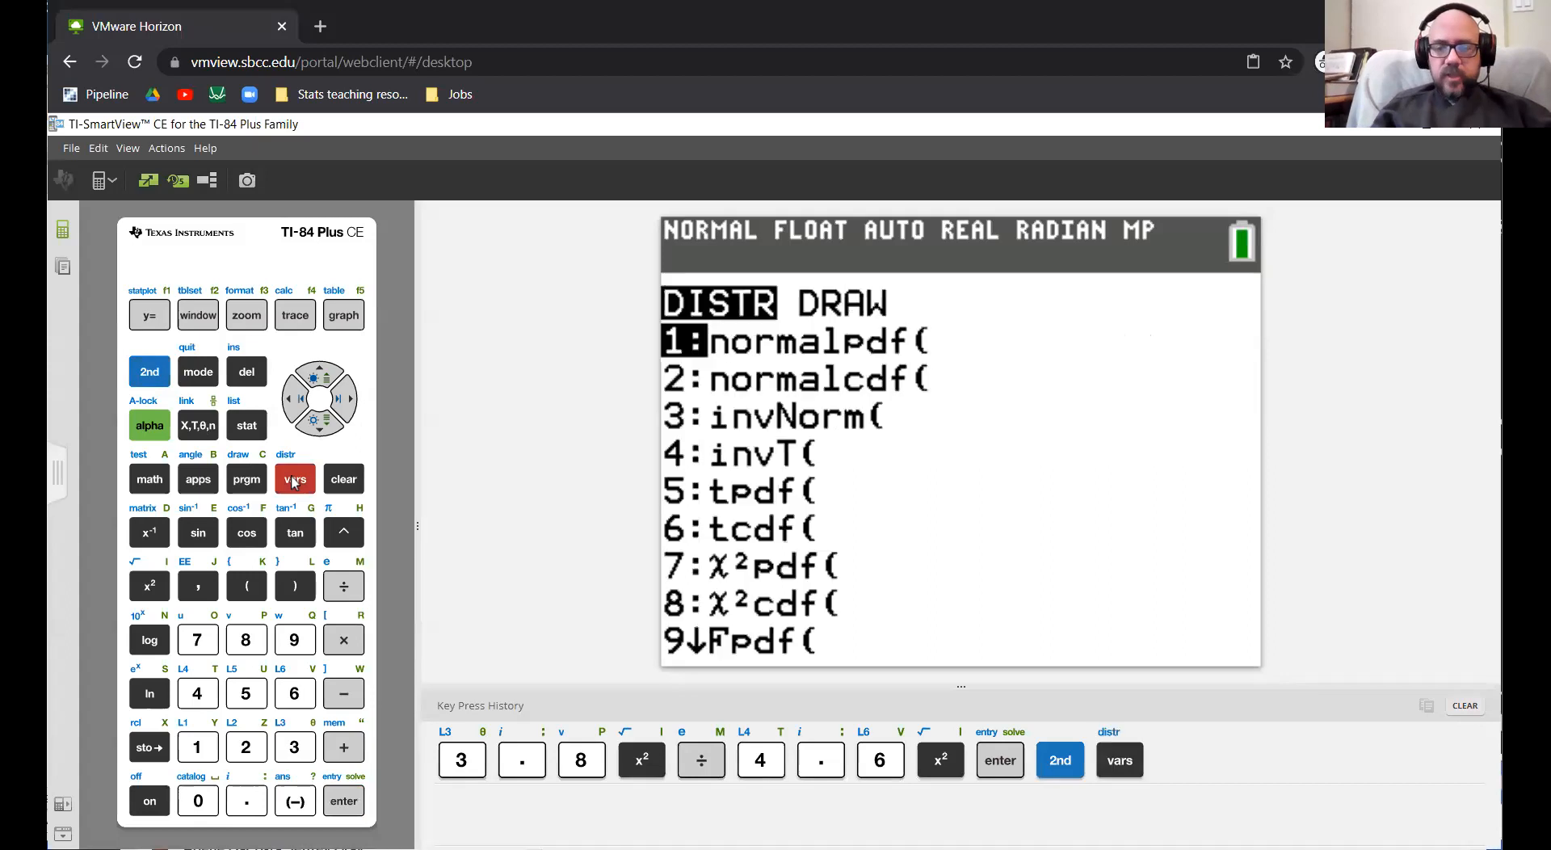
{"action": "left_click", "coordinate": [349, 398]}
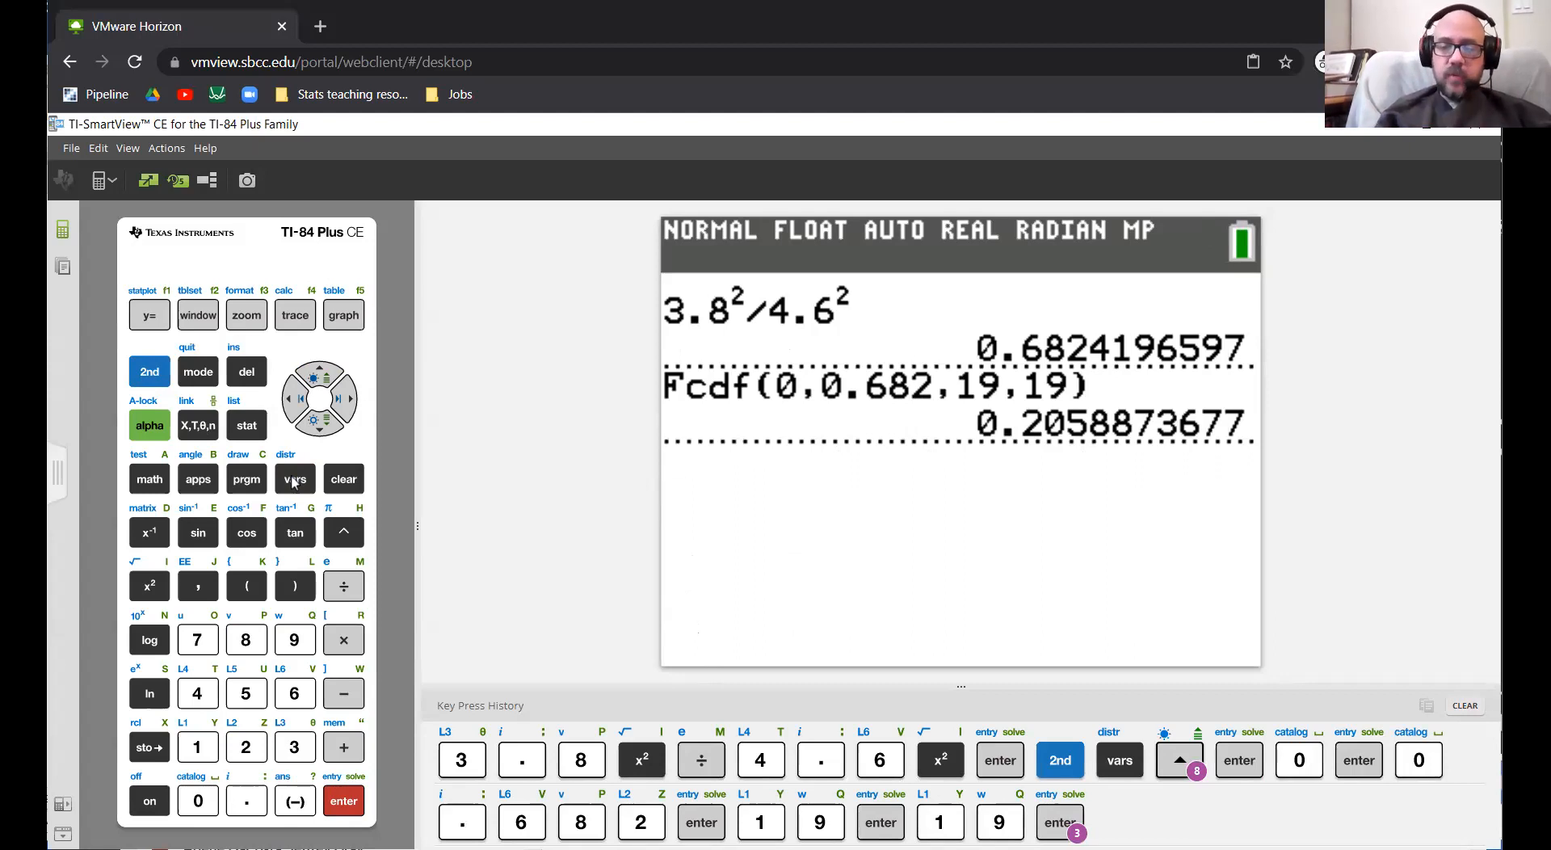
{"action": "key", "text": "enter"}
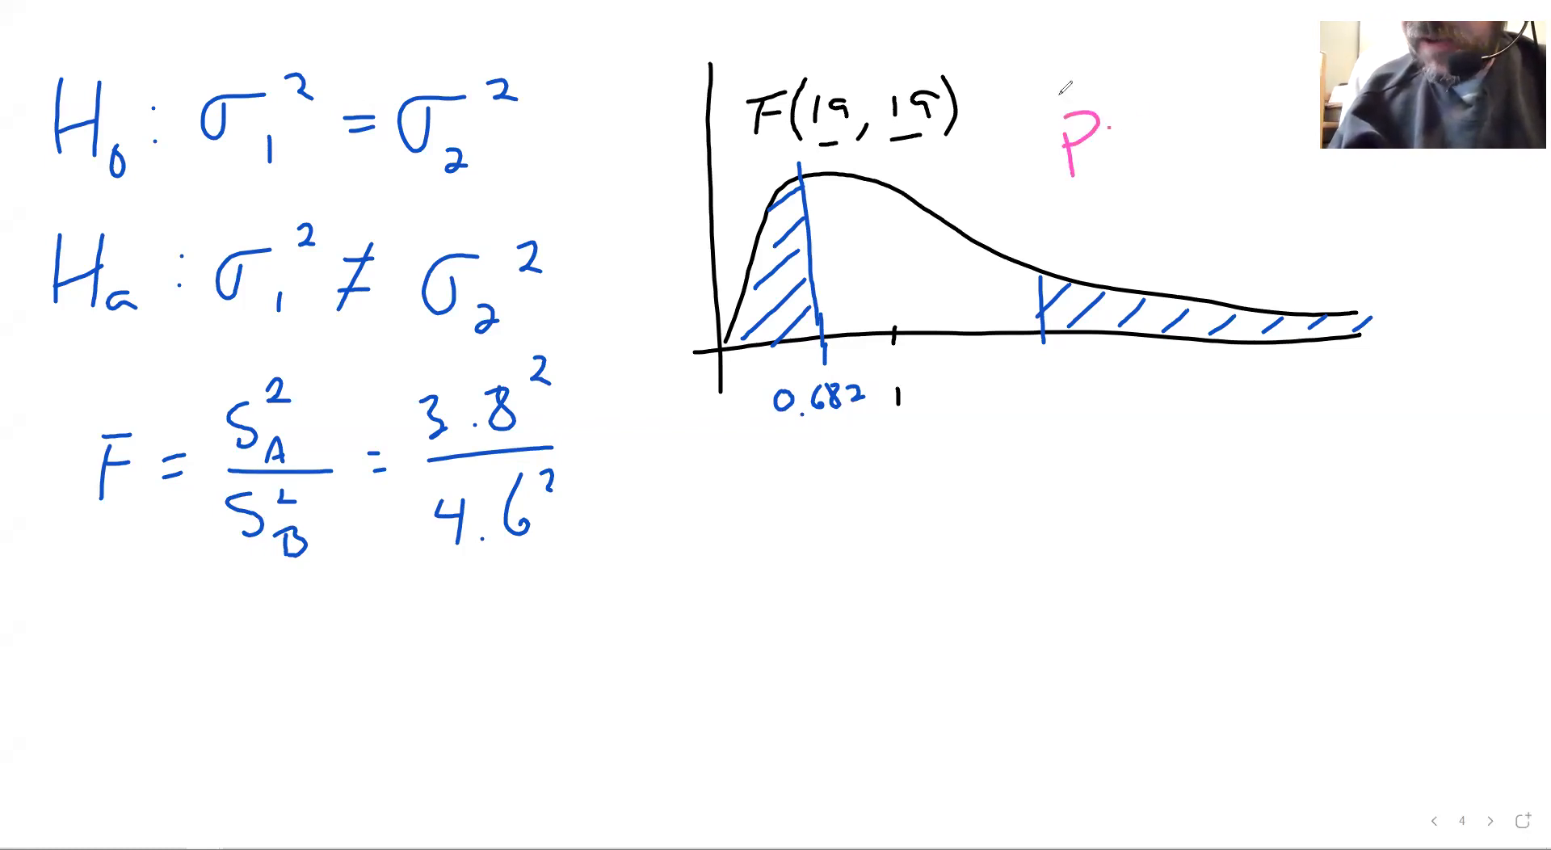
Label the circled, bracketed tails of the F curve as 'P-value'
{"action": "type", "text": "-value"}
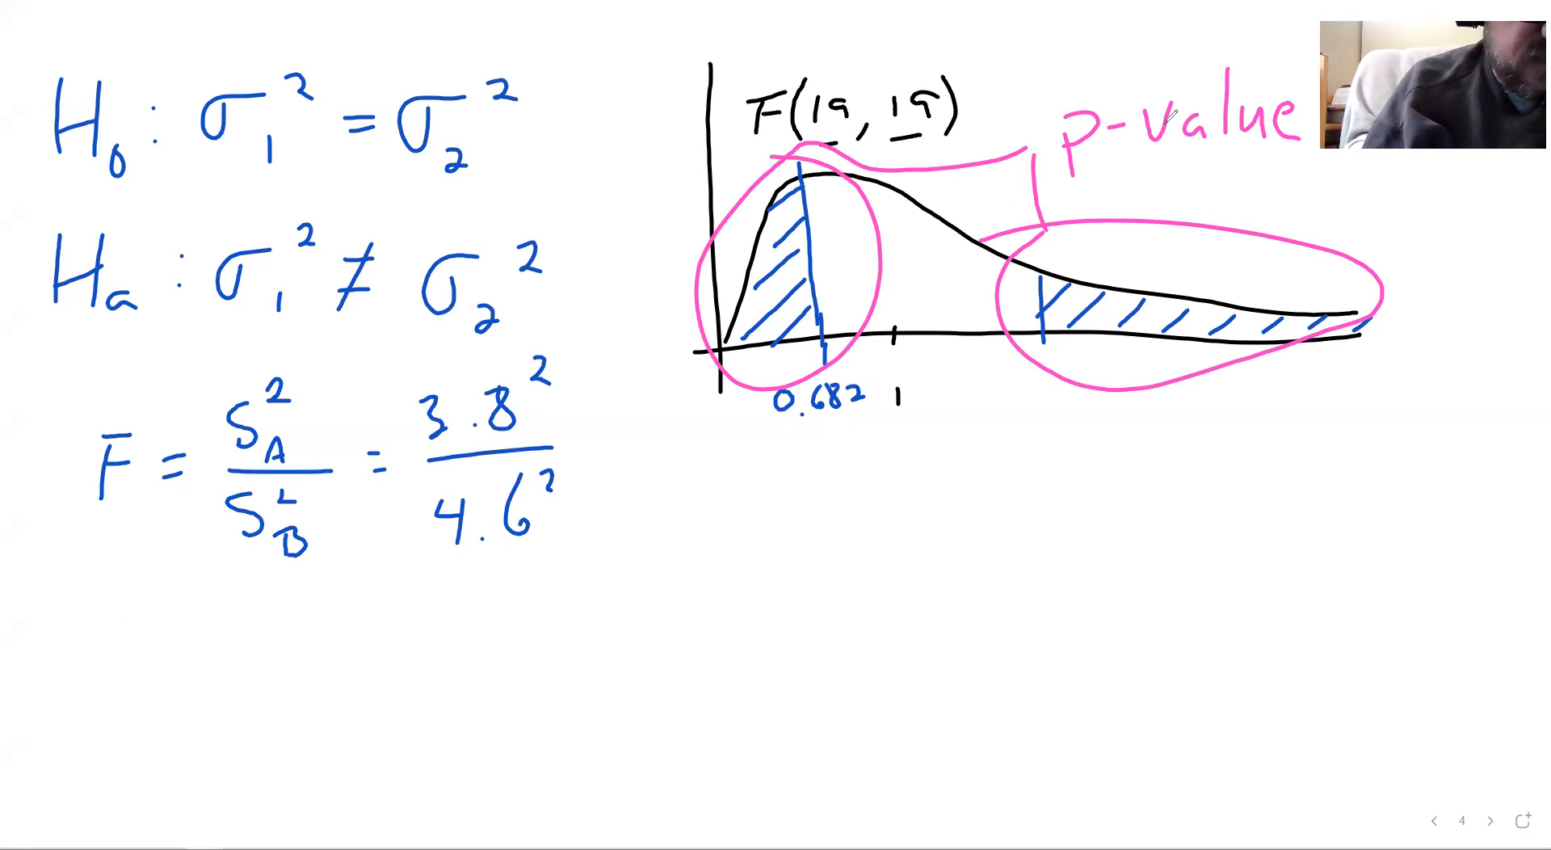
Write p-value = 2*Fcdf(0, 0.682, 19, 19) and start the conclusion 'This data'
{"action": "type", "text": "p-val"}
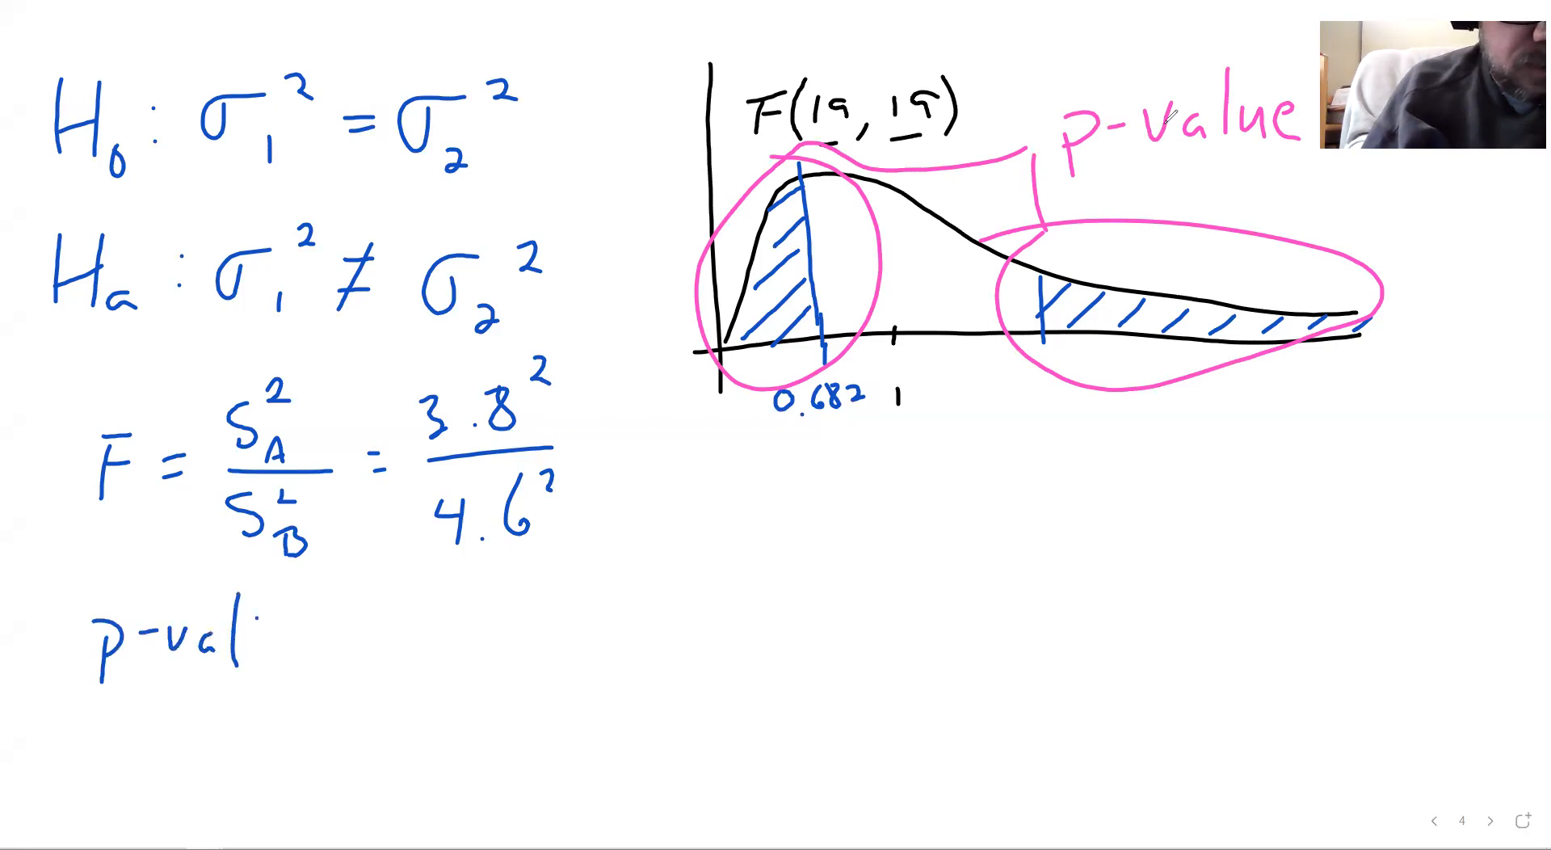
{"action": "type", "text": "ue ="}
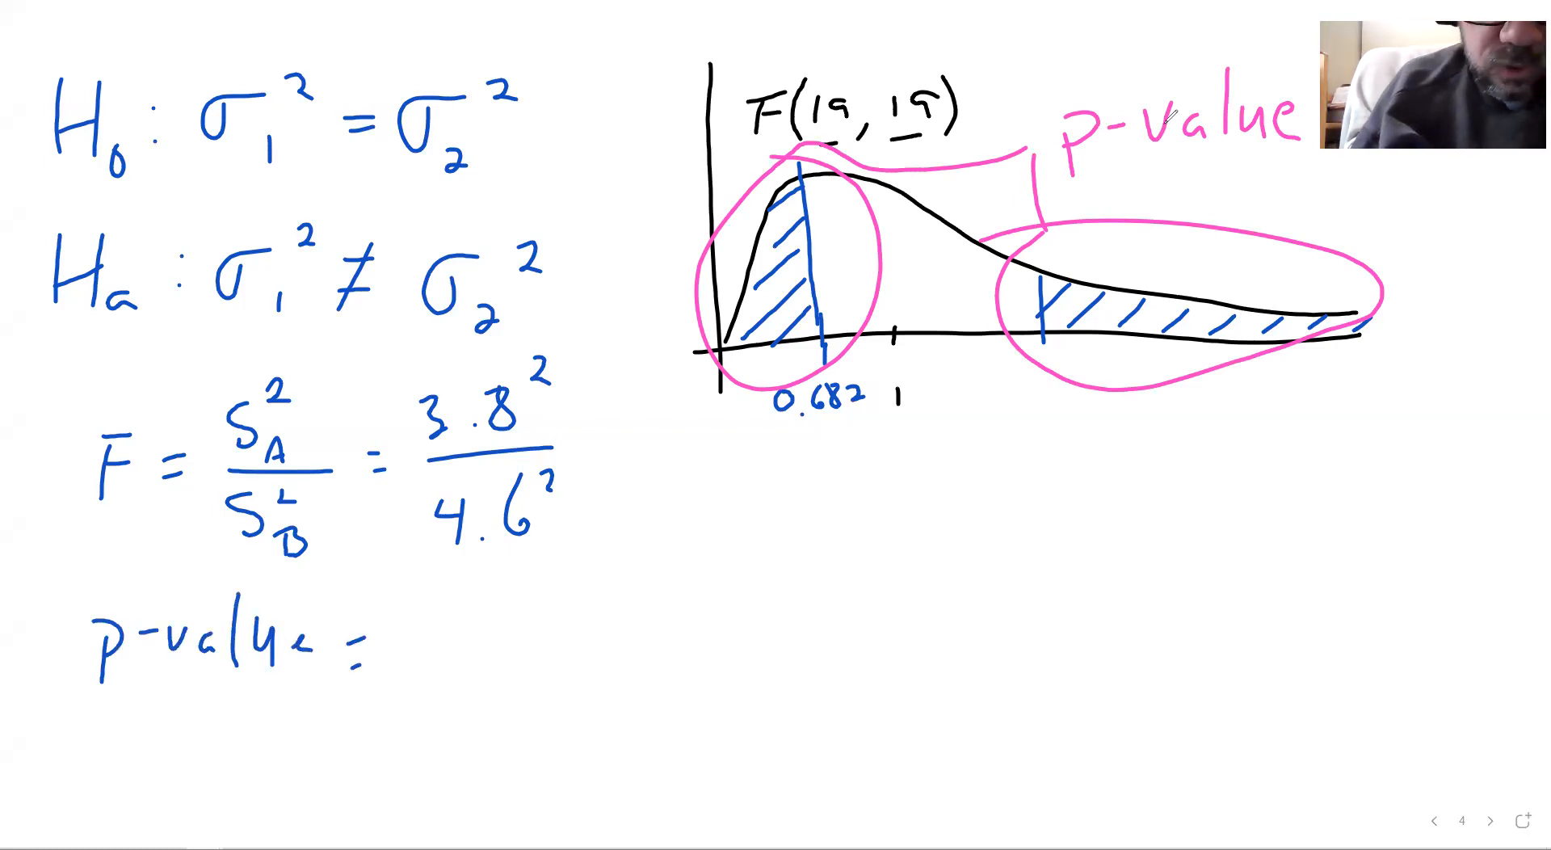
{"action": "type", "text": "2*Fc"}
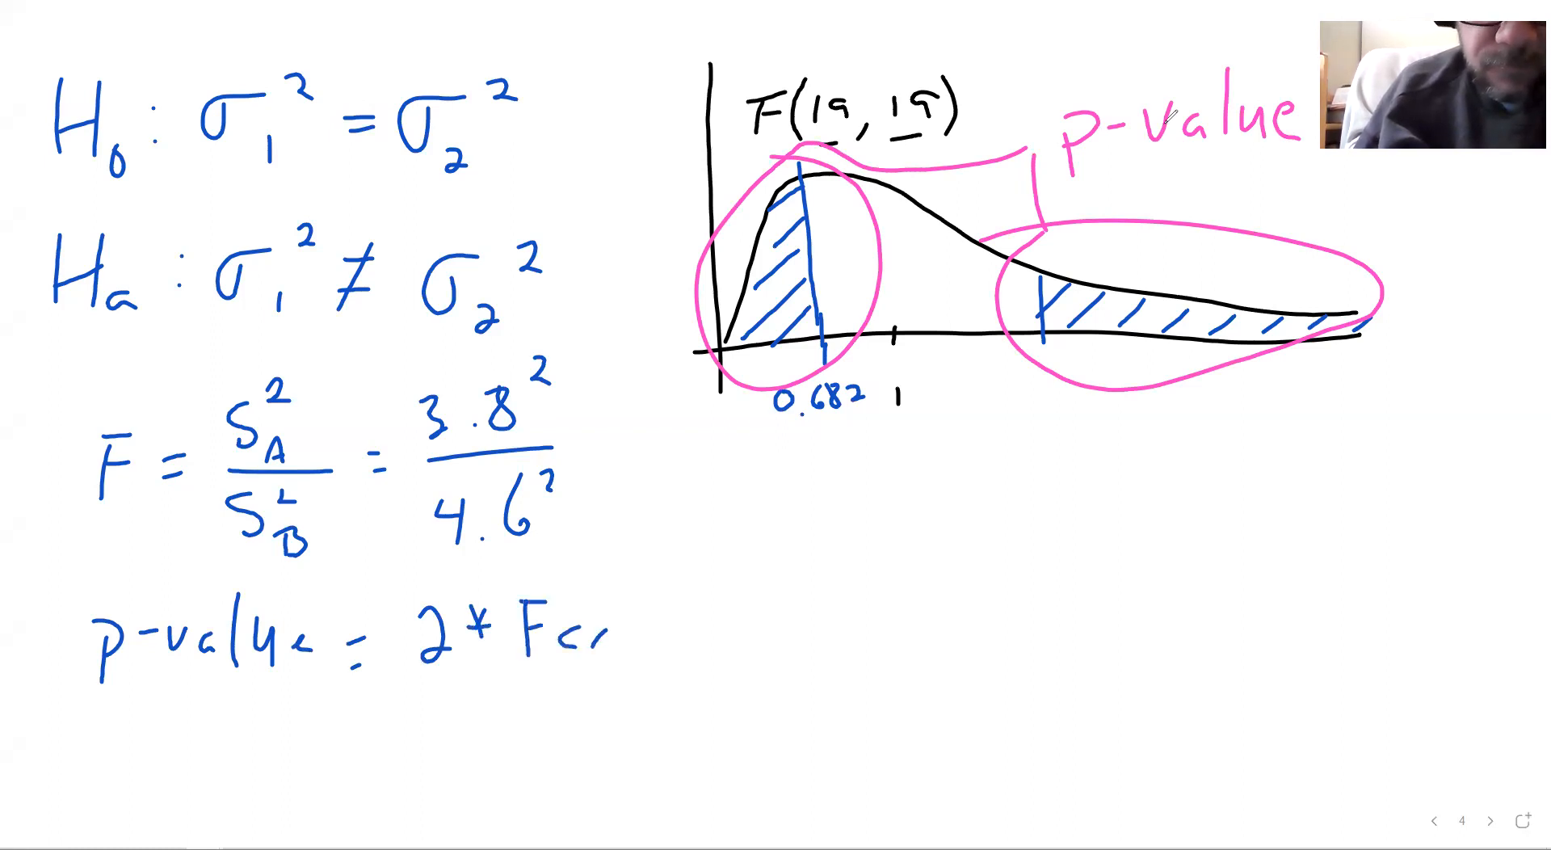
{"action": "type", "text": "dF(0, 0.682, 19, 19)"}
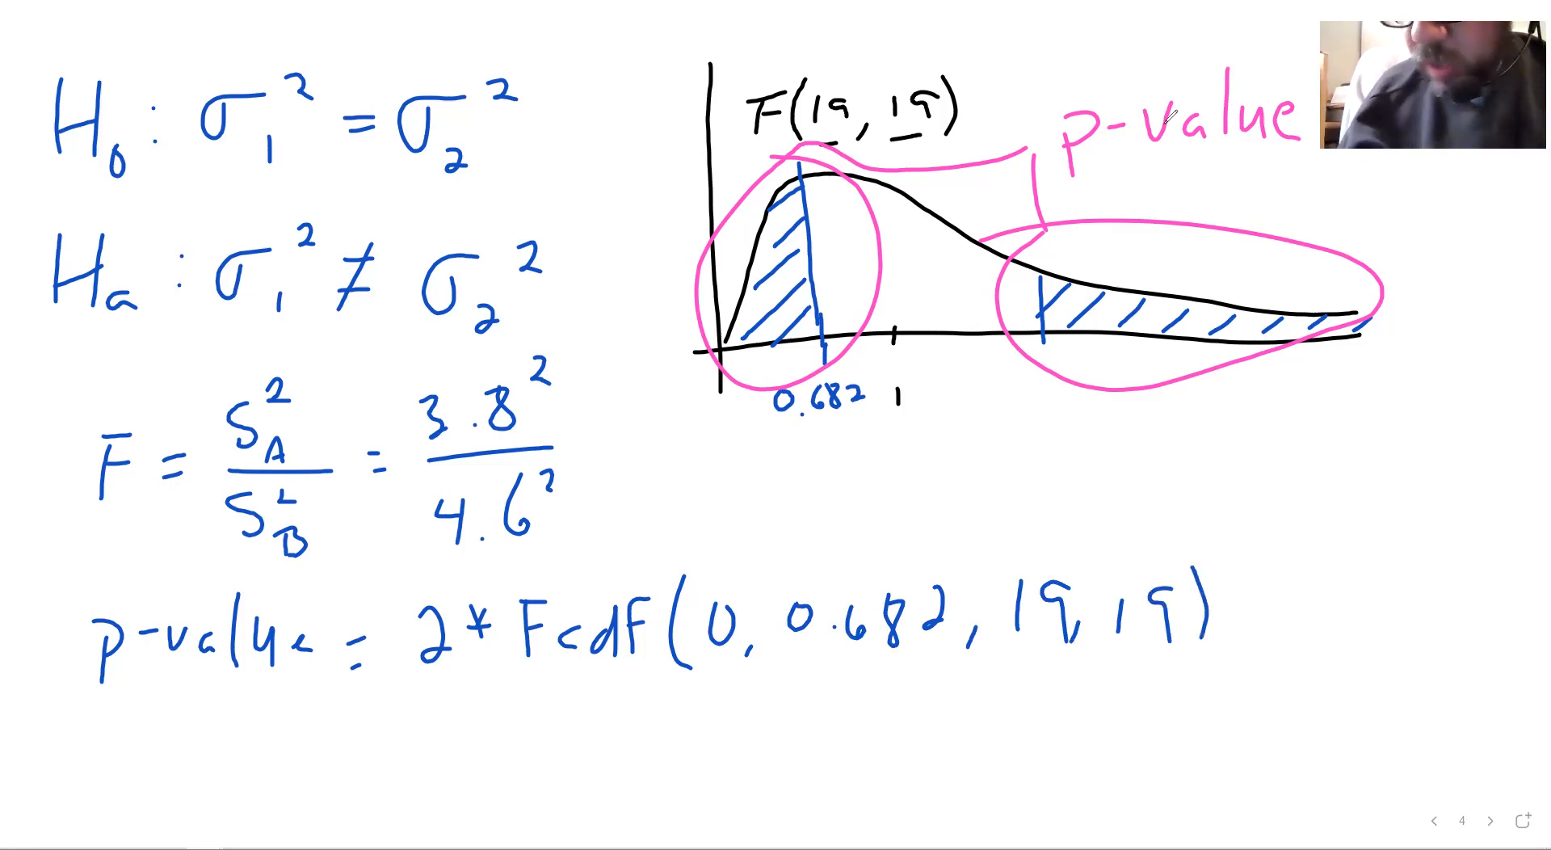
{"action": "type", "text": "This data"}
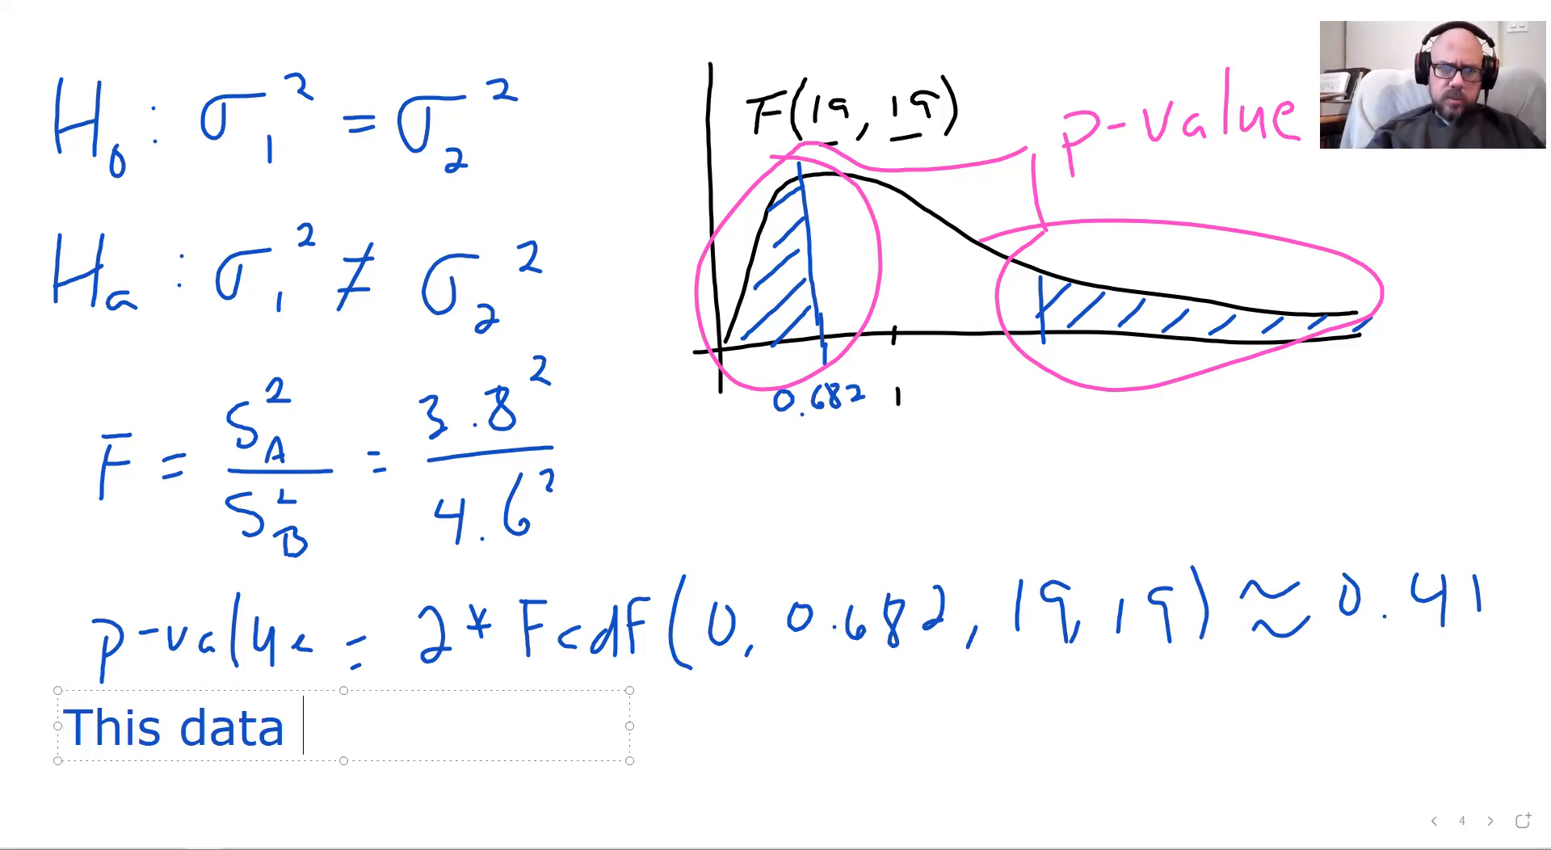
Type the conclusion that the data does not suggest Bill's routes differ in standard deviations
{"action": "type", "text": "does not suggest that"}
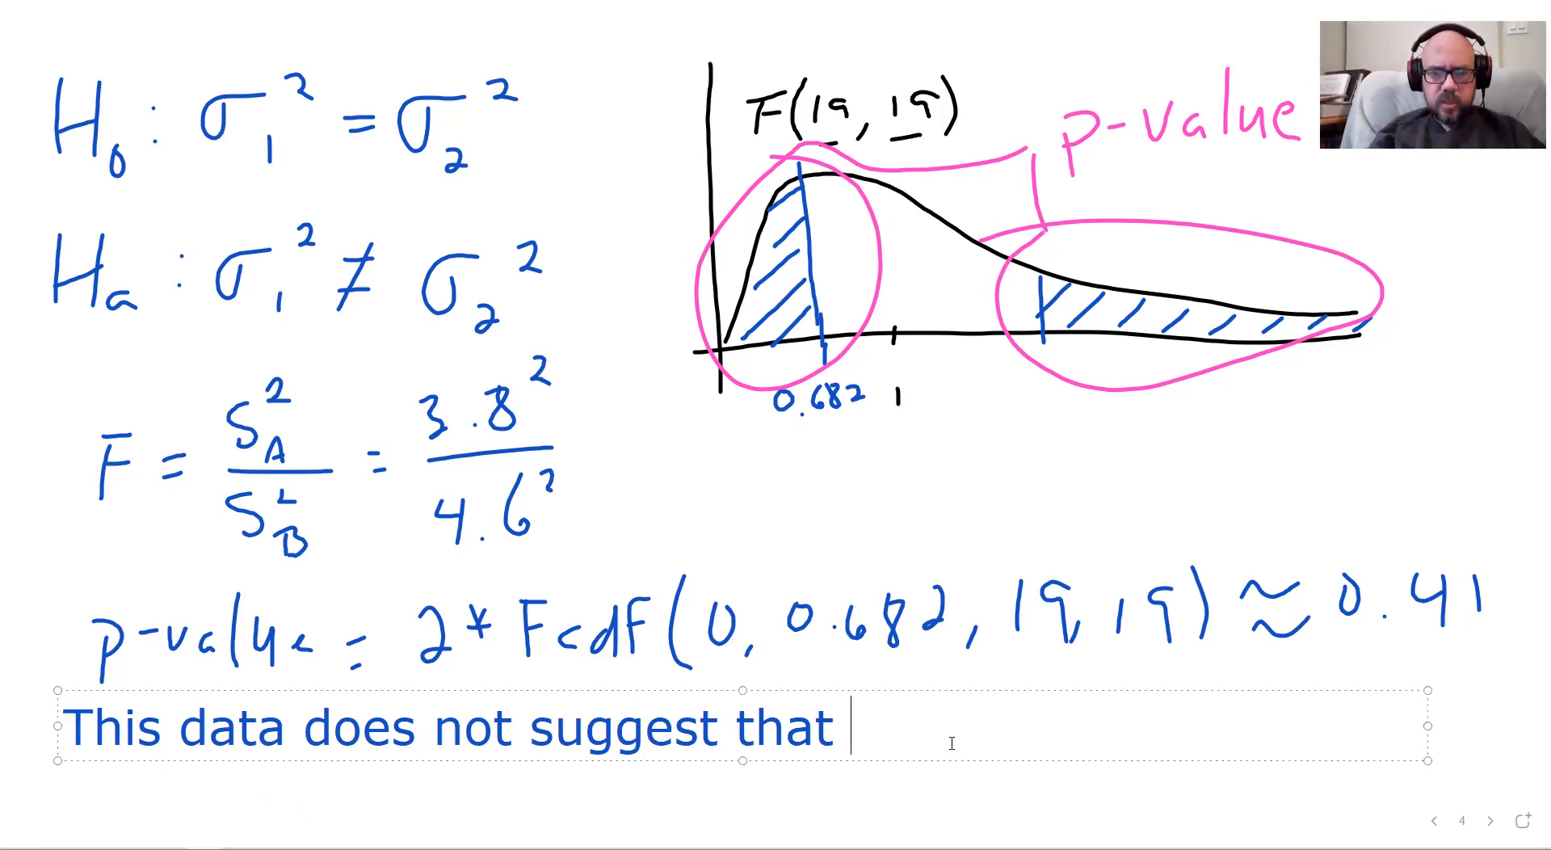
{"action": "type", "text": "Bill's"}
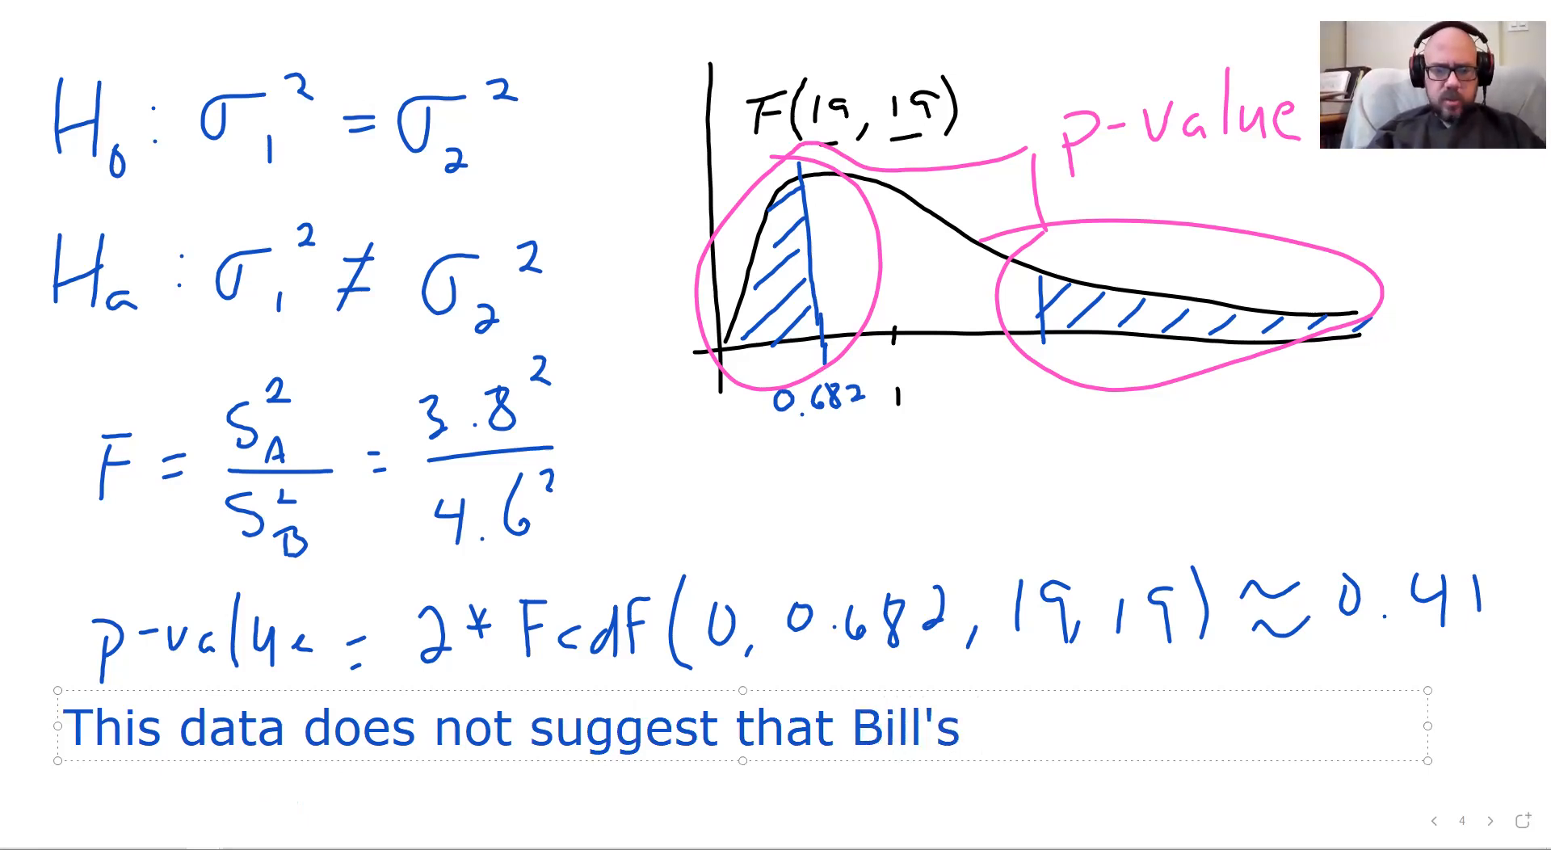
{"action": "type", "text": "routes to work"}
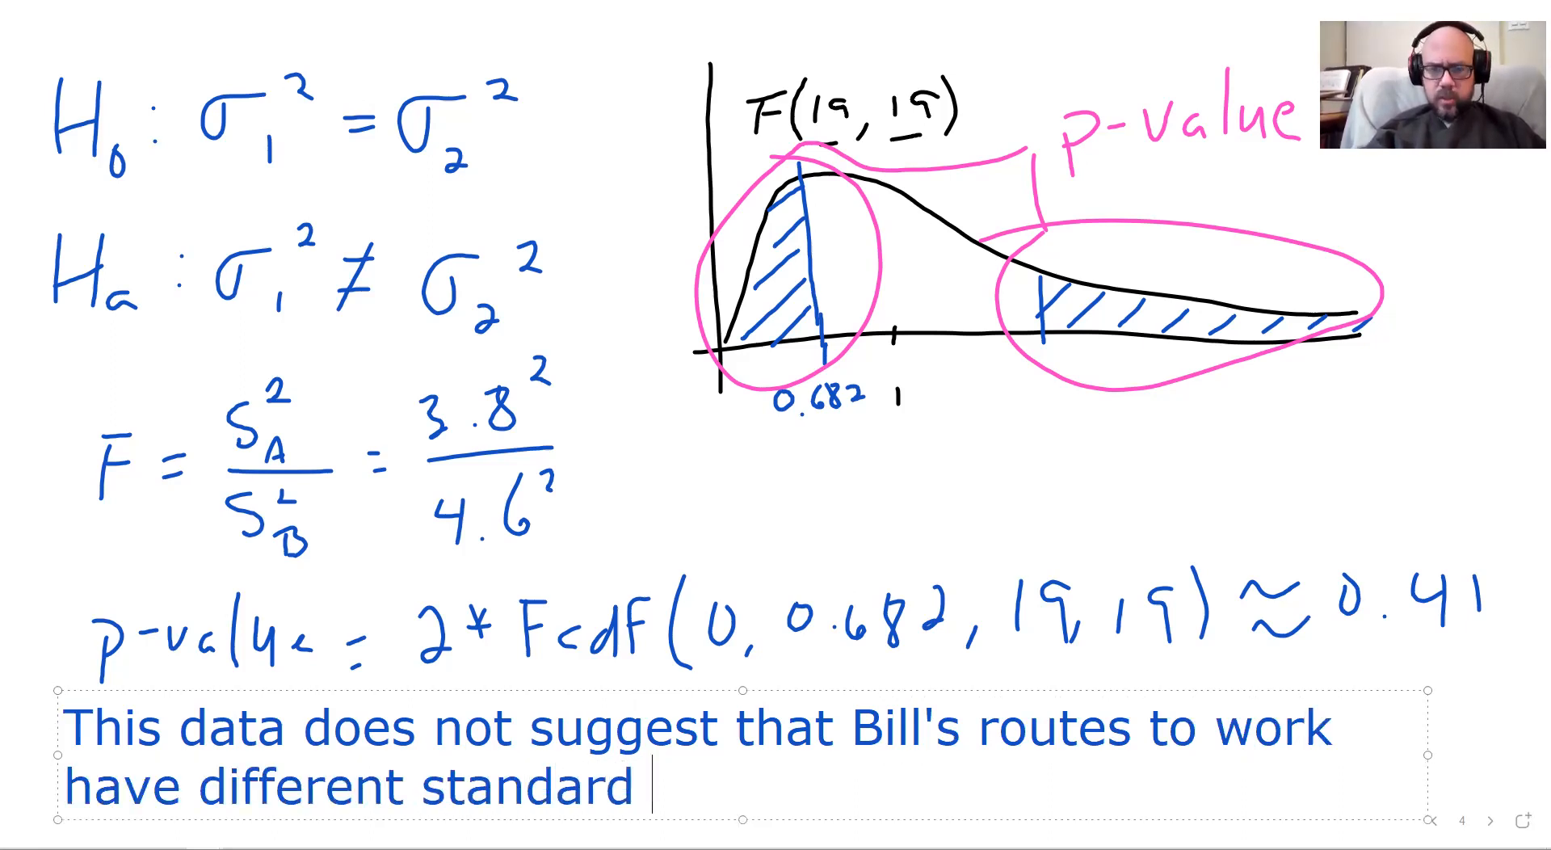
{"action": "type", "text": "deviations."}
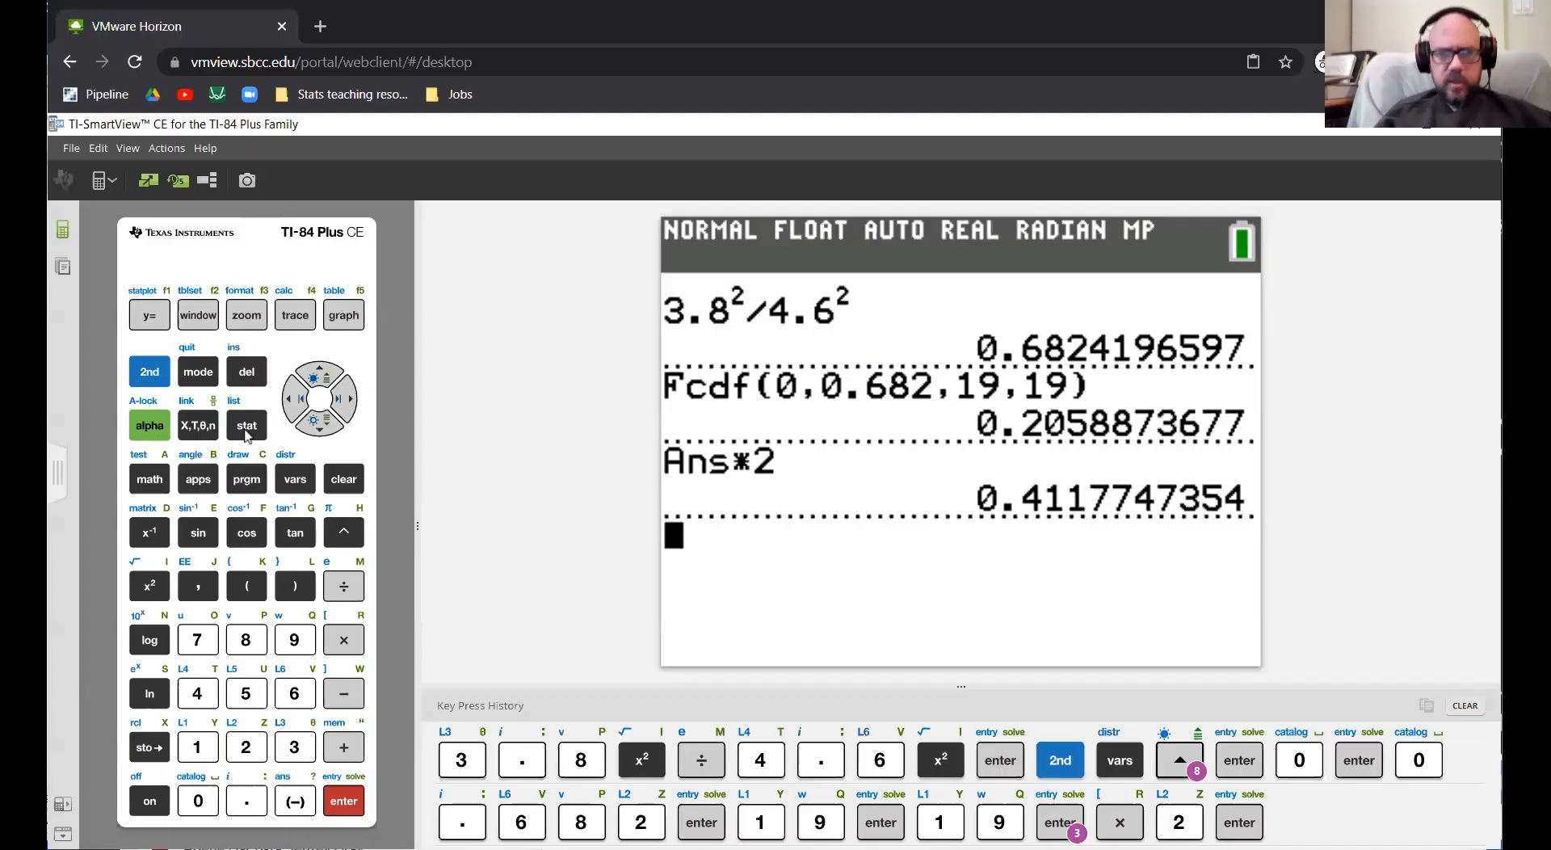
Run 2-SampFTest with Sx 3.8 and 4.6, n 20 each, getting p = 0.4125
{"action": "left_click", "coordinate": [246, 424]}
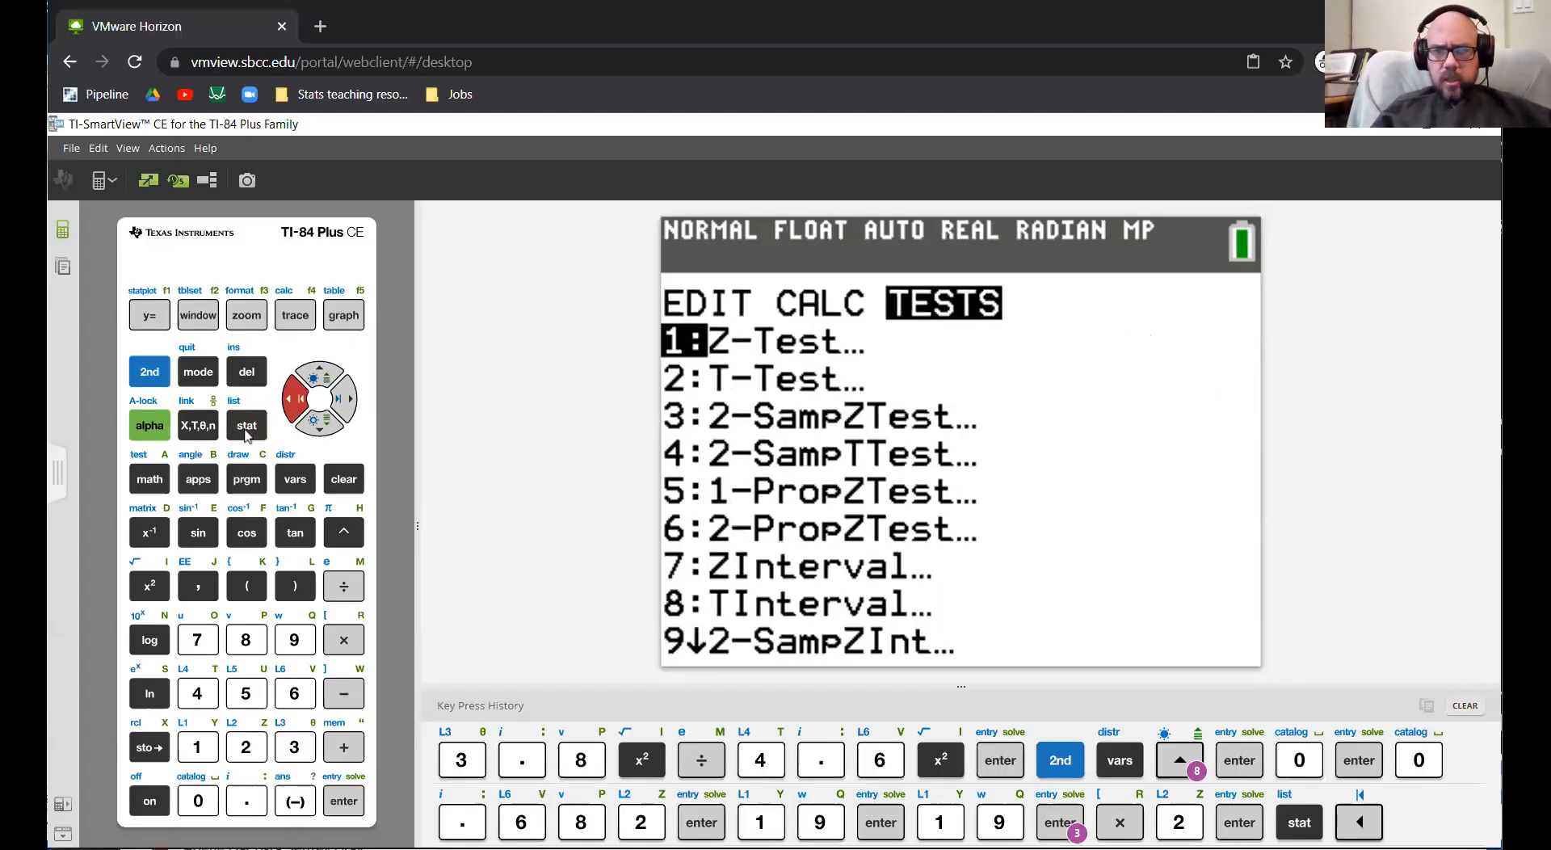
{"action": "left_click", "coordinate": [1179, 760]}
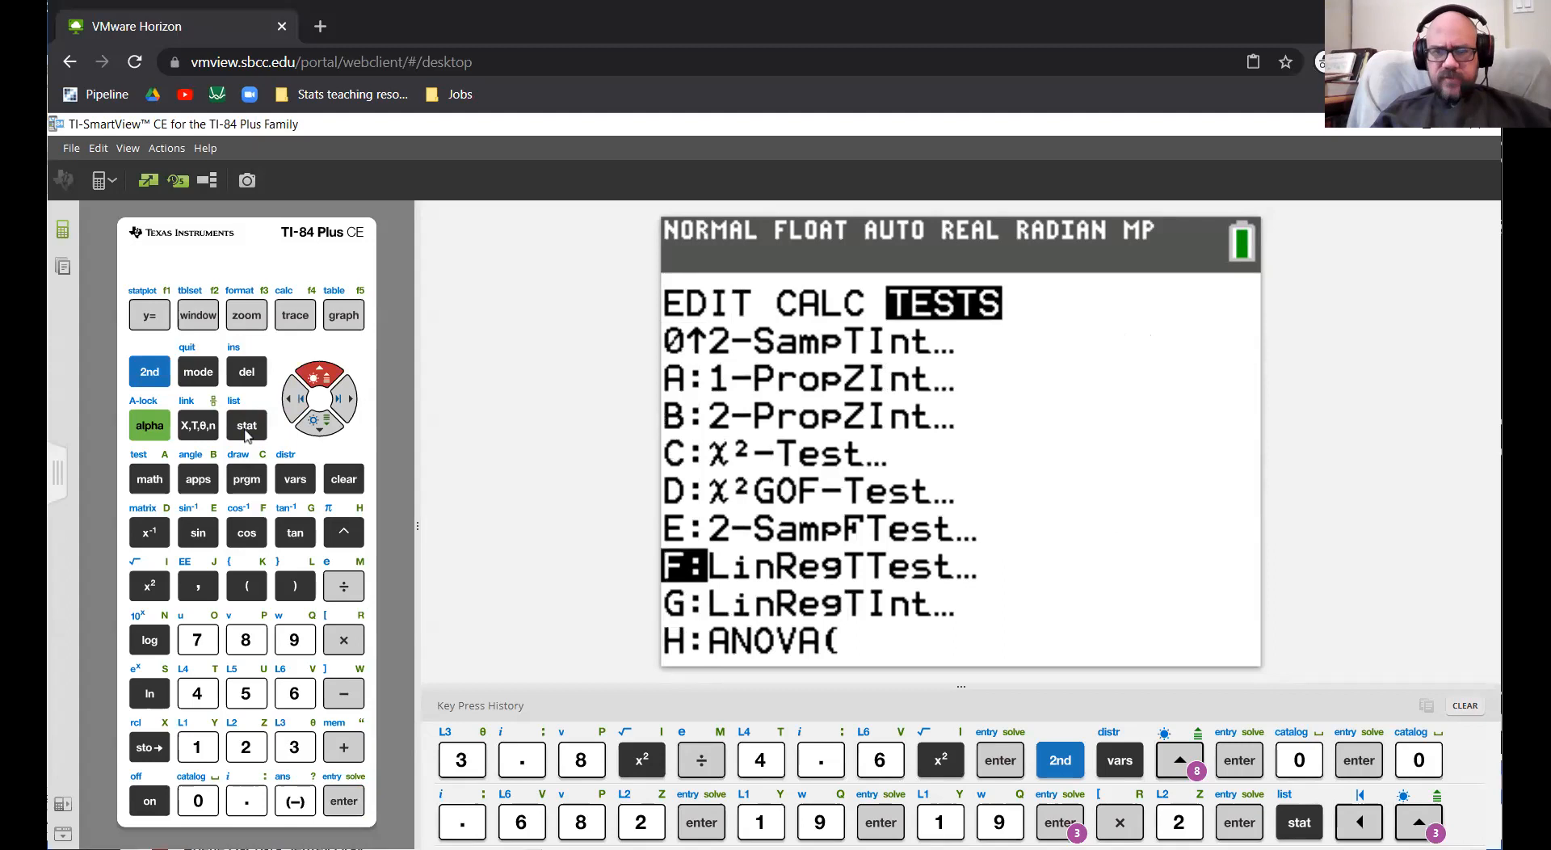
{"action": "key", "text": "up"}
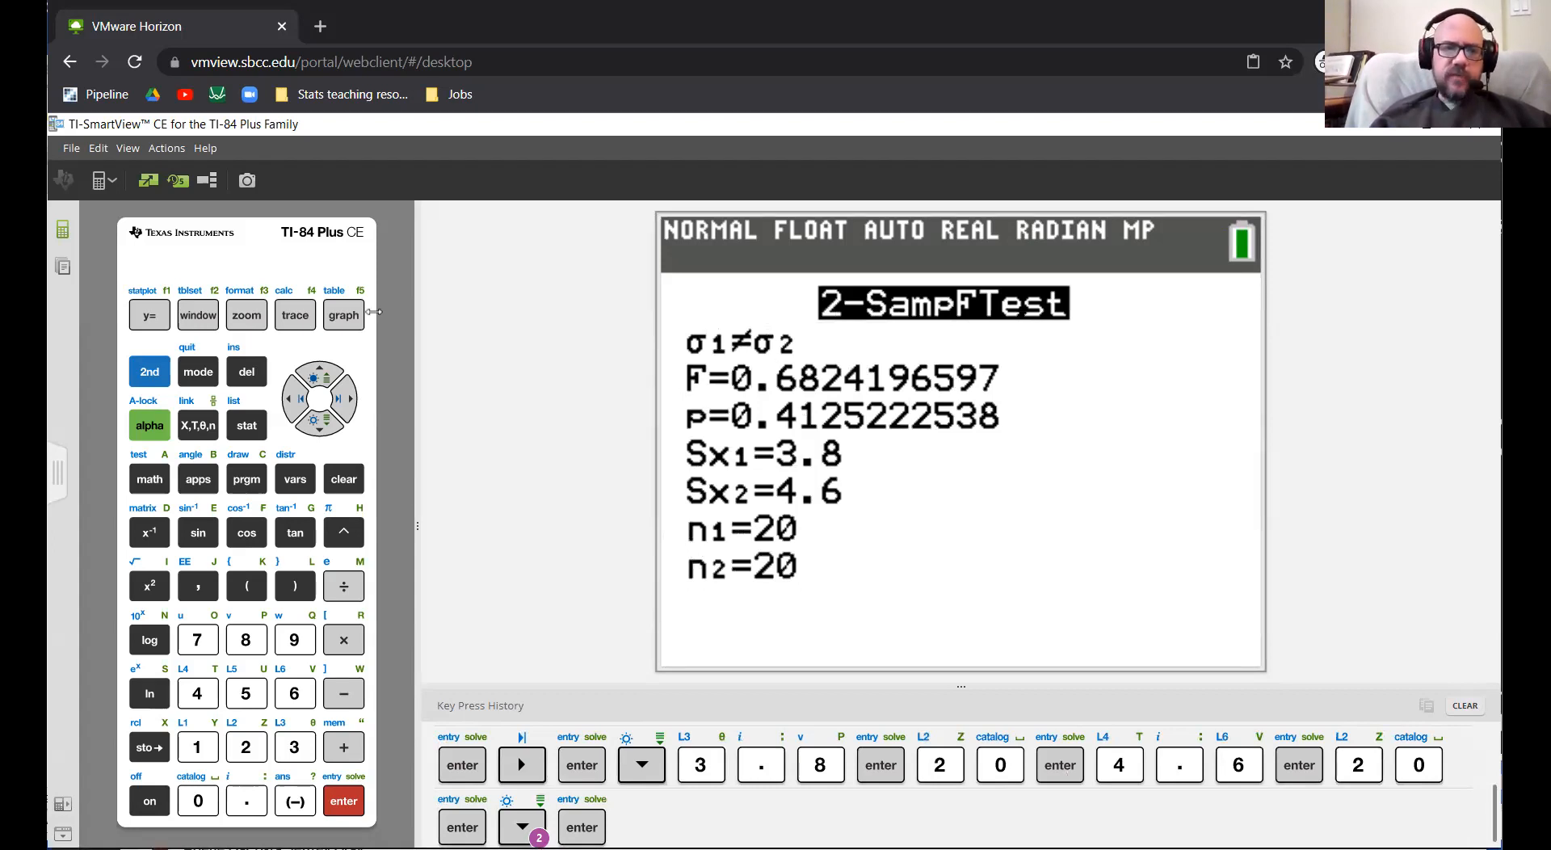
{"action": "left_click", "coordinate": [246, 425]}
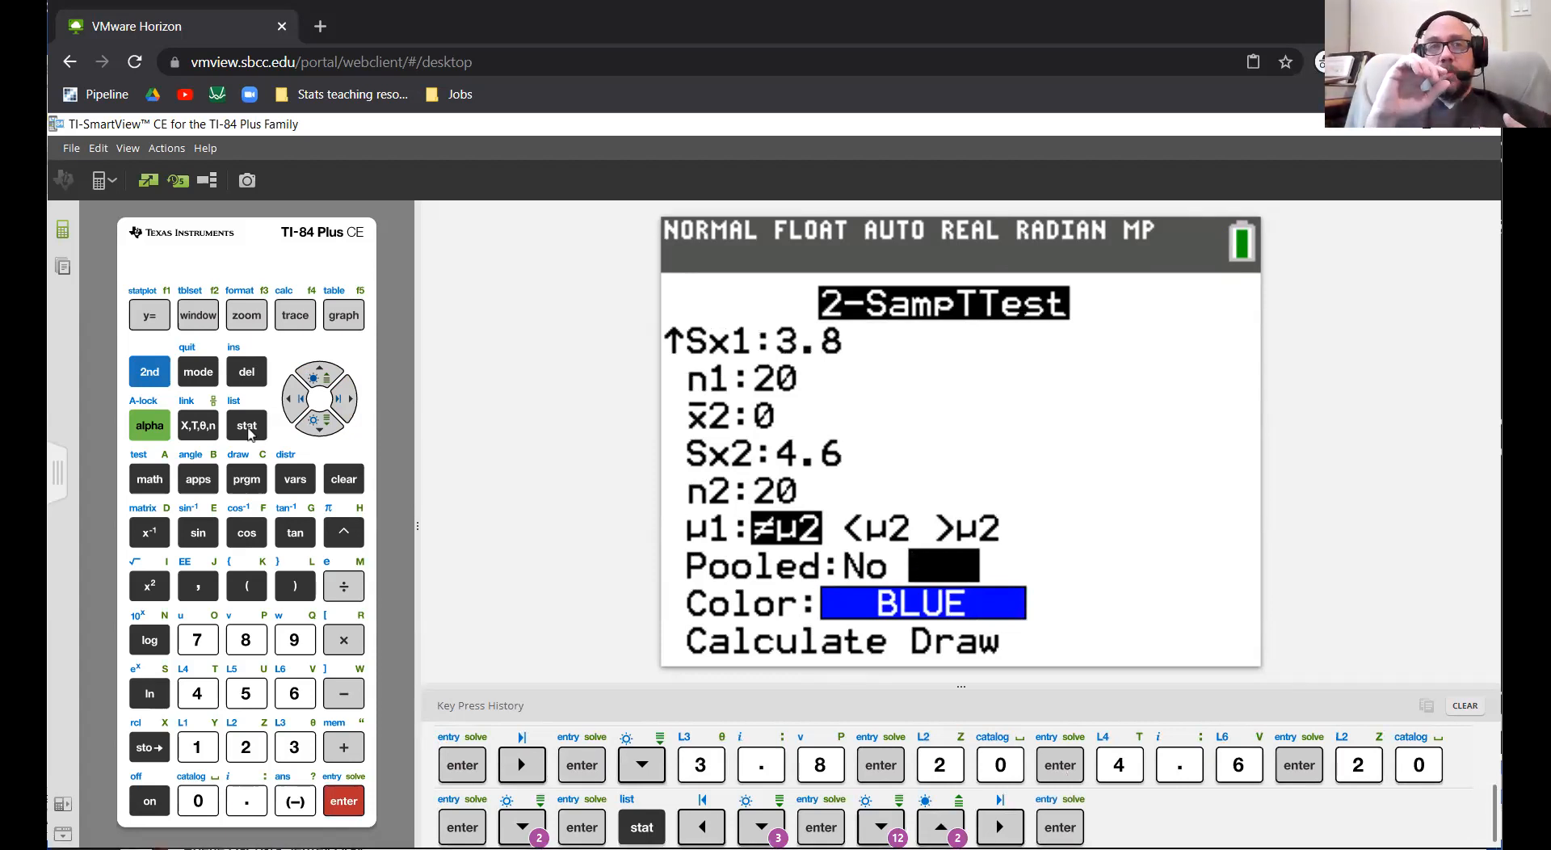
Switch the 2-SampTTest Pooled setting to Yes
{"action": "key", "text": "right"}
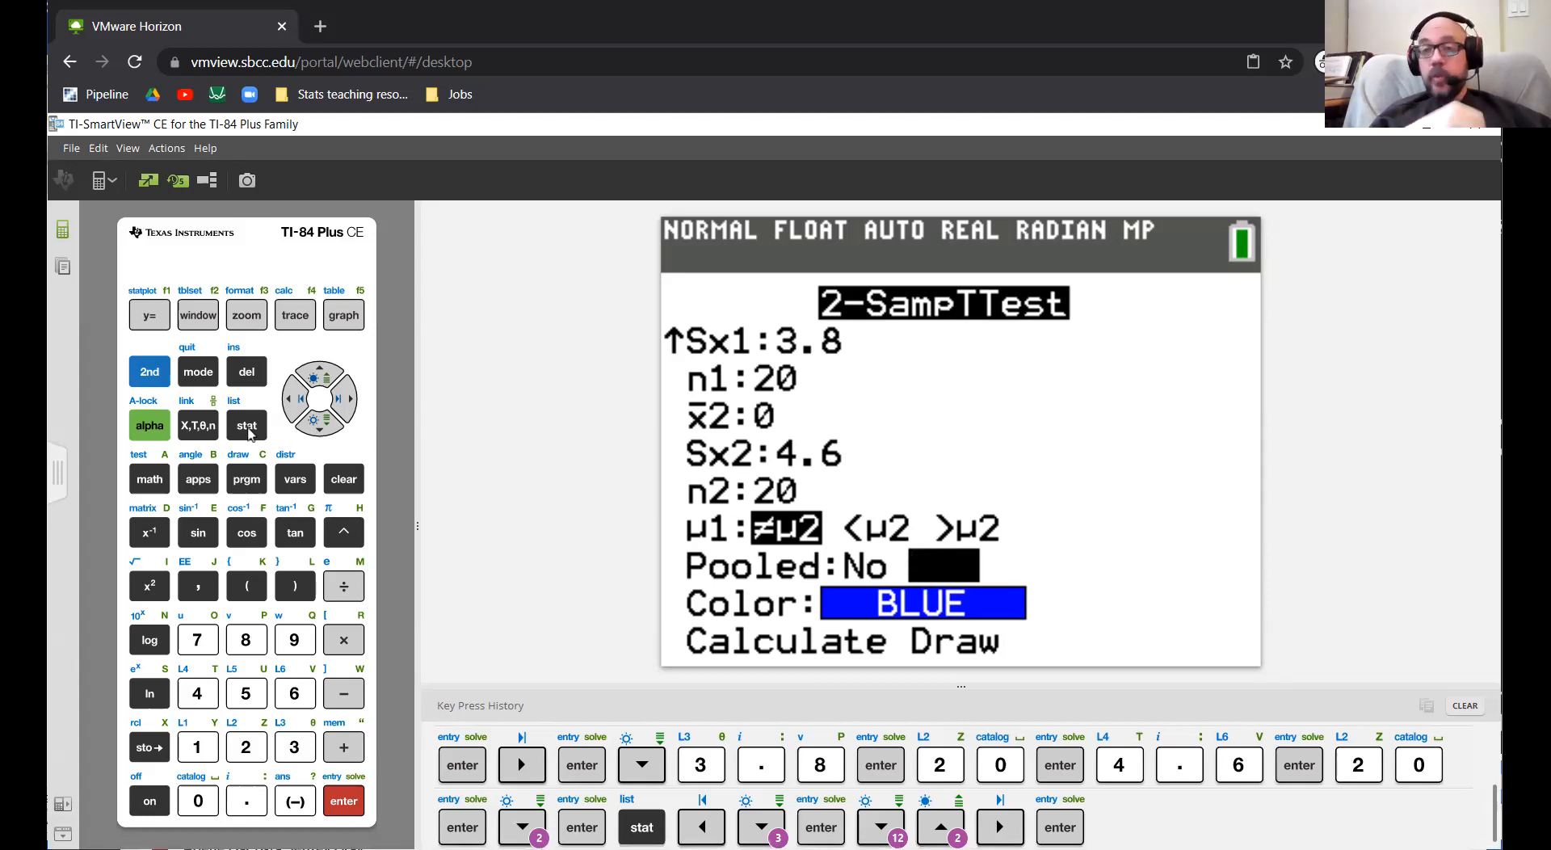
{"action": "key", "text": "right"}
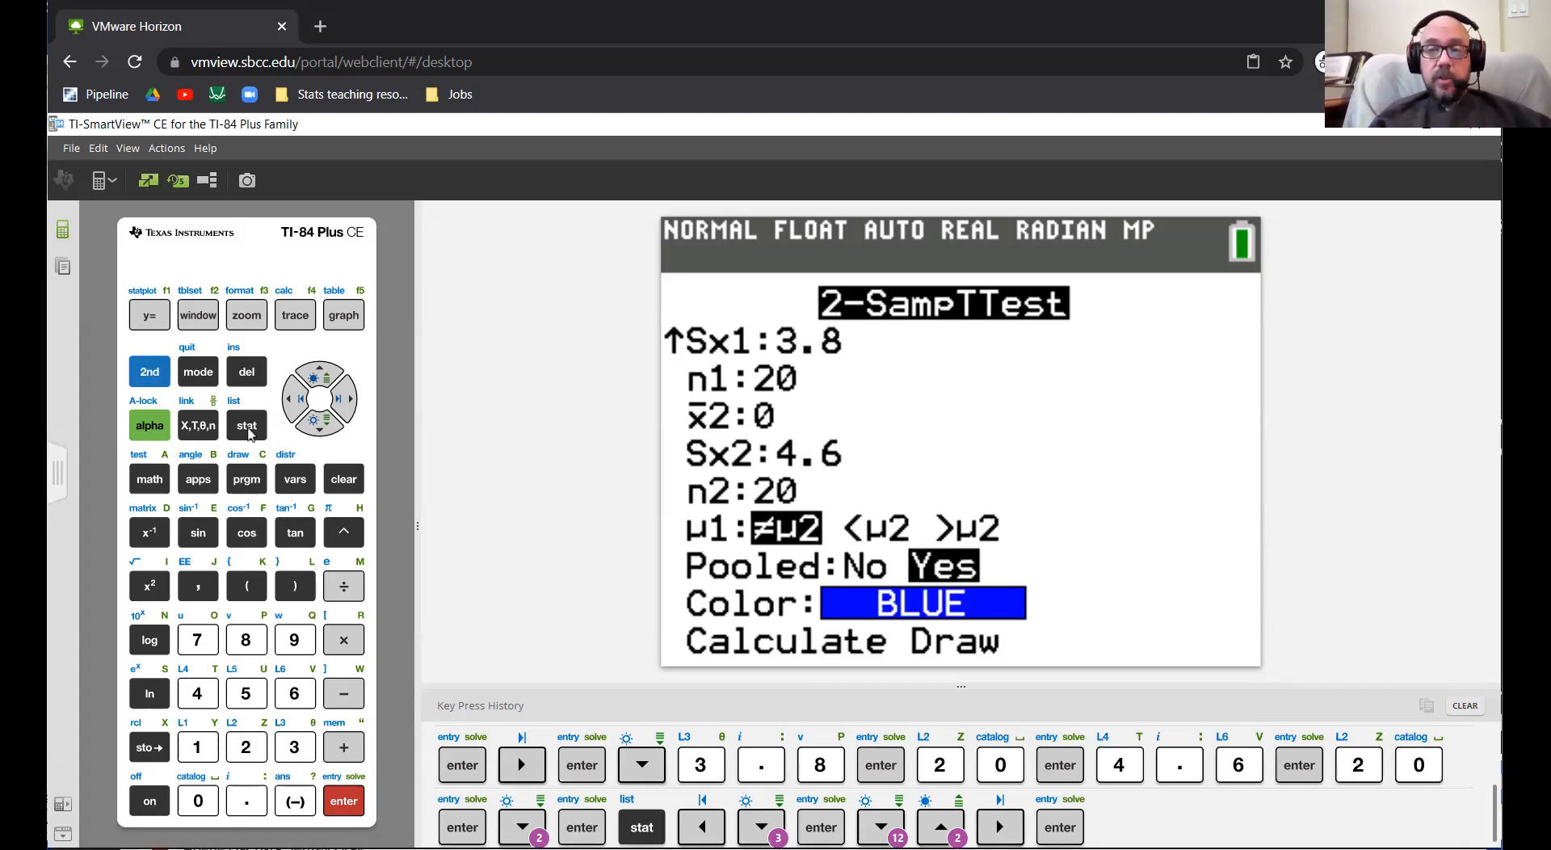